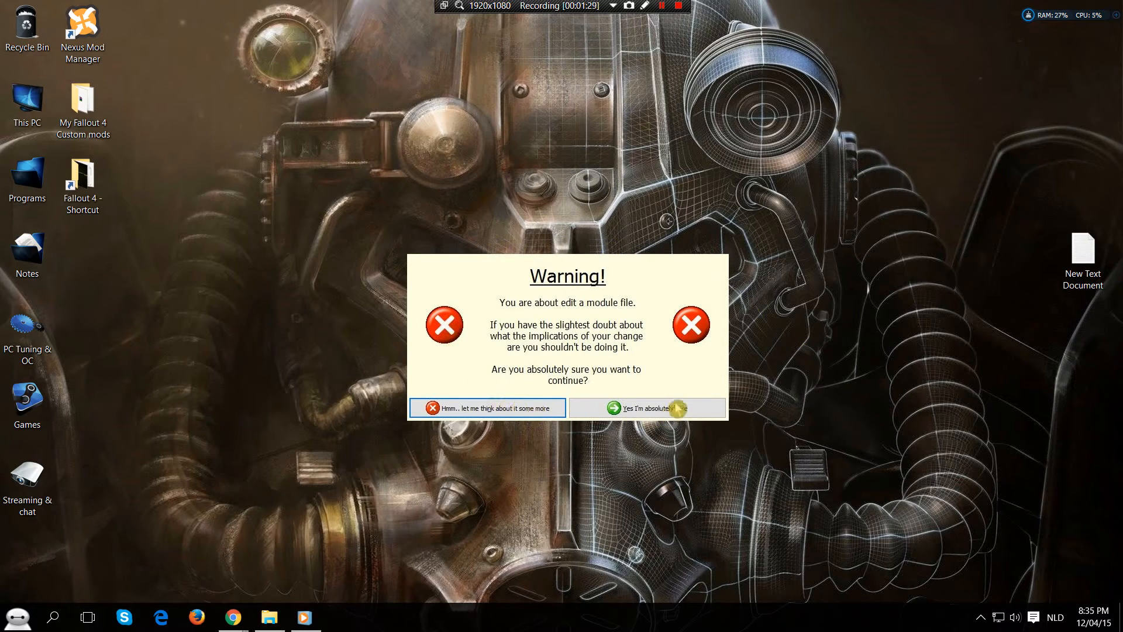
pyautogui.moveTo(674, 383)
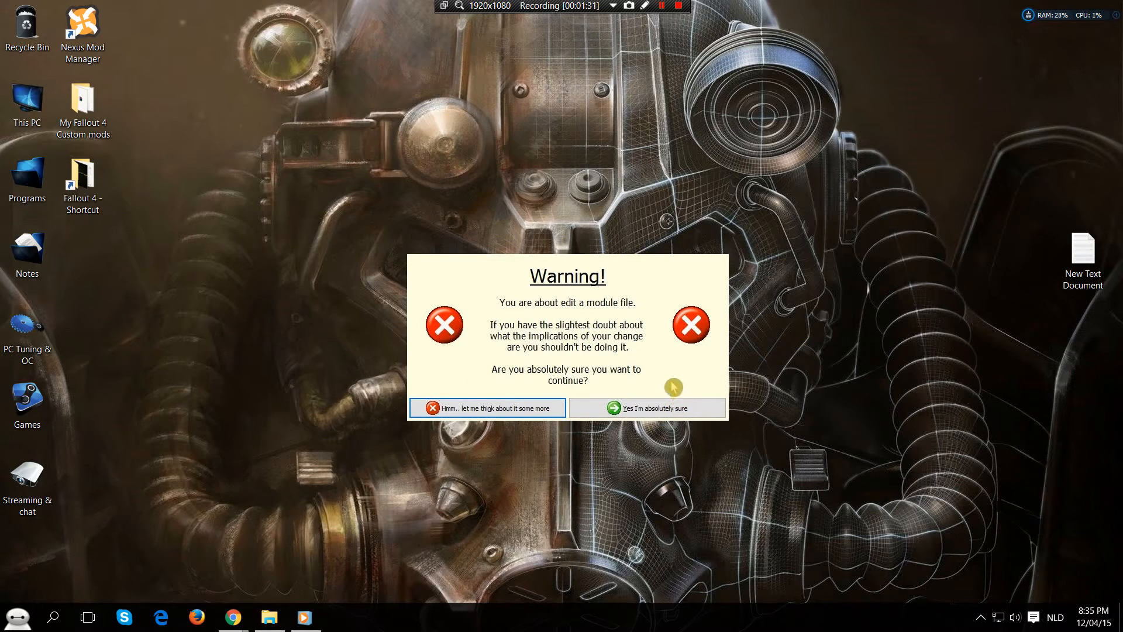
pyautogui.moveTo(640, 390)
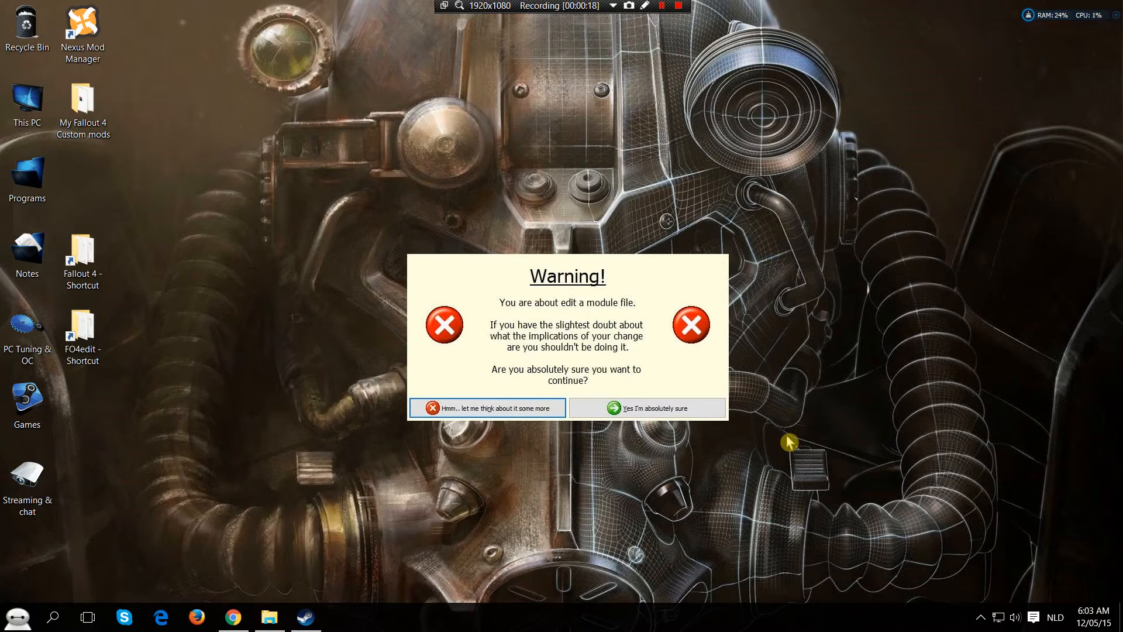
pyautogui.moveTo(774, 439)
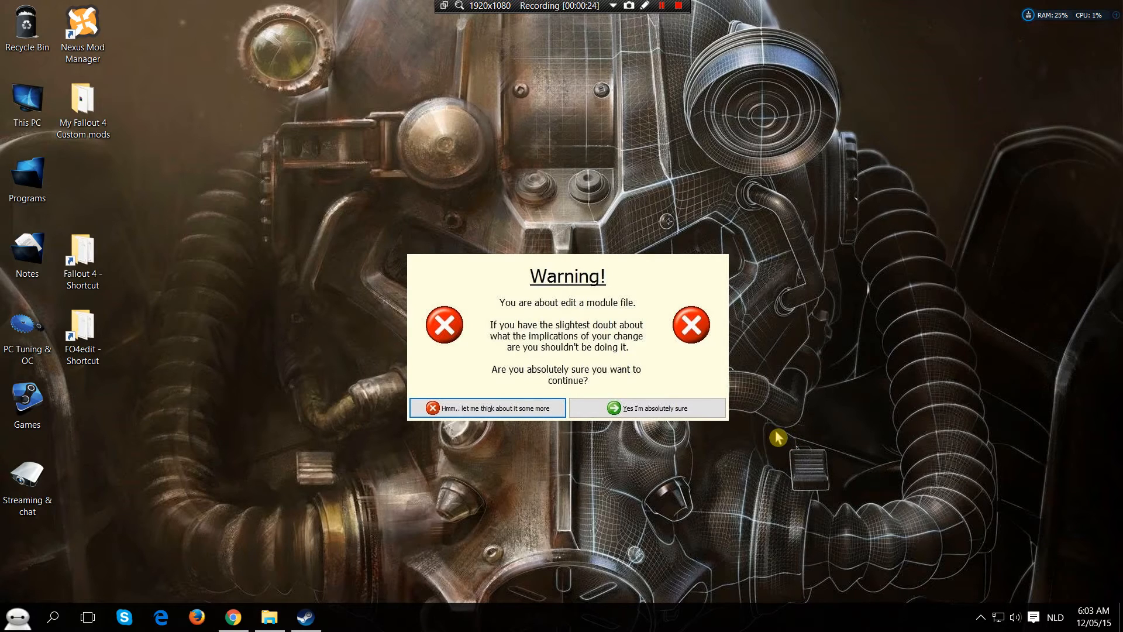
# Find FO4Edit on the Fallout 4 Nexus site and download the 3.1.3 archive, then view it in WinRAR.
pyautogui.click(649, 407)
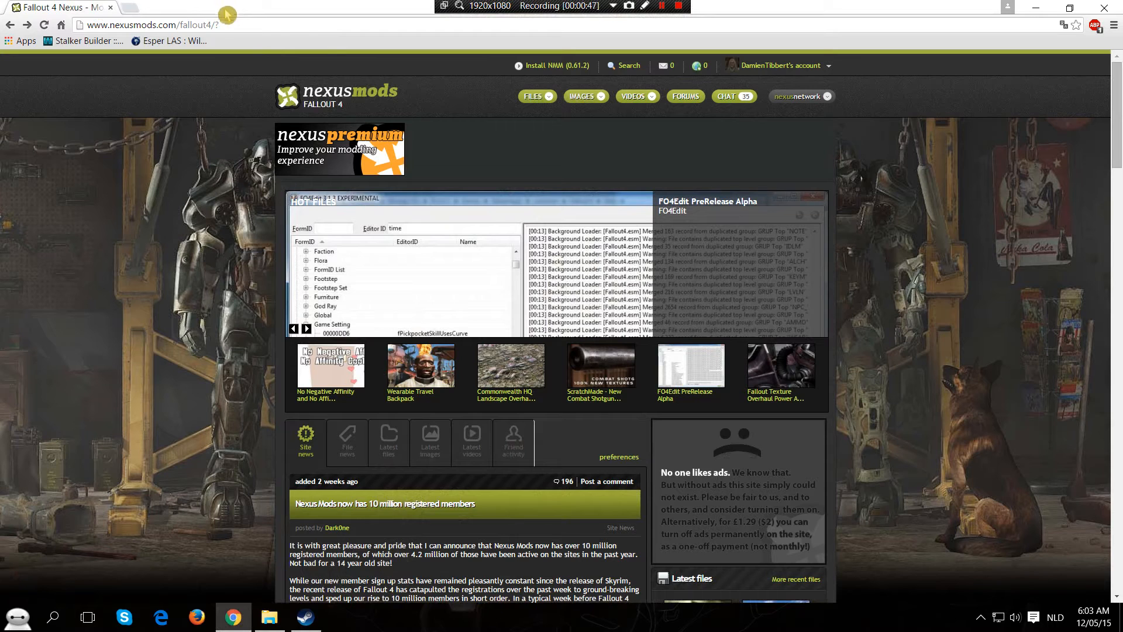
pyautogui.click(624, 65)
pyautogui.write('FO4edit')
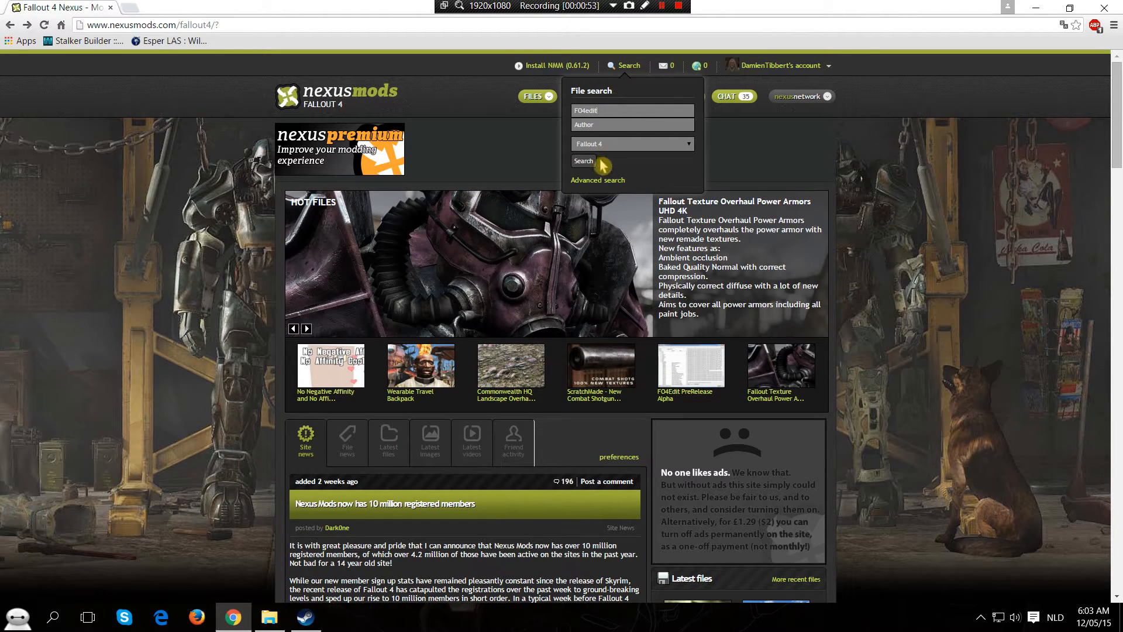
pyautogui.click(583, 160)
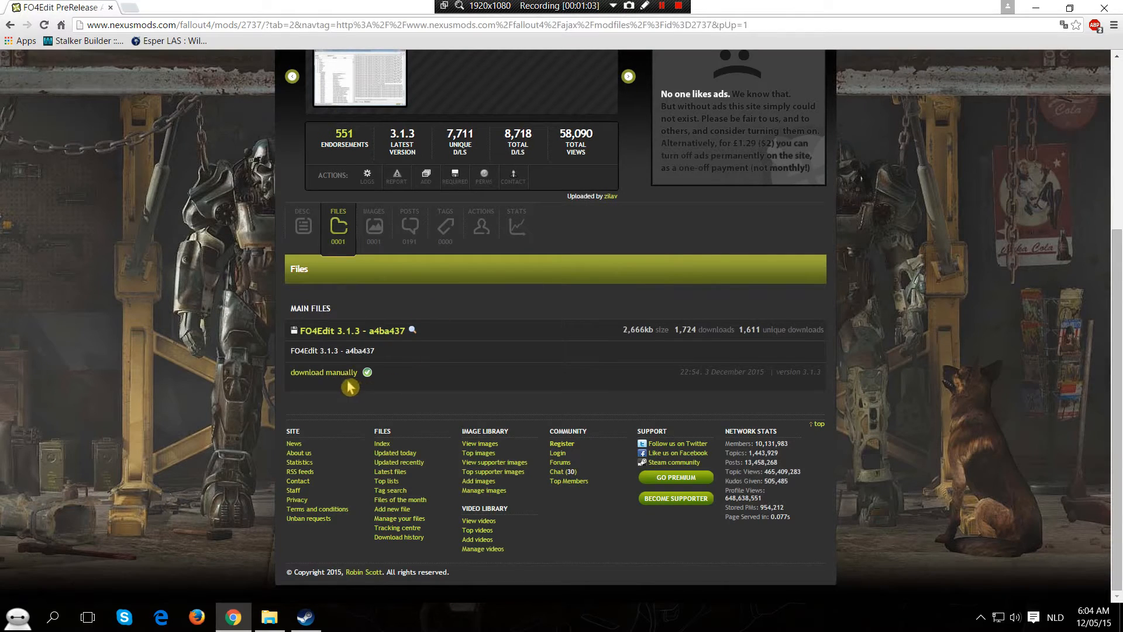
pyautogui.click(323, 372)
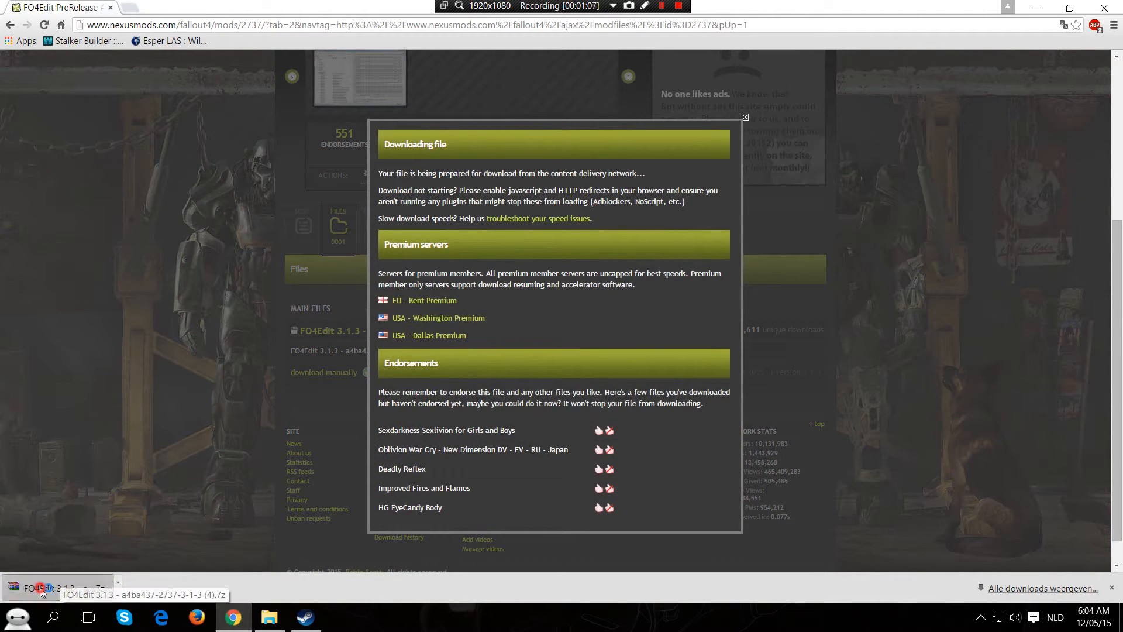
pyautogui.click(41, 587)
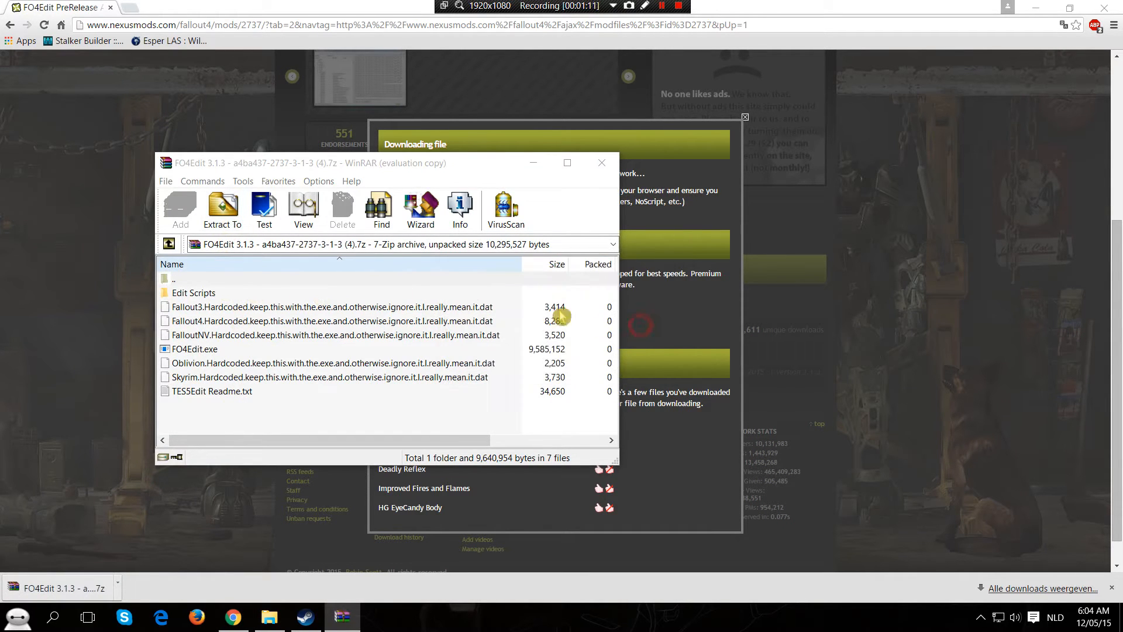
# Look over the archive's file listing and close the WinRAR window.
pyautogui.click(222, 209)
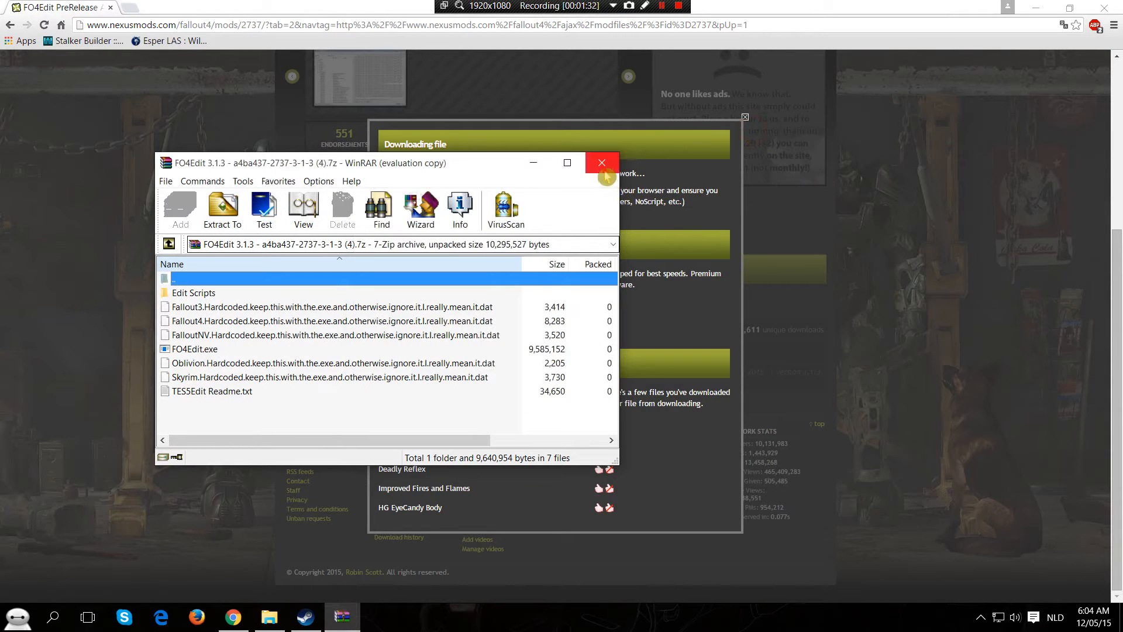
pyautogui.click(602, 161)
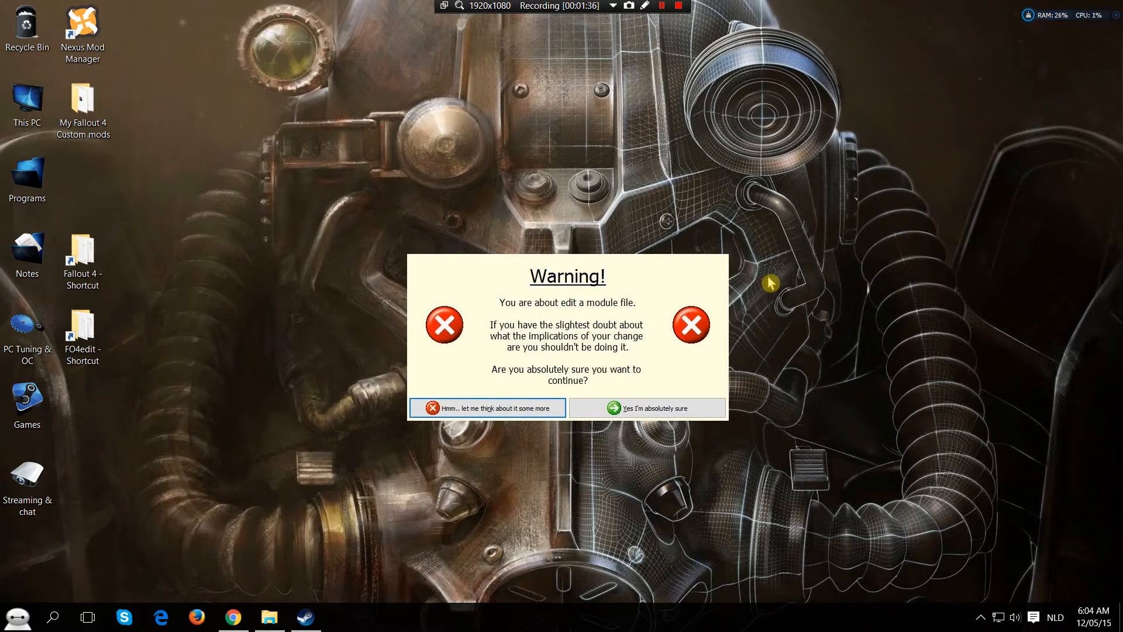
# Copy shauncat in the Fallout 4 folder as shauncustomcat and view it in Notepad.
pyautogui.click(82, 252)
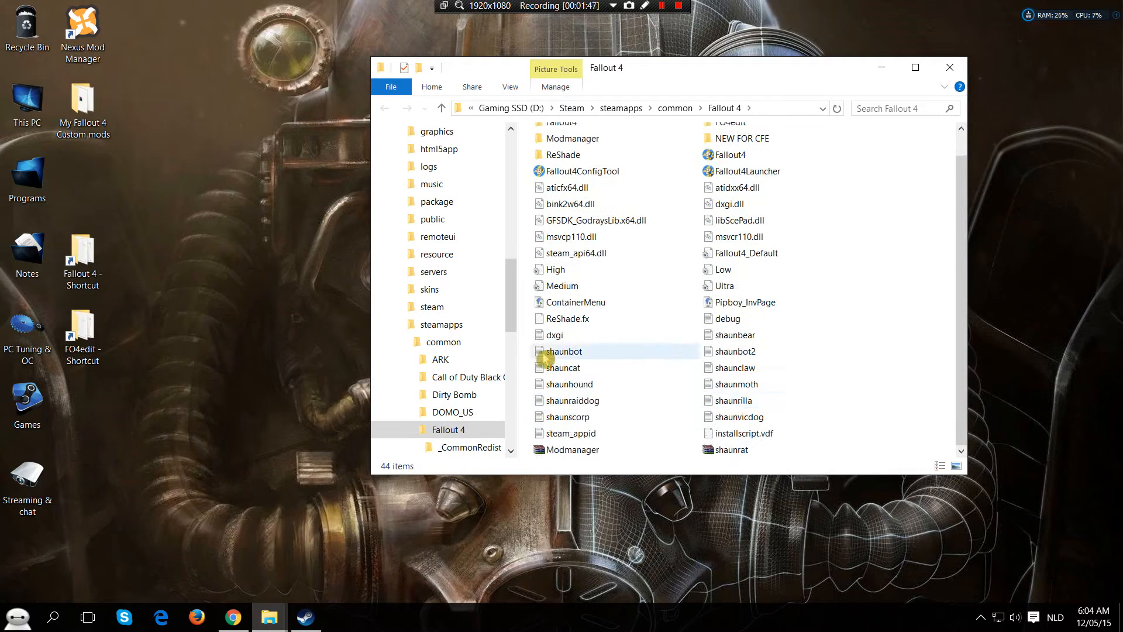
pyautogui.rightClick(555, 368)
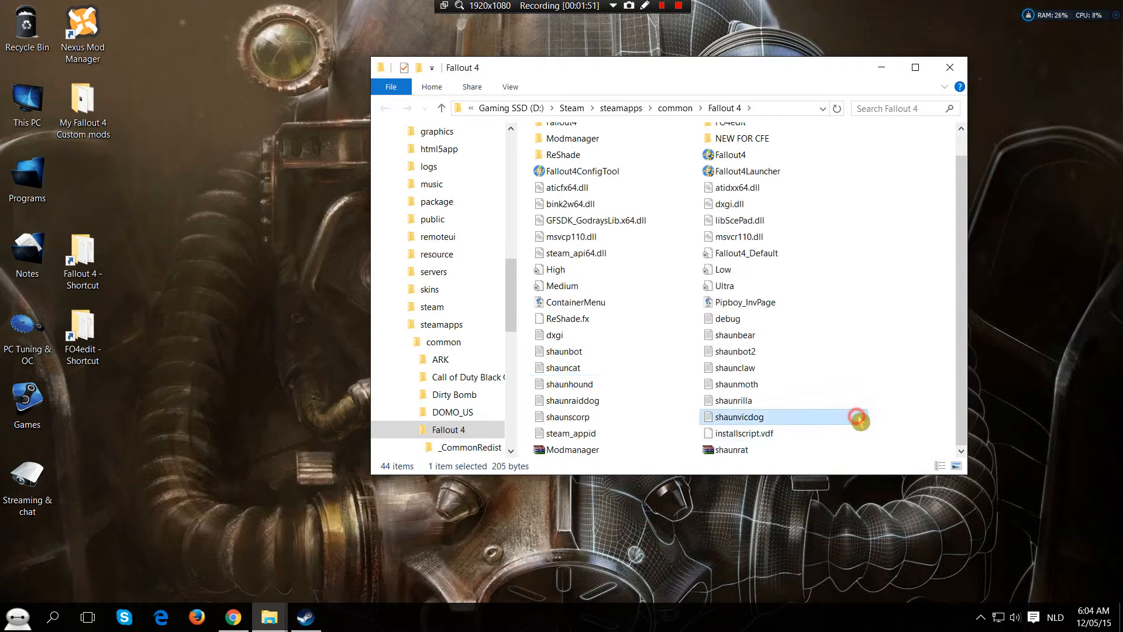
pyautogui.rightClick(857, 418)
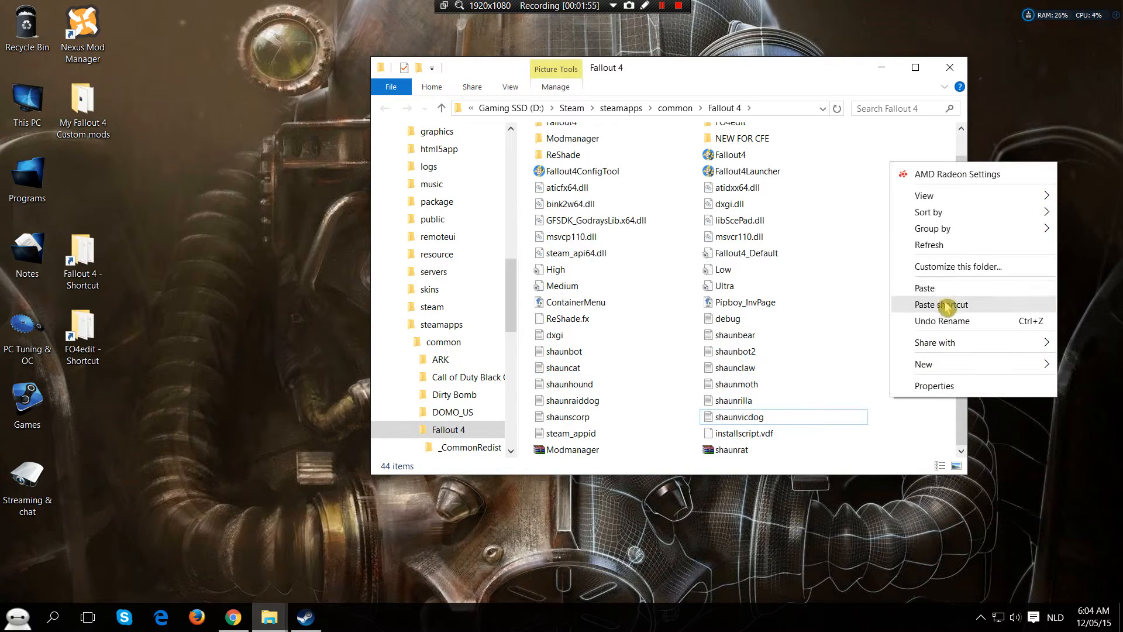
pyautogui.moveTo(942, 295)
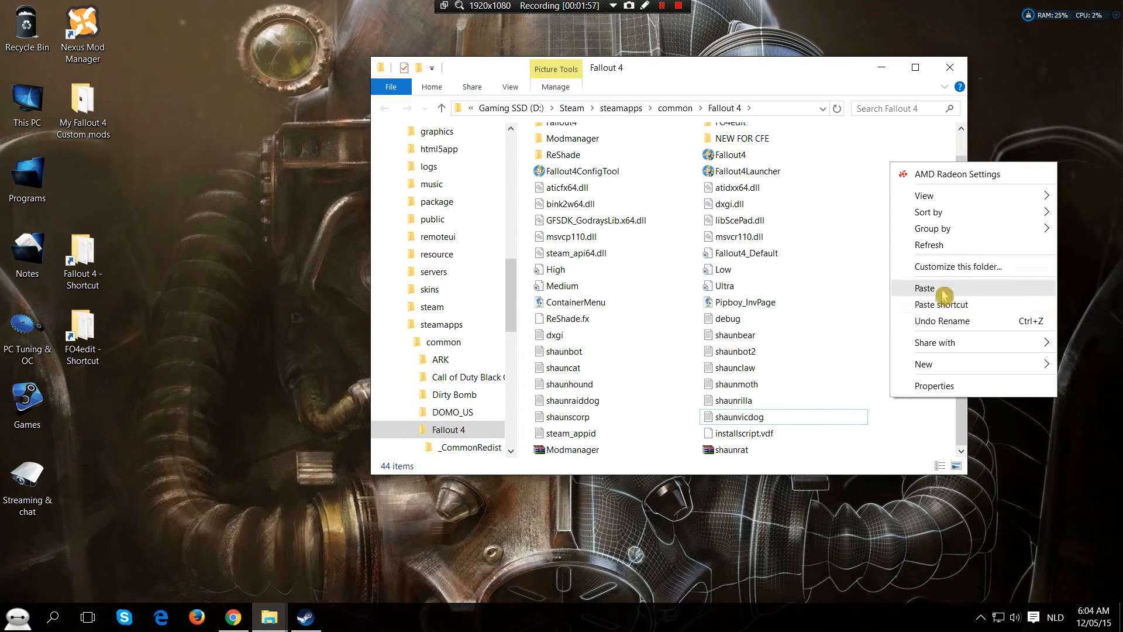
pyautogui.click(925, 288)
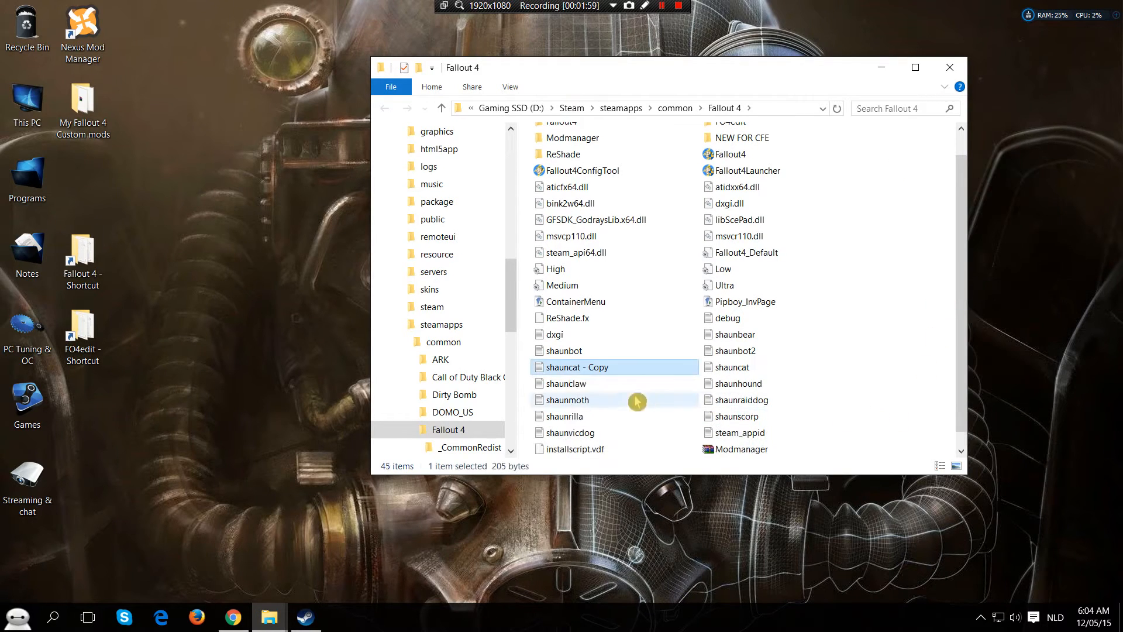
pyautogui.moveTo(600, 372)
pyautogui.write('ustomc')
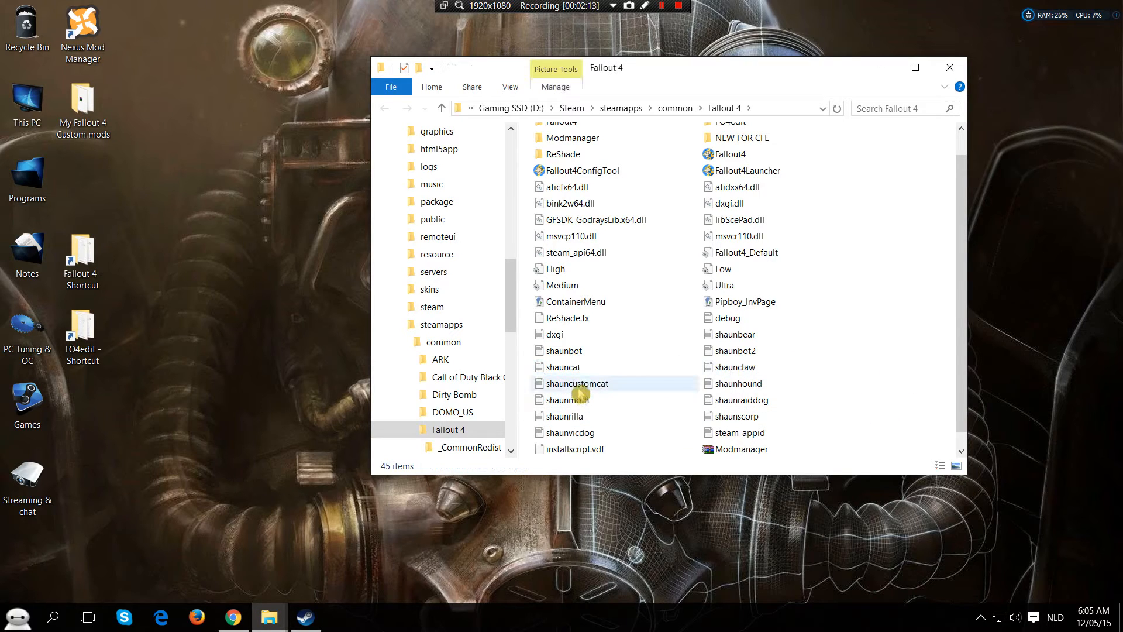
pyautogui.moveTo(588, 387)
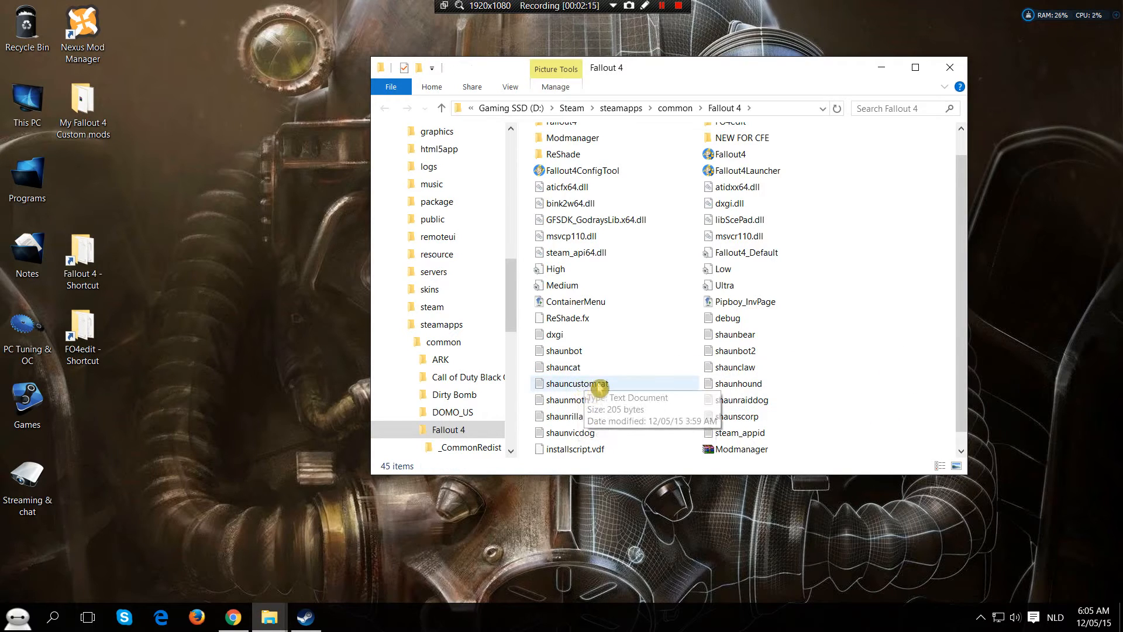
pyautogui.doubleClick(573, 382)
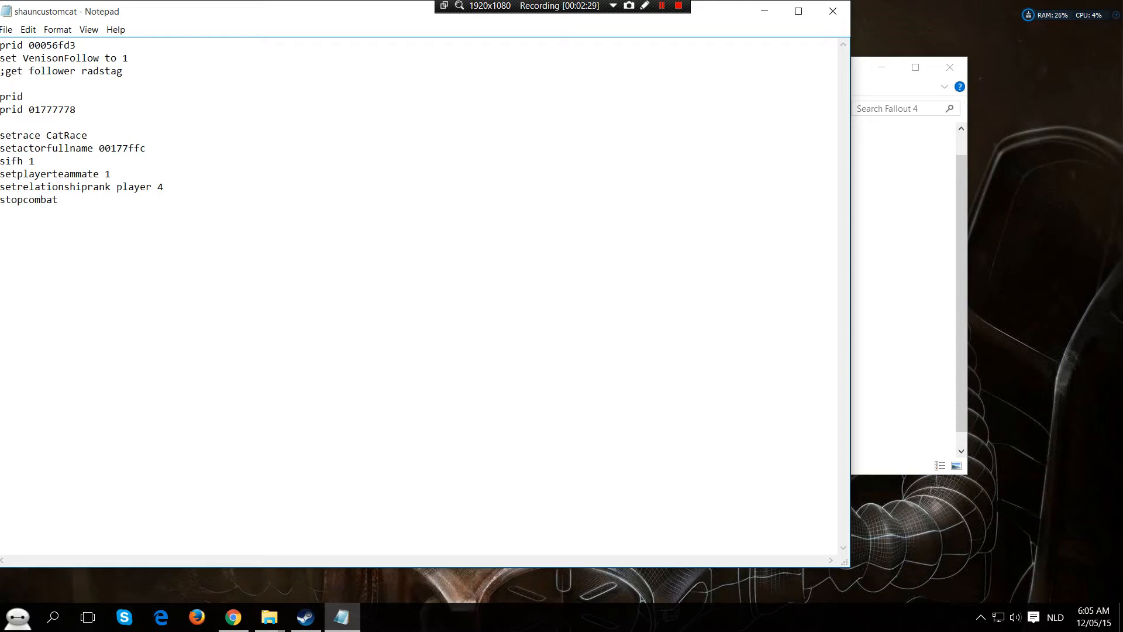
# Delete the 'setactorfullname 00177ffc' line from shauncustomcat.
pyautogui.moveTo(30, 148); pyautogui.dragTo(147, 147)
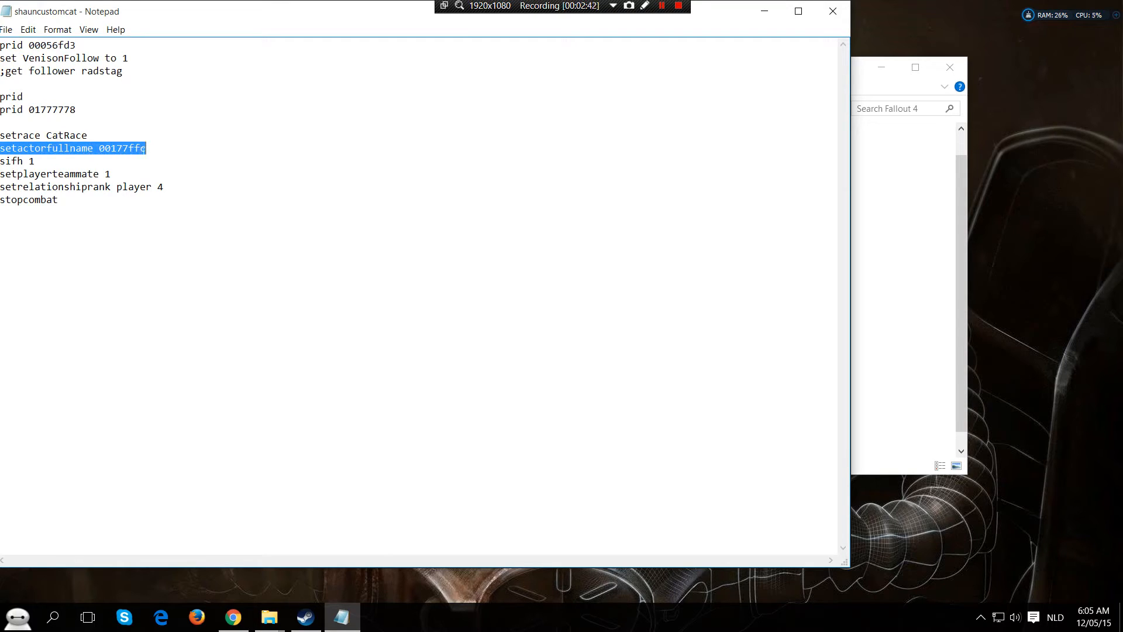
pyautogui.press('Delete')
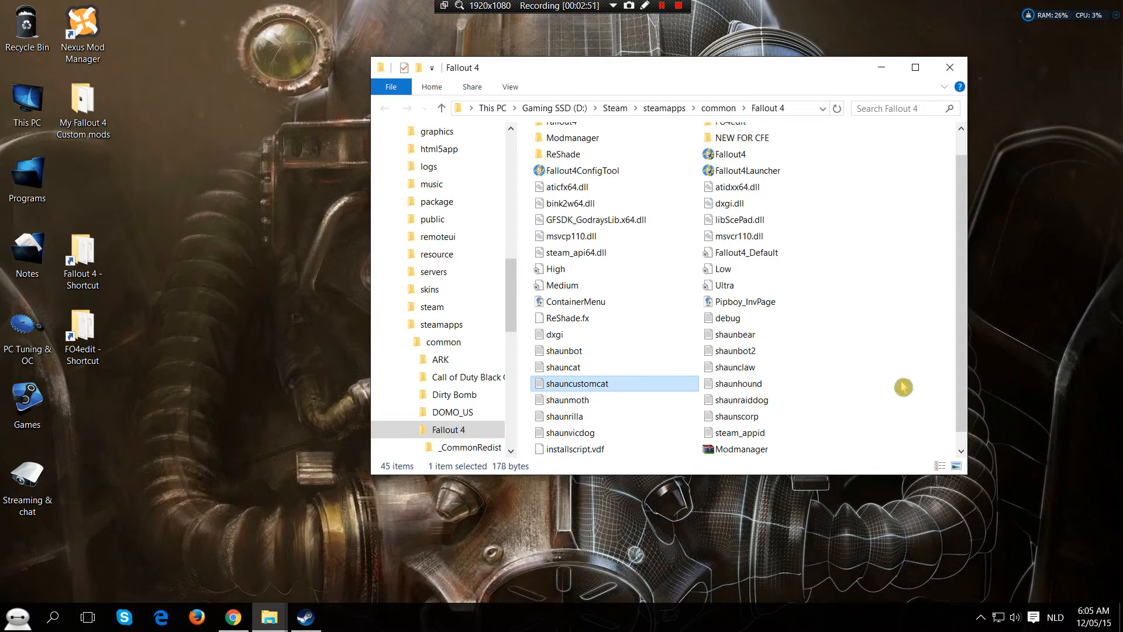
pyautogui.moveTo(896, 393)
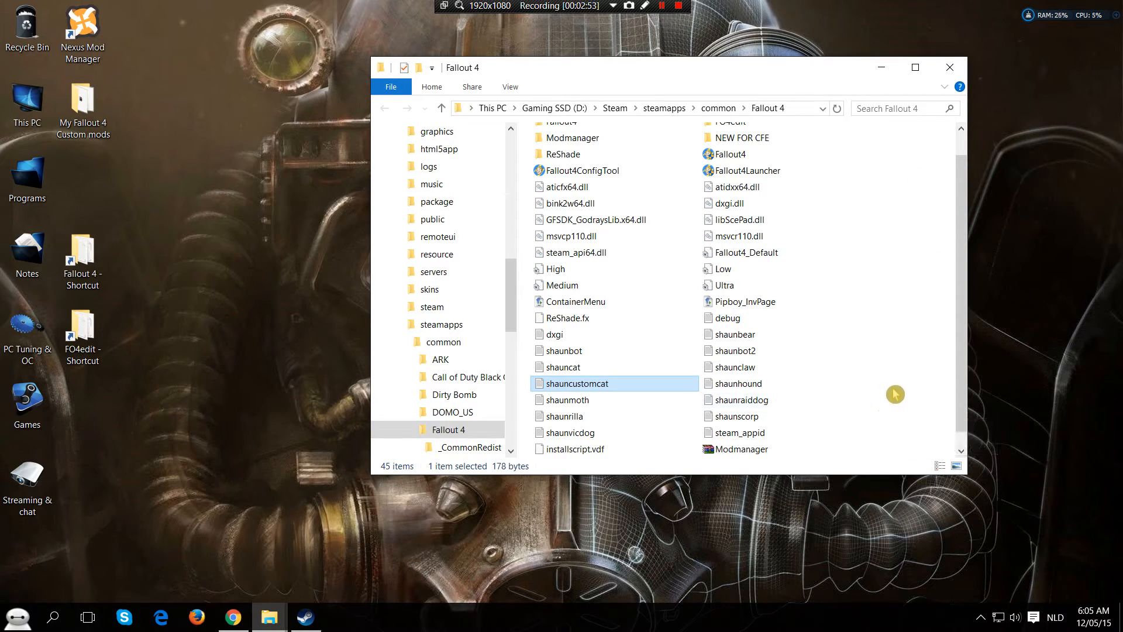
pyautogui.moveTo(639, 390)
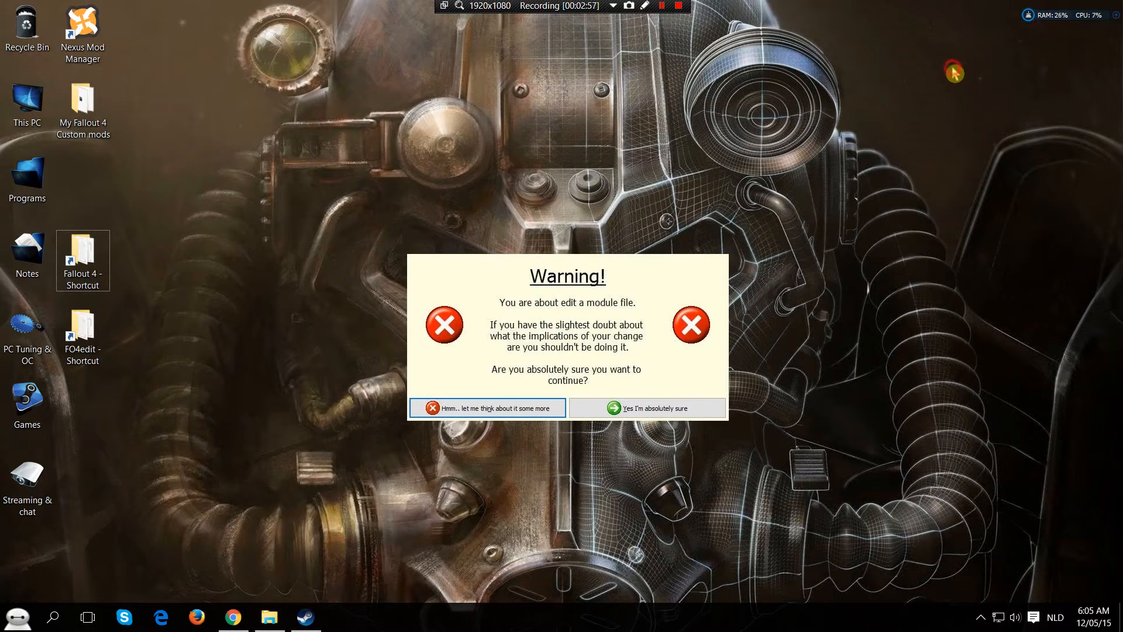
pyautogui.moveTo(211, 366)
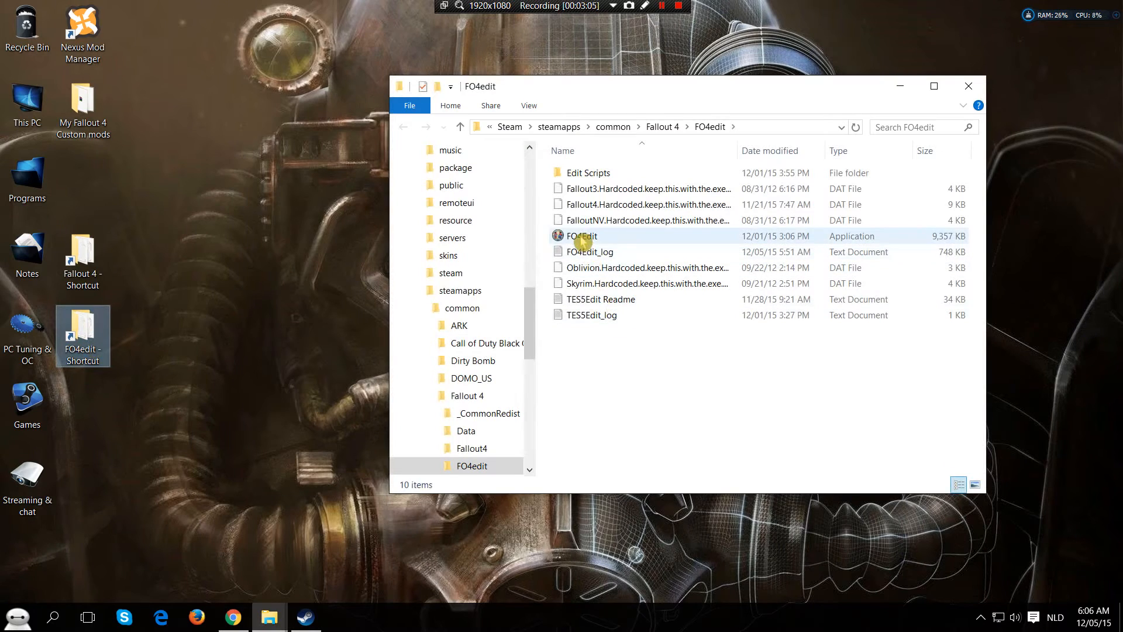
# Launch FO4Edit.exe from the FO4edit folder.
pyautogui.doubleClick(581, 237)
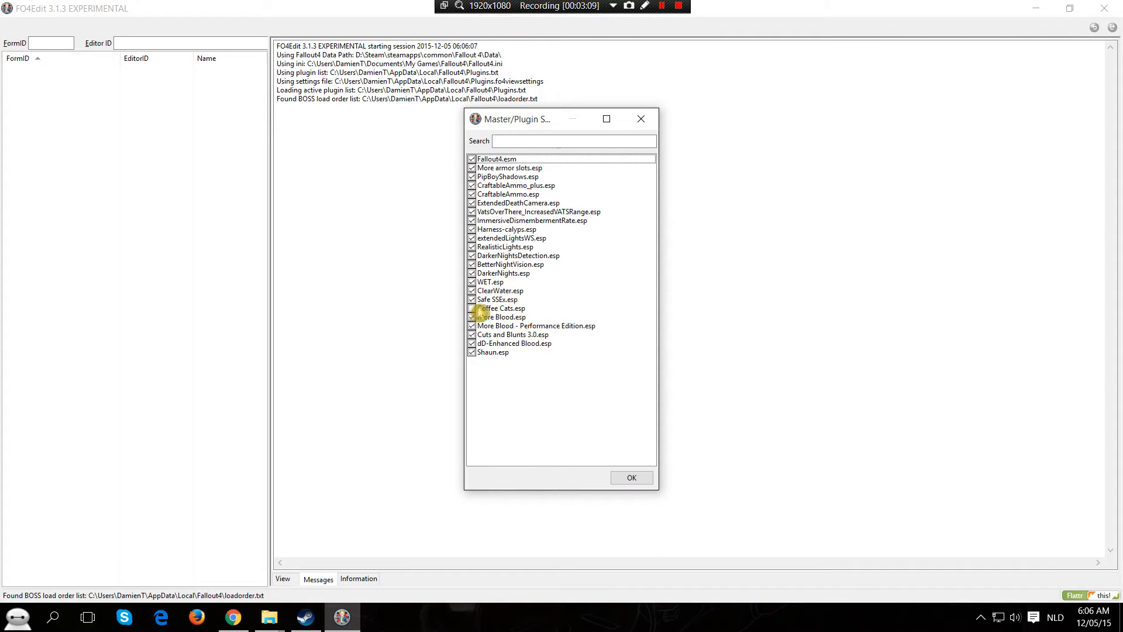
# Untick all plugins via Select None, tick only Shaun.esp and load it.
pyautogui.rightClick(501, 316)
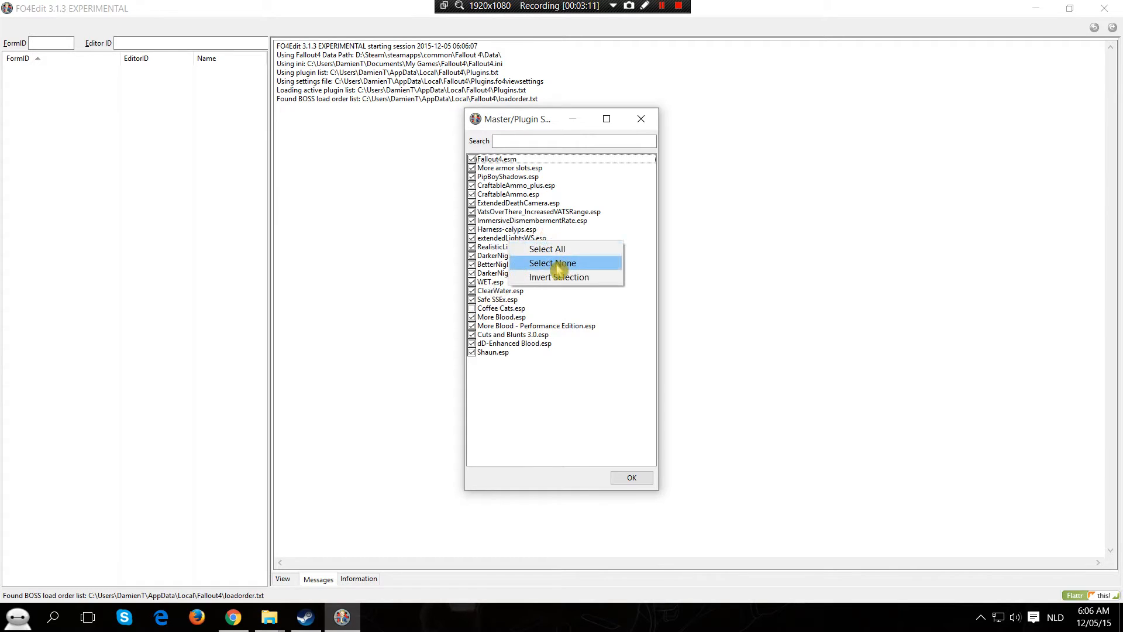
pyautogui.click(551, 263)
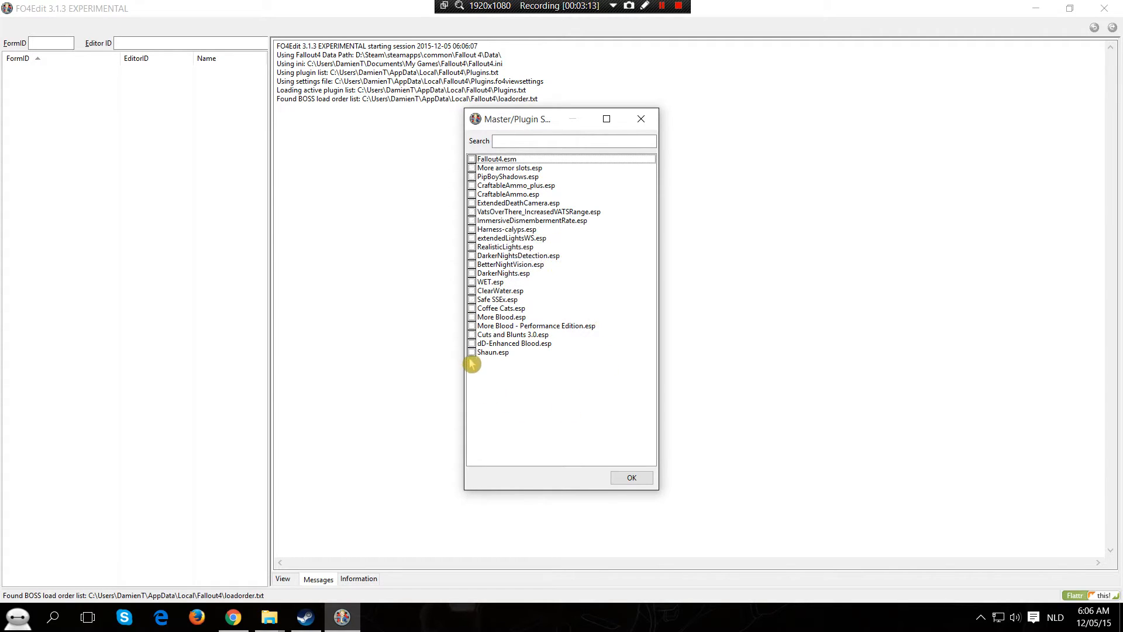
pyautogui.click(472, 352)
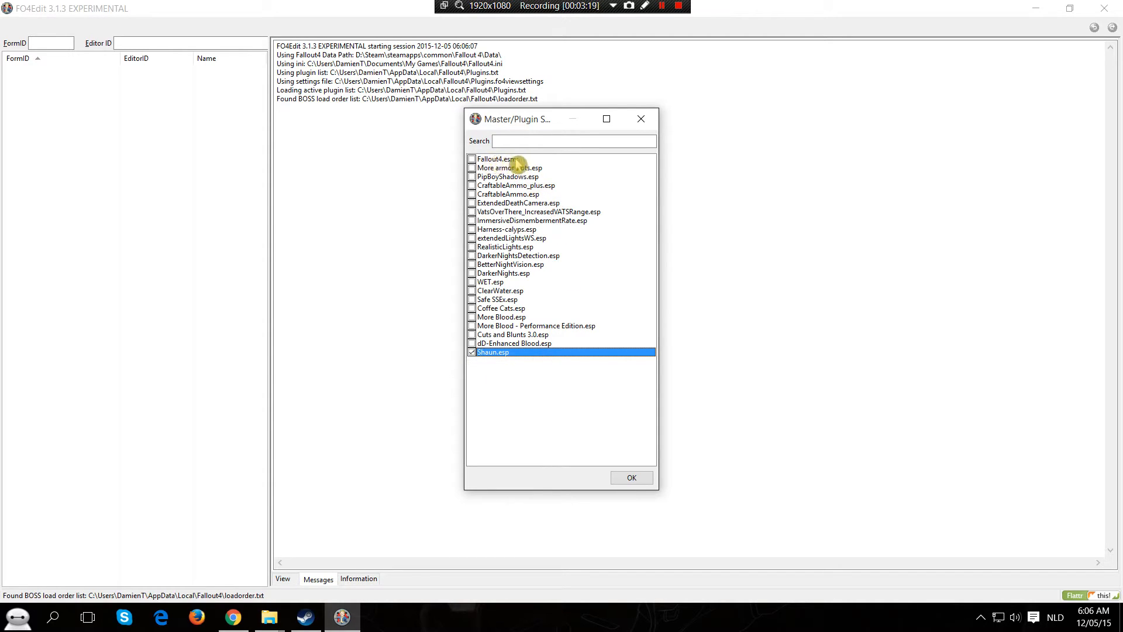
pyautogui.moveTo(620, 477)
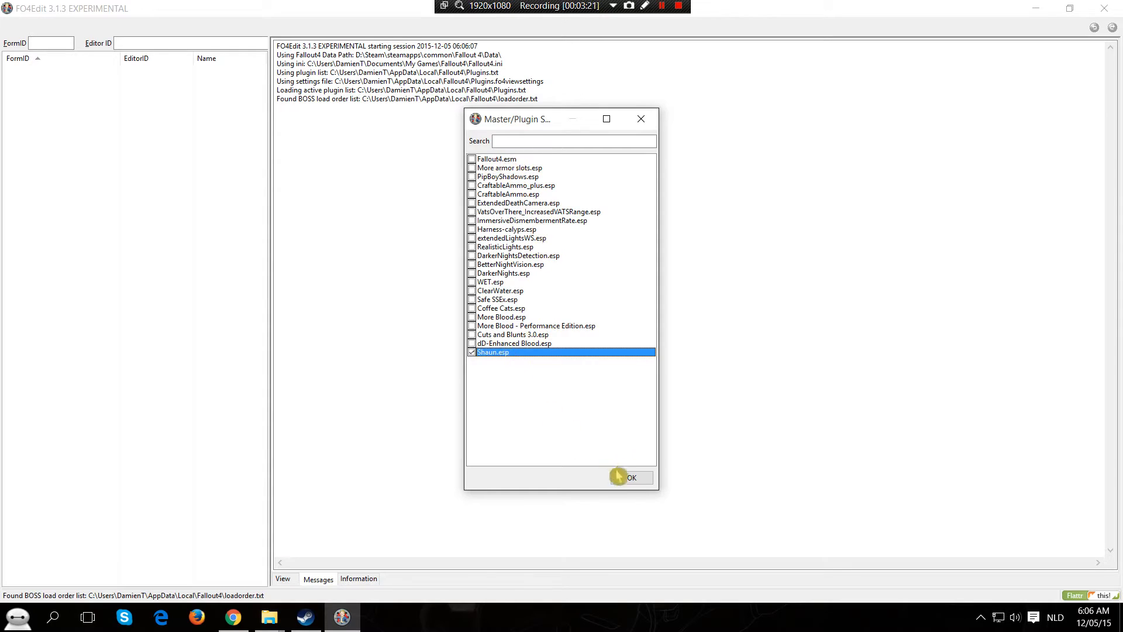
pyautogui.click(634, 477)
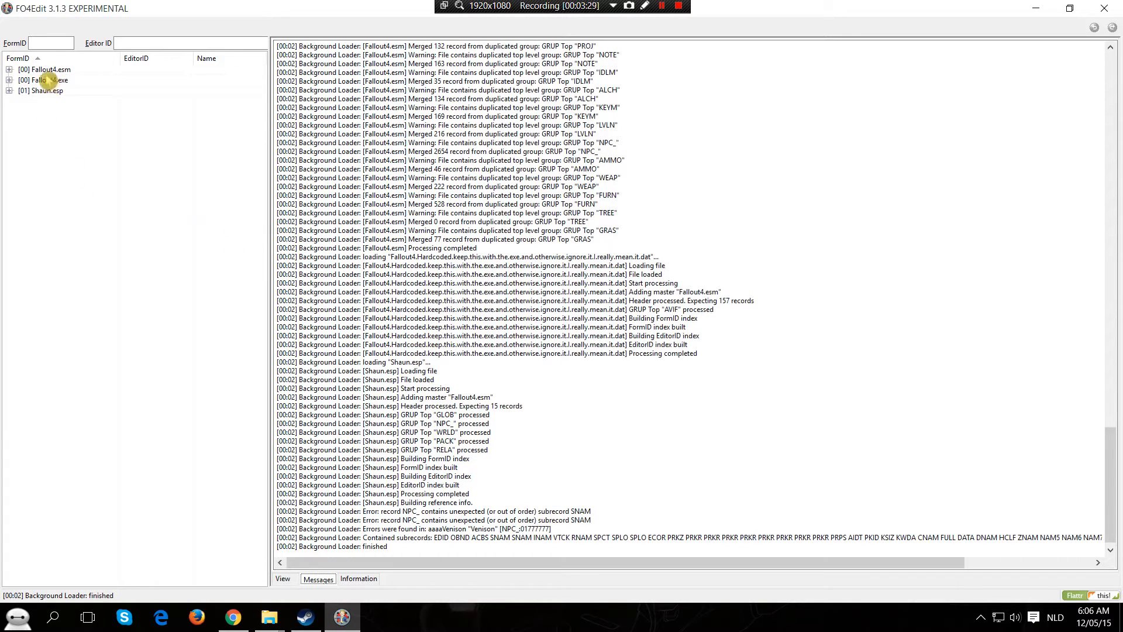
pyautogui.moveTo(46, 114)
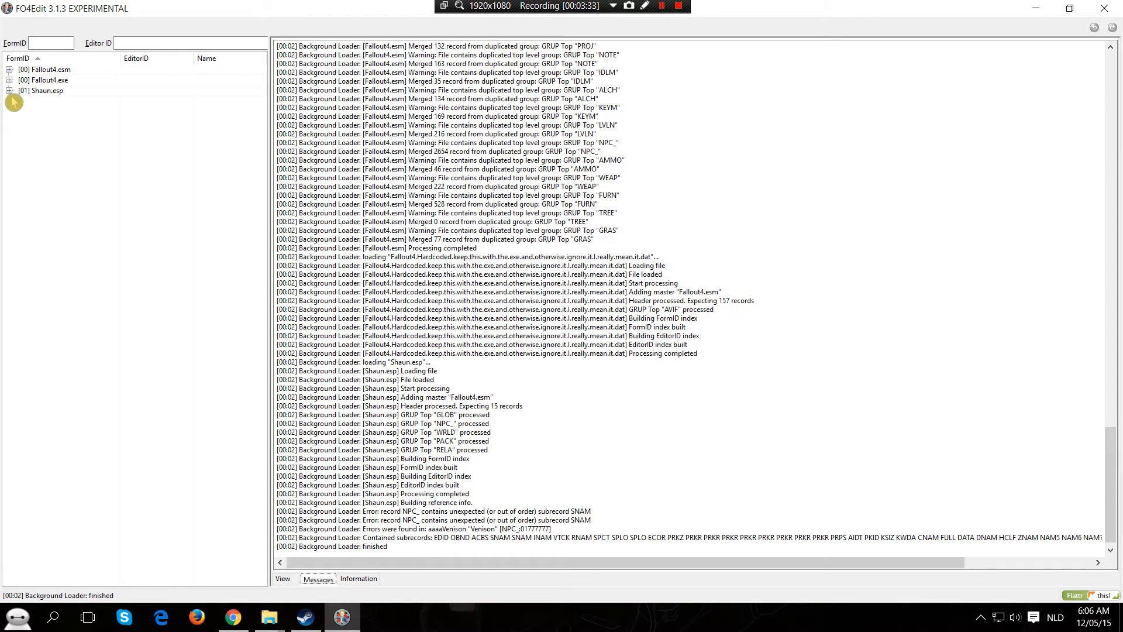
# Expand Shaun.esp's Non-Player Character group and scroll through the aaaaVenison record's fields.
pyautogui.click(15, 91)
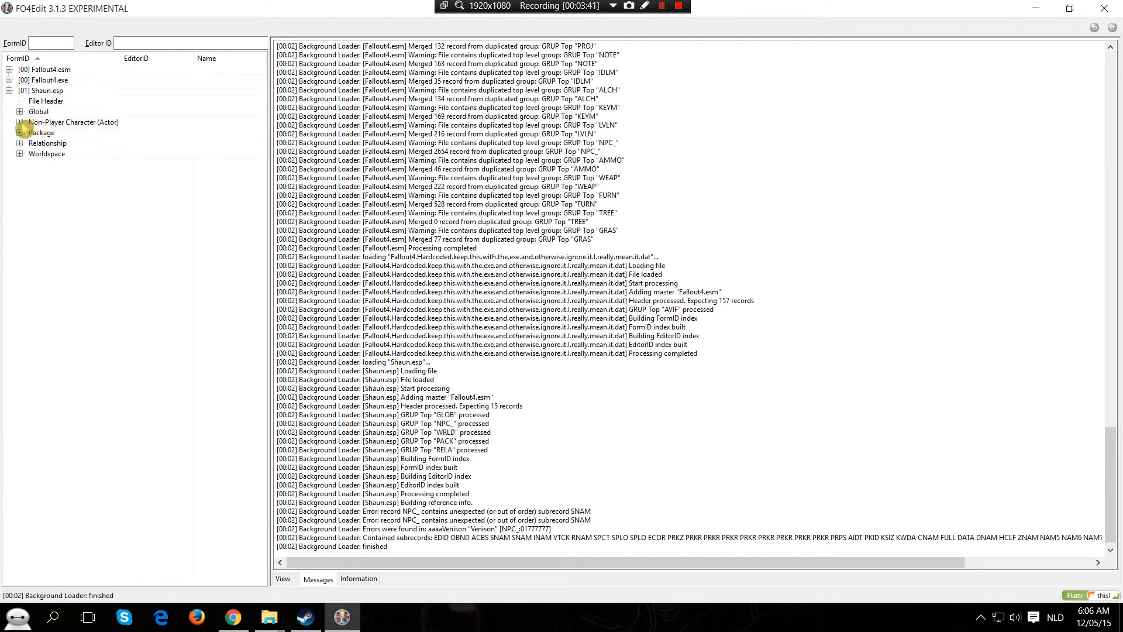
pyautogui.click(16, 122)
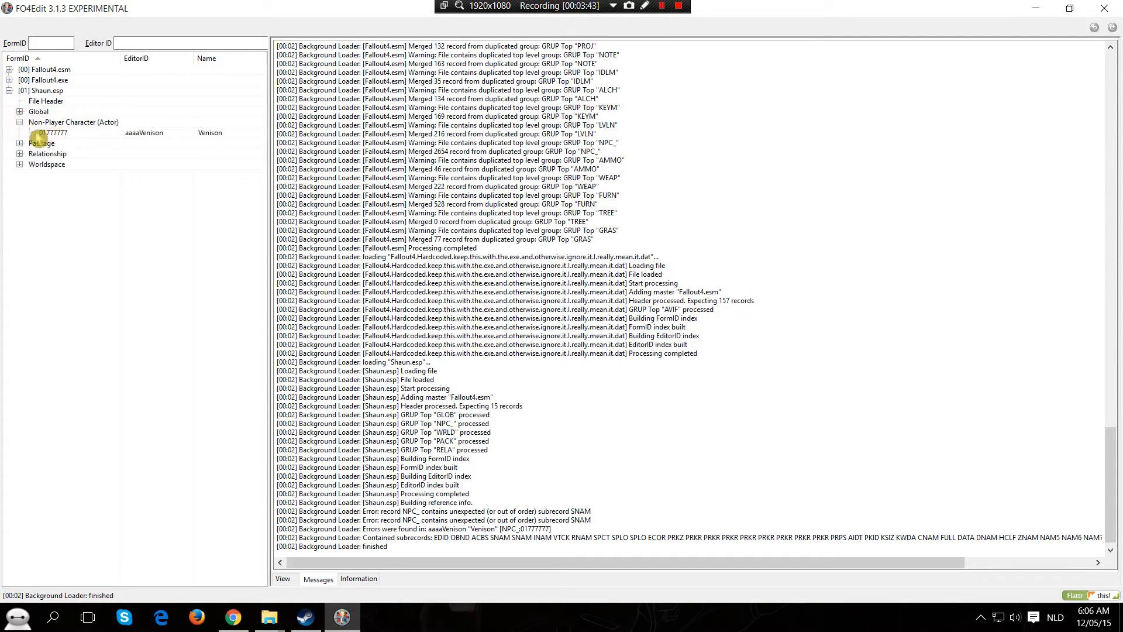
pyautogui.moveTo(141, 141)
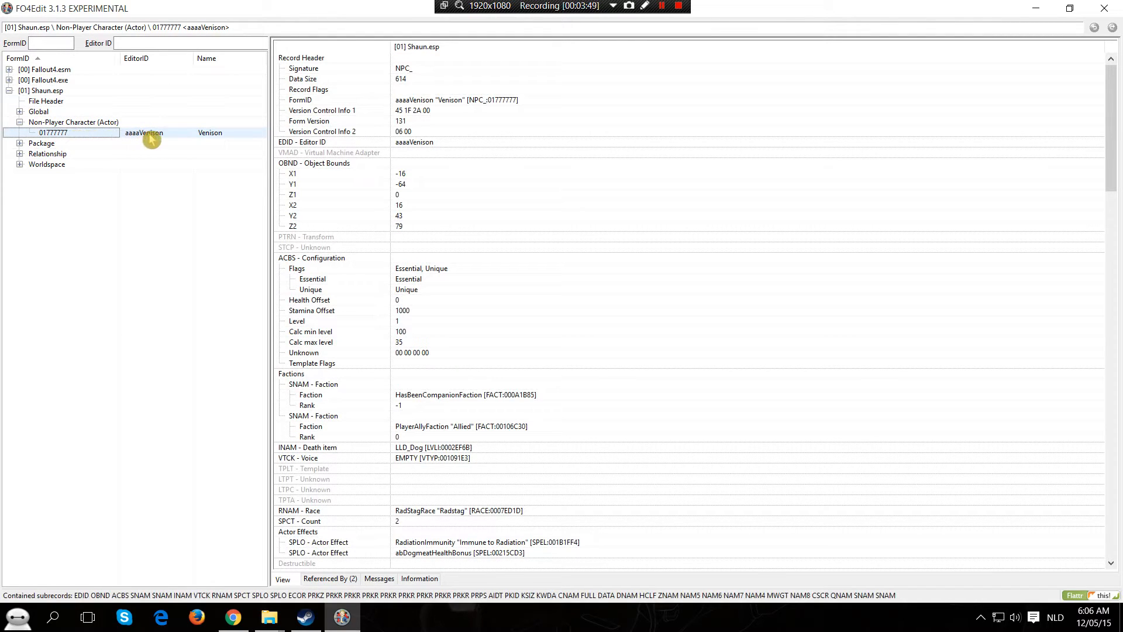
pyautogui.moveTo(589, 253)
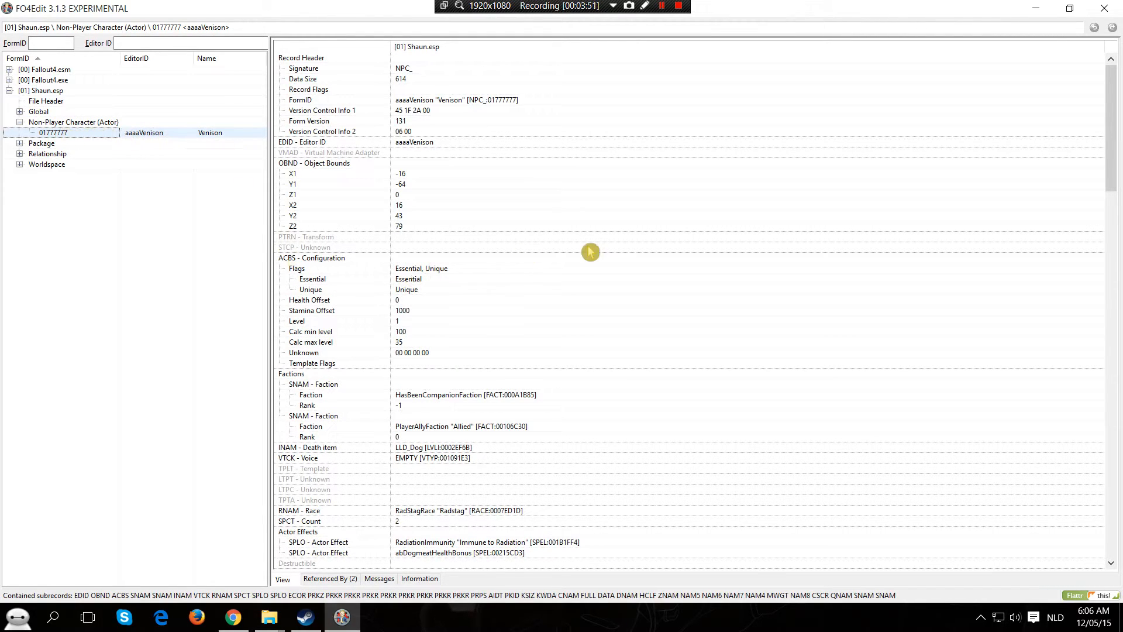
pyautogui.moveTo(577, 166)
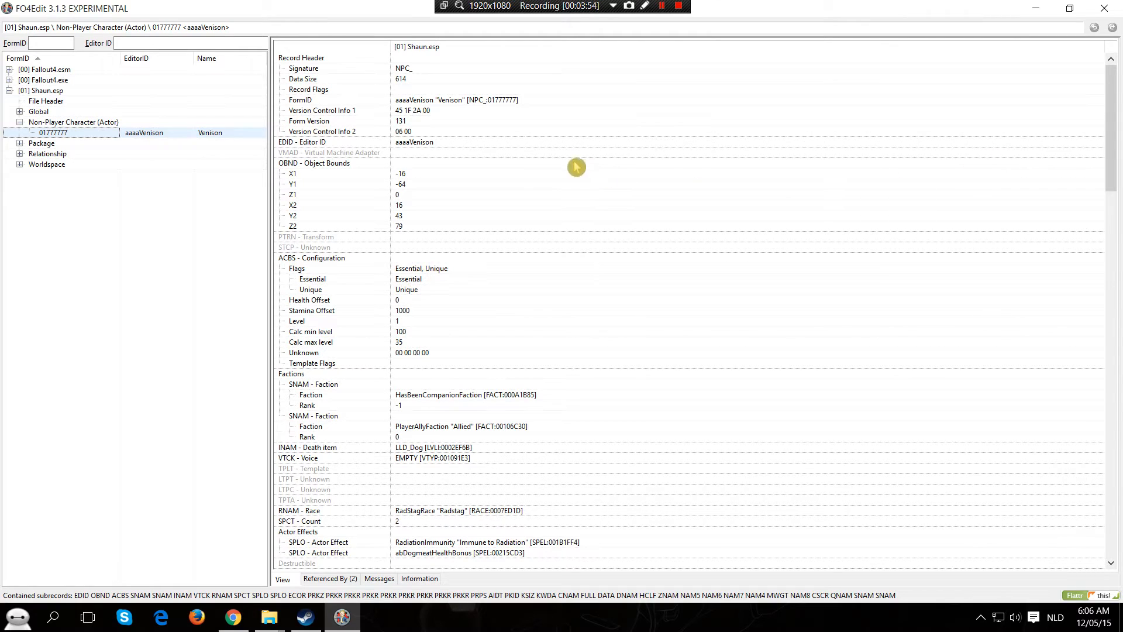
pyautogui.moveTo(484, 178)
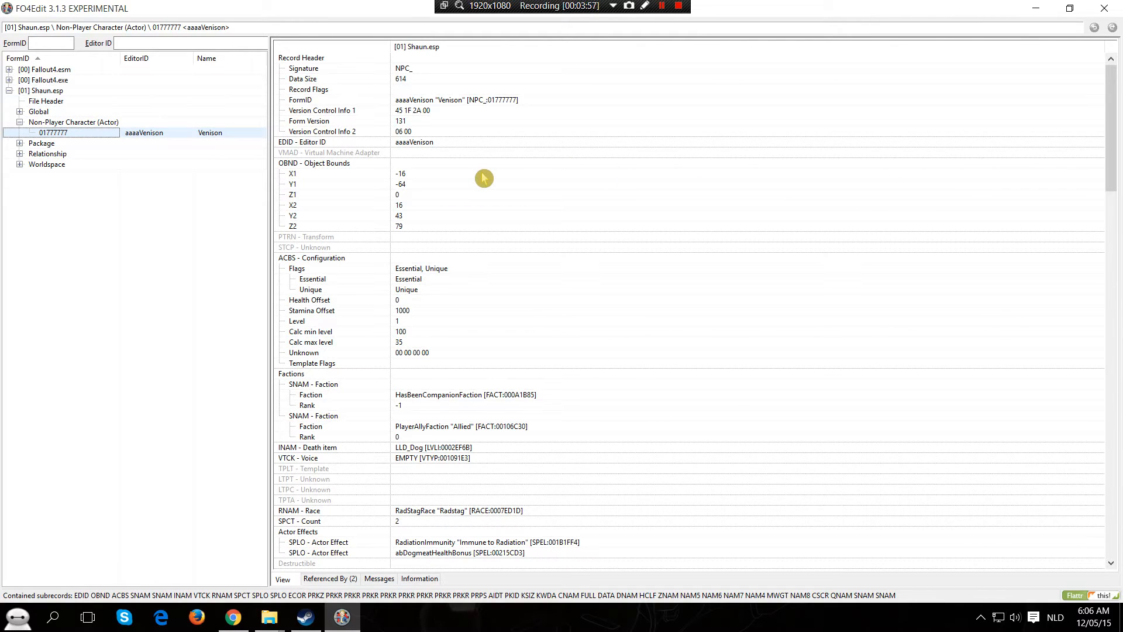
pyautogui.moveTo(405, 245)
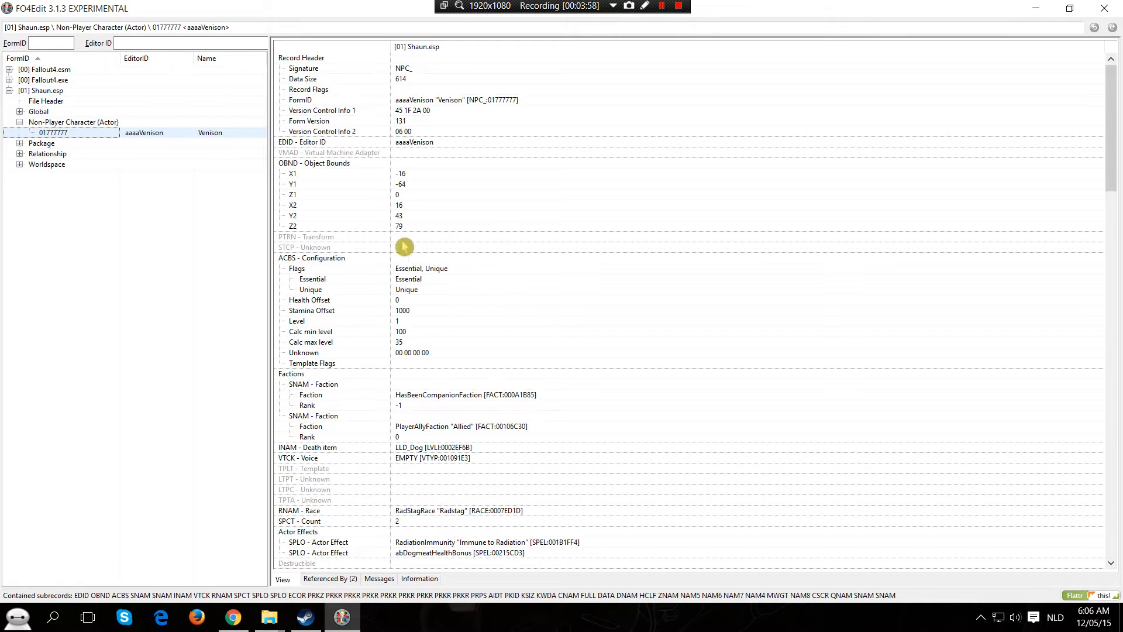
pyautogui.scroll(-3)
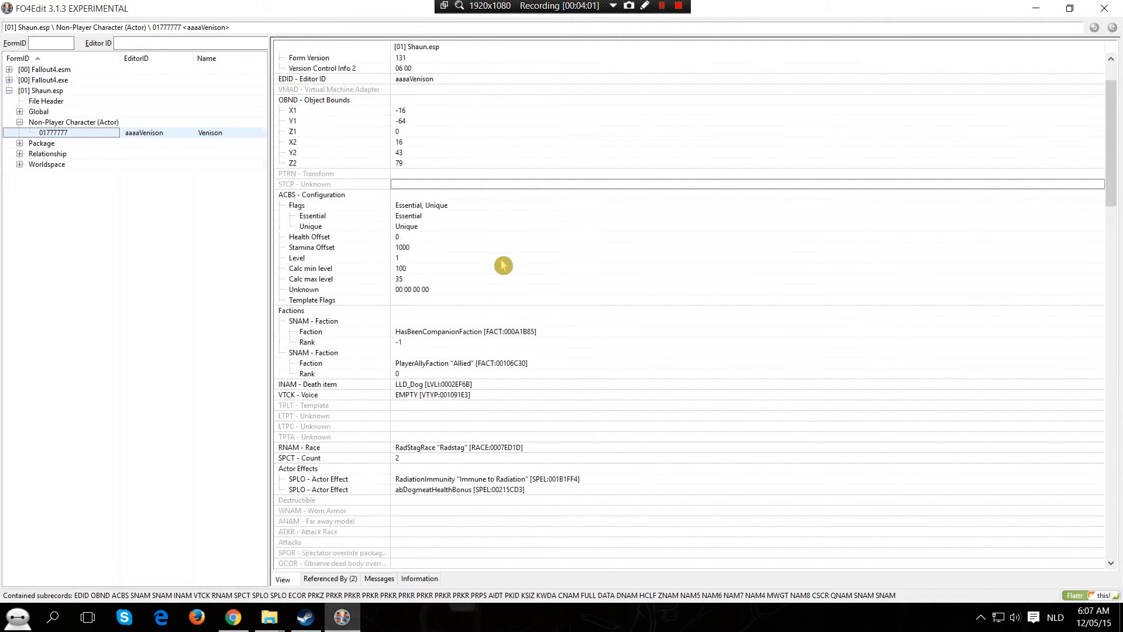
pyautogui.scroll(-3)
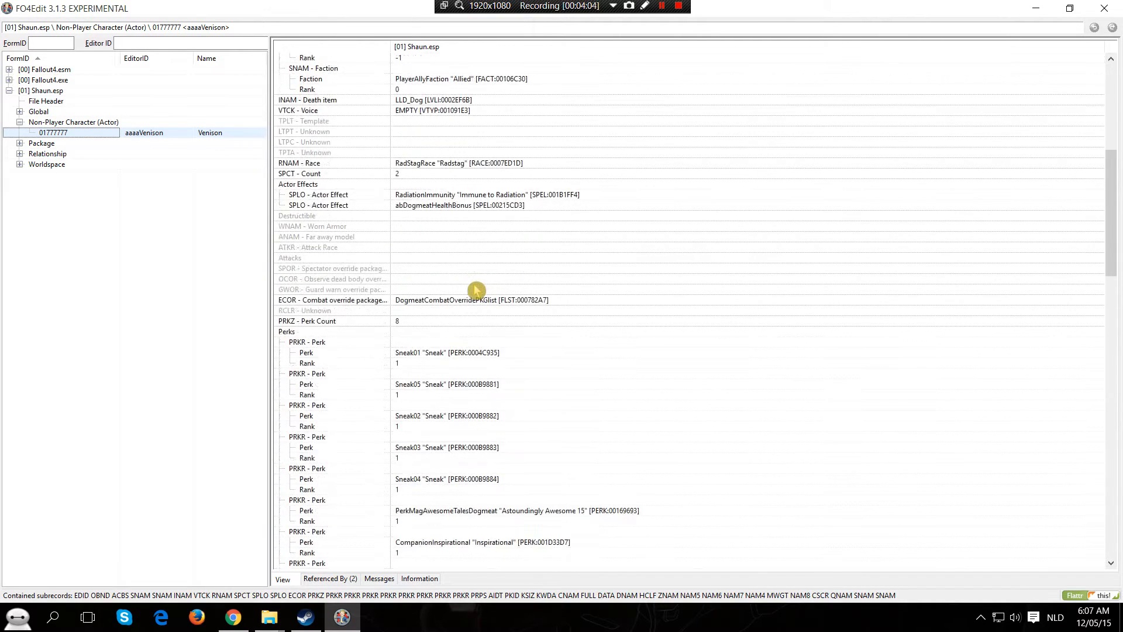
pyautogui.scroll(-3)
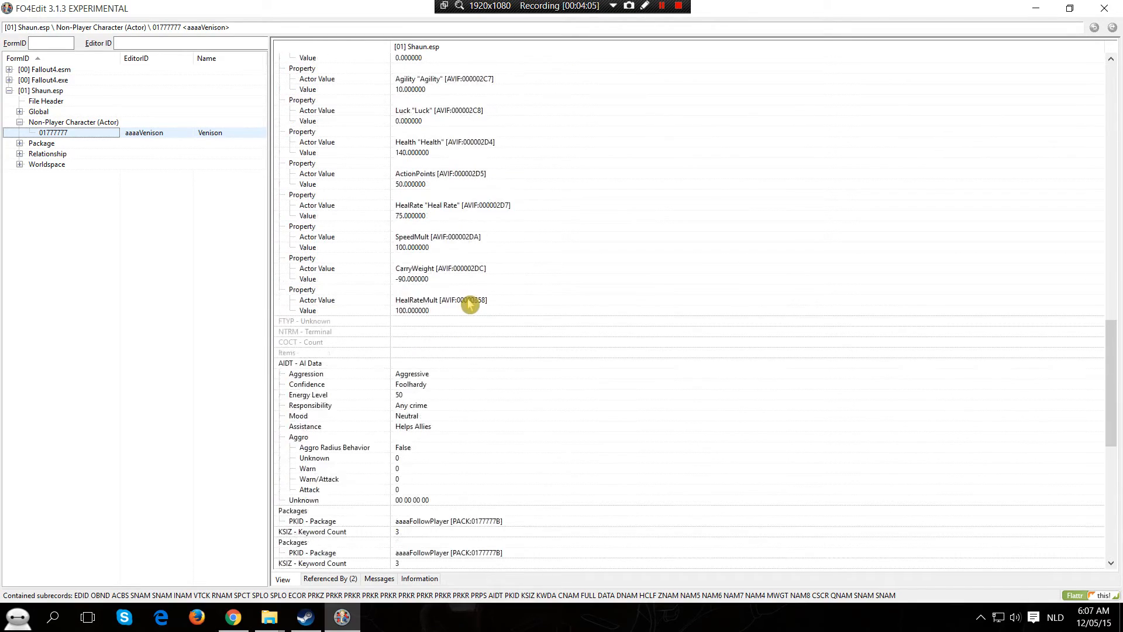
# Accept the module-editing warning and set the actor's FULL - Name to Jagster.
pyautogui.scroll(-3)
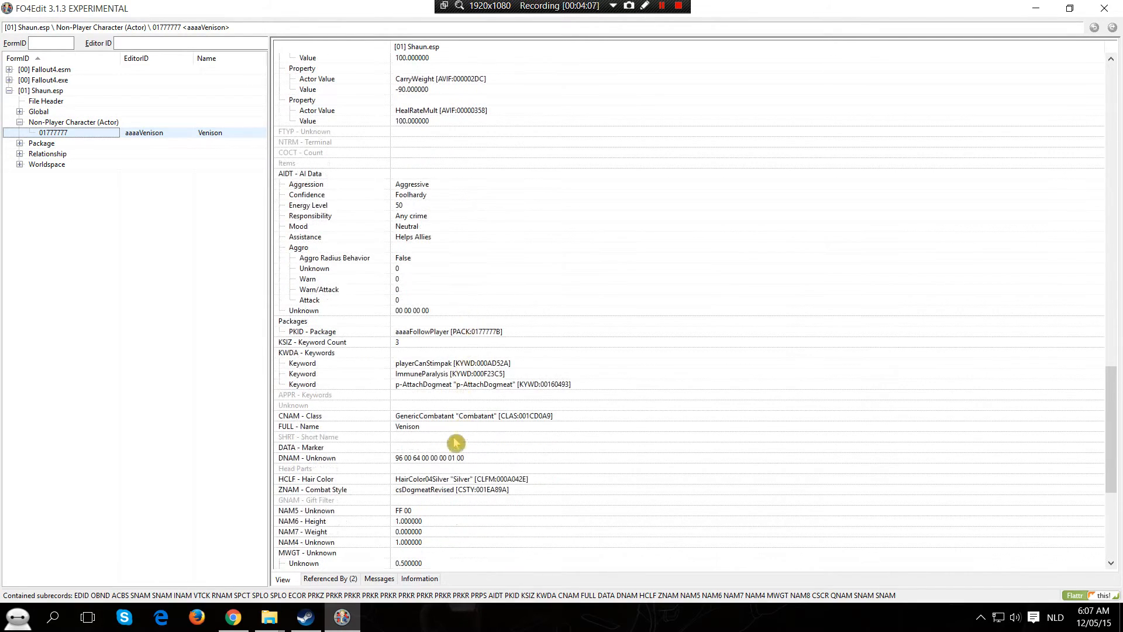
pyautogui.moveTo(319, 437)
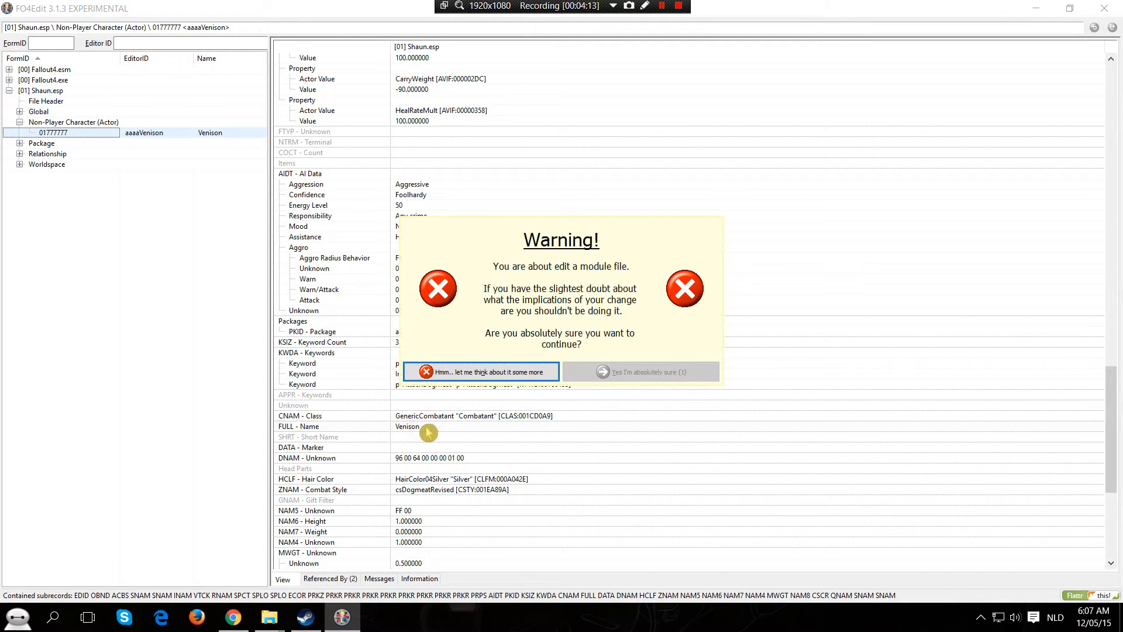
pyautogui.moveTo(561, 425)
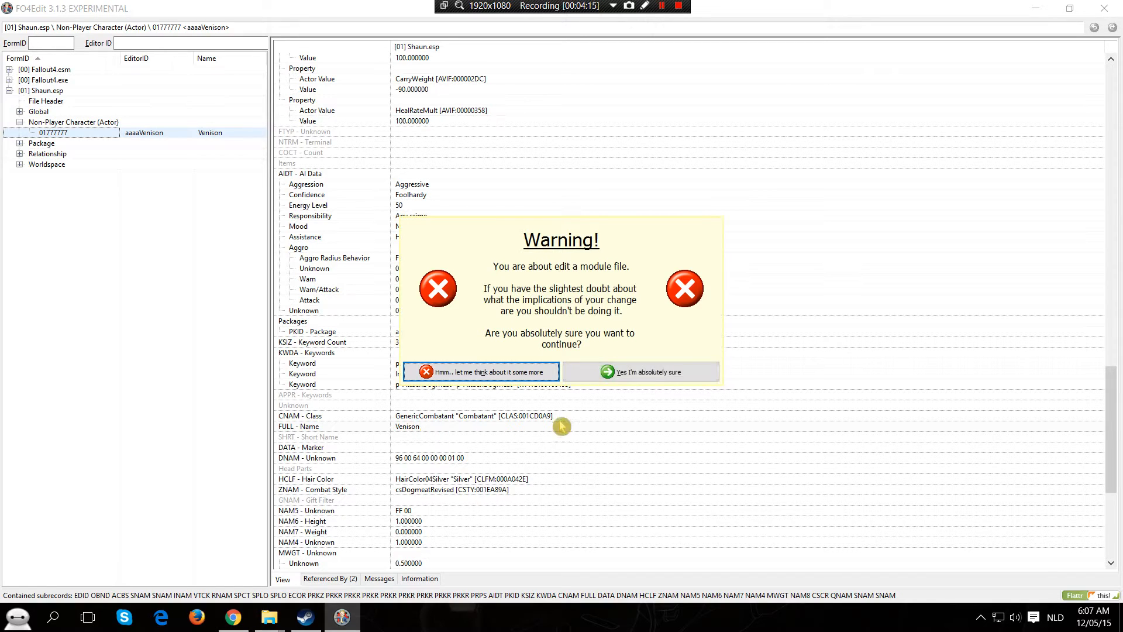
pyautogui.moveTo(546, 274)
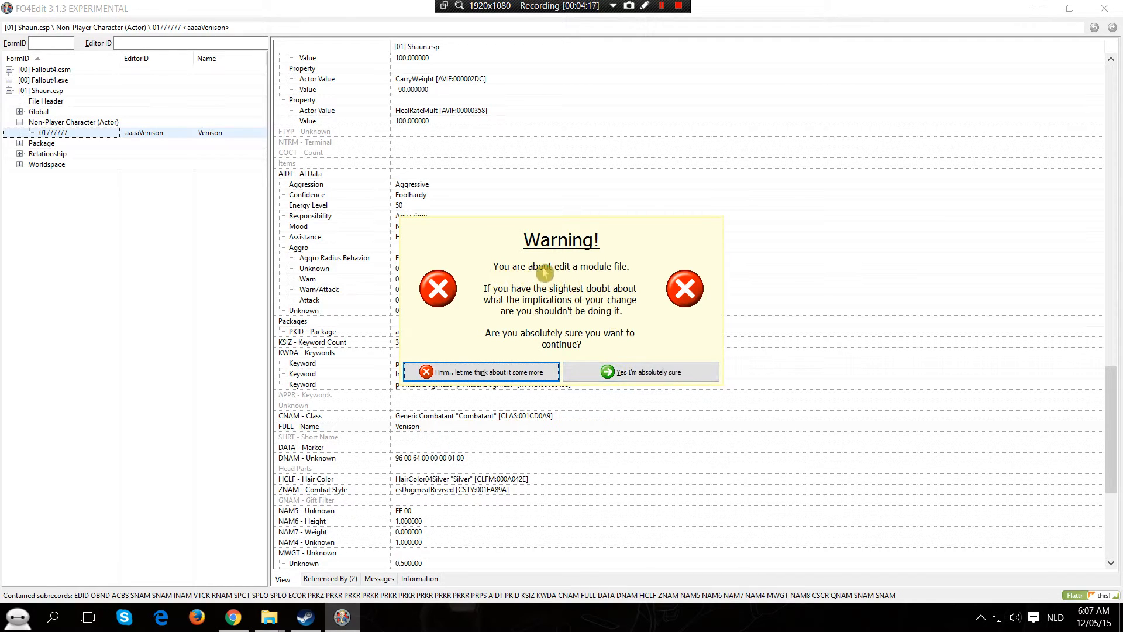
pyautogui.moveTo(604, 319)
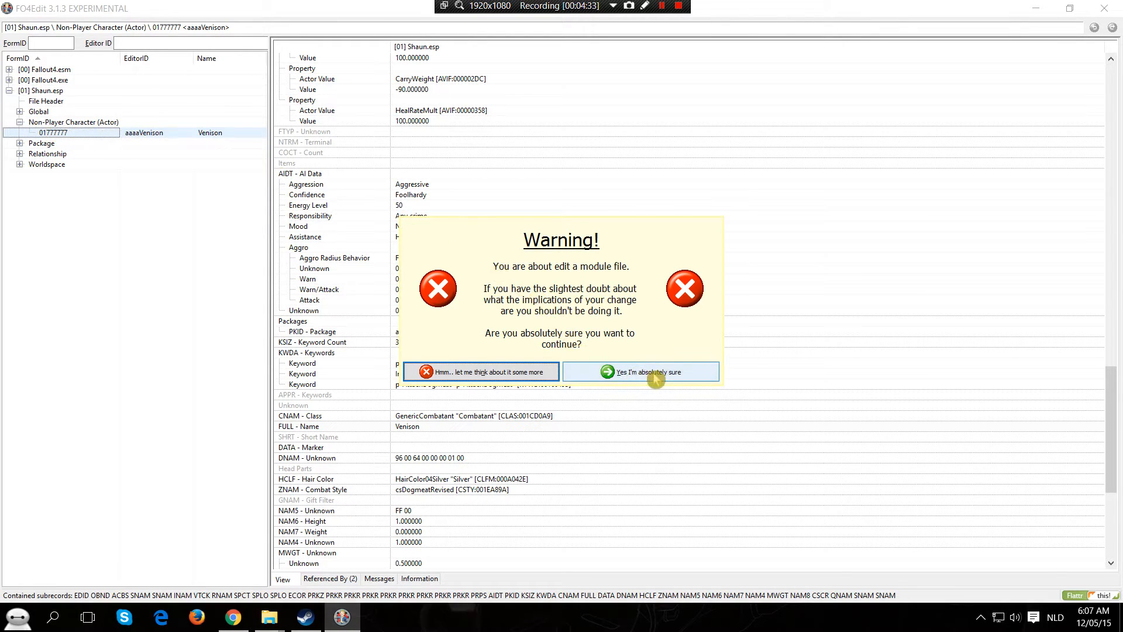
pyautogui.click(649, 372)
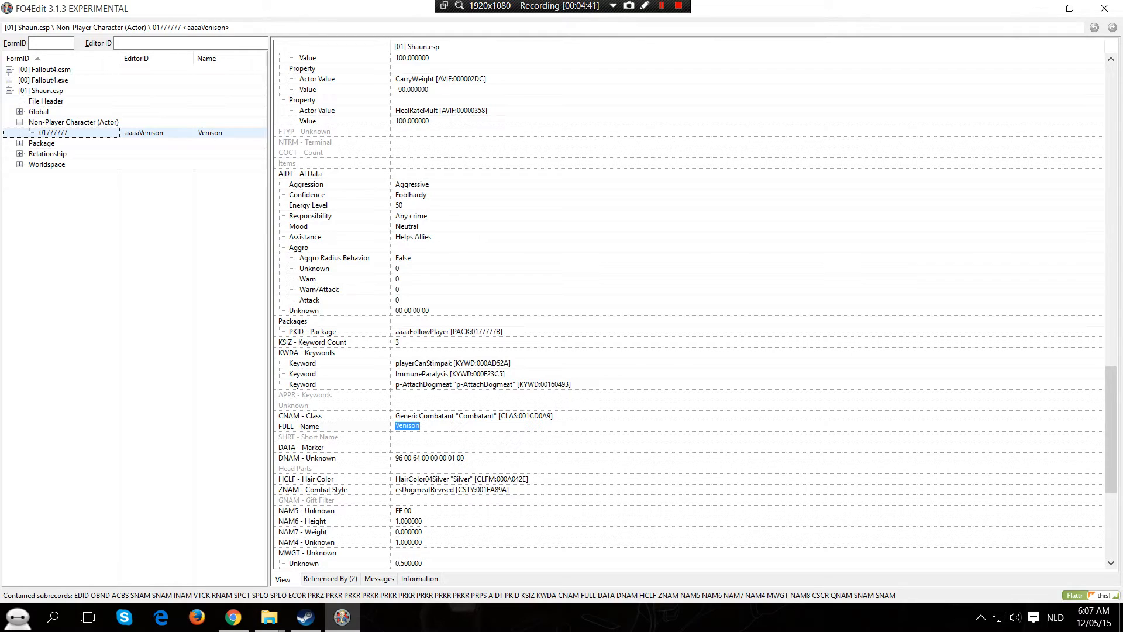
pyautogui.write('Jags')
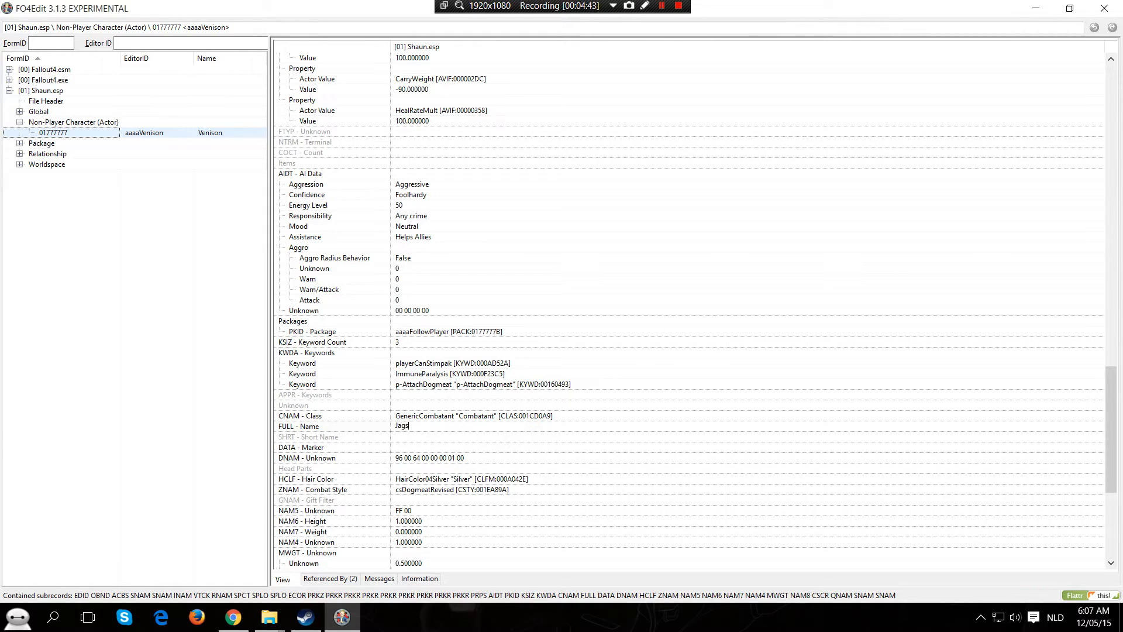
pyautogui.write('ter')
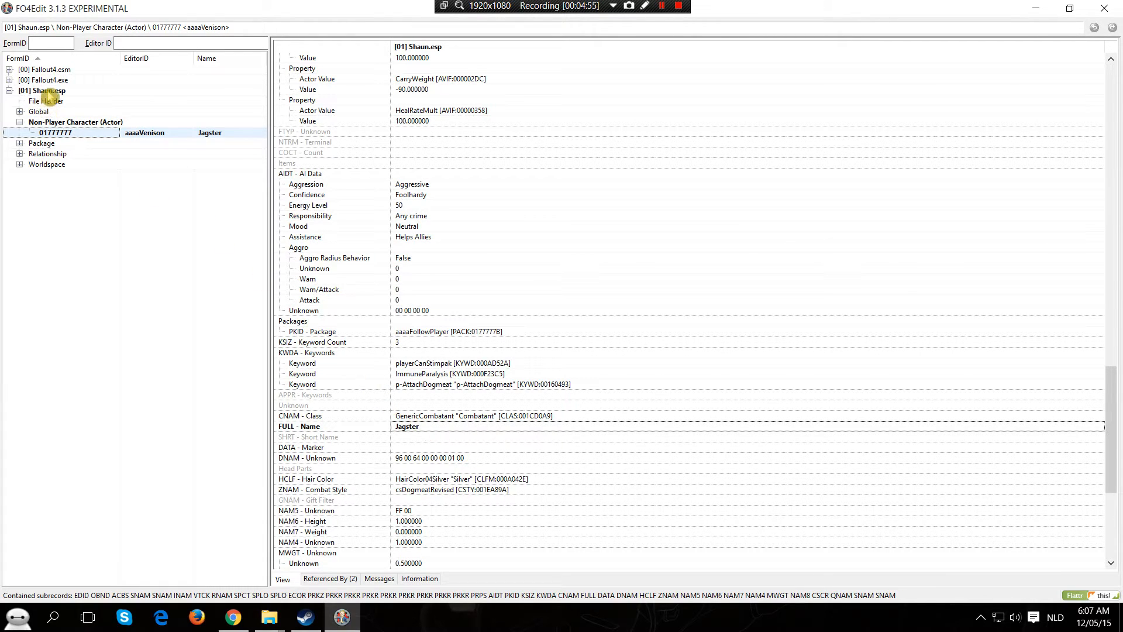
pyautogui.moveTo(78, 100)
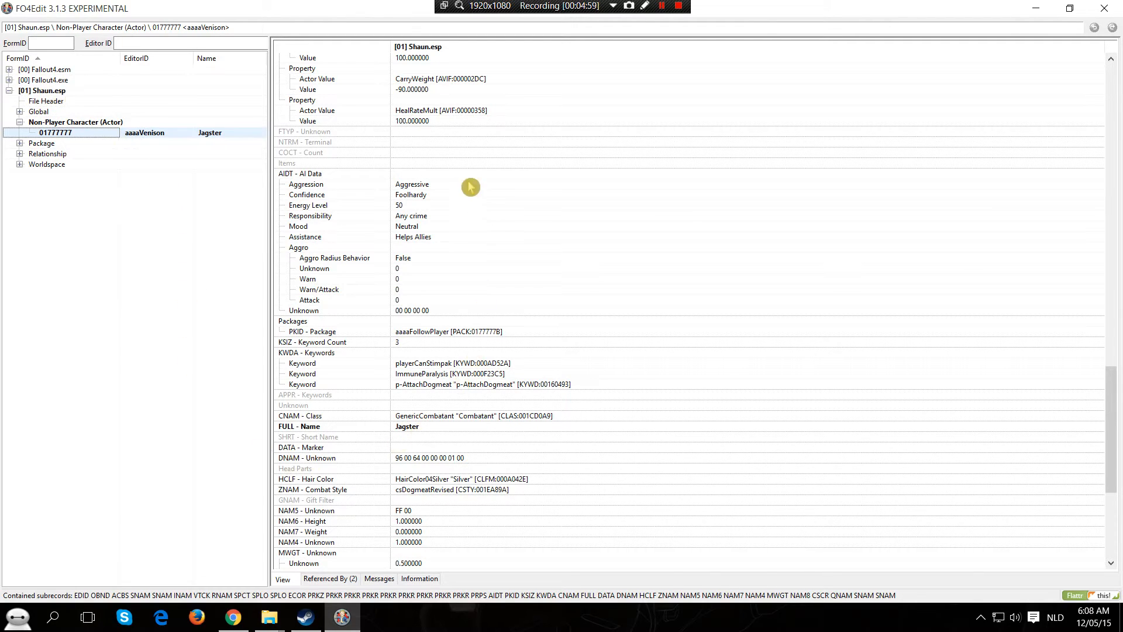
pyautogui.moveTo(484, 422)
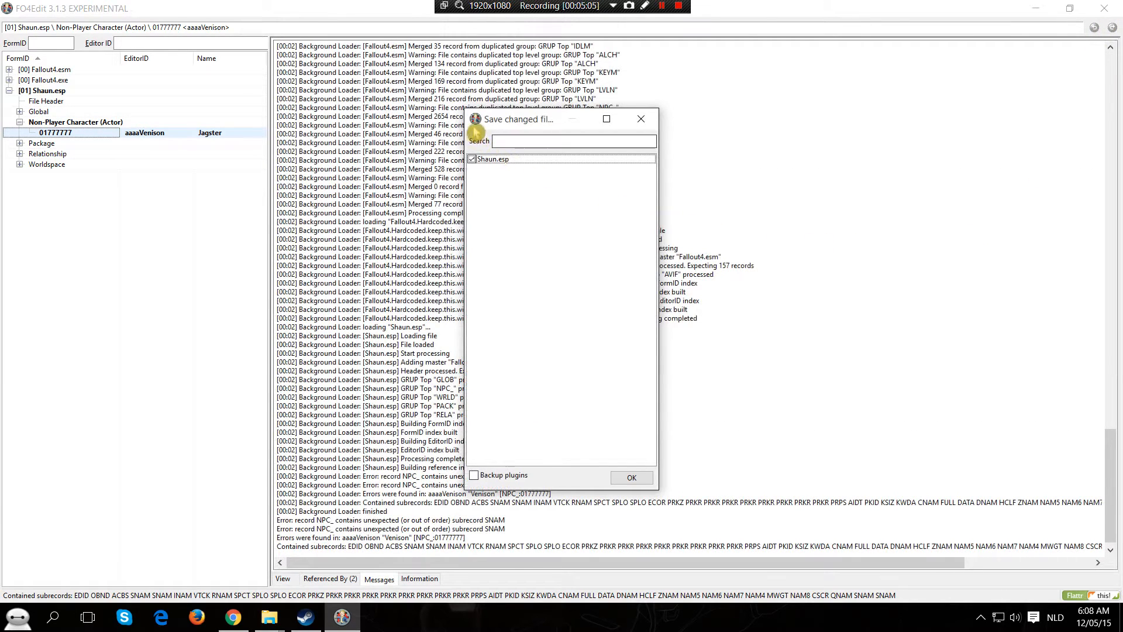
pyautogui.moveTo(536, 409)
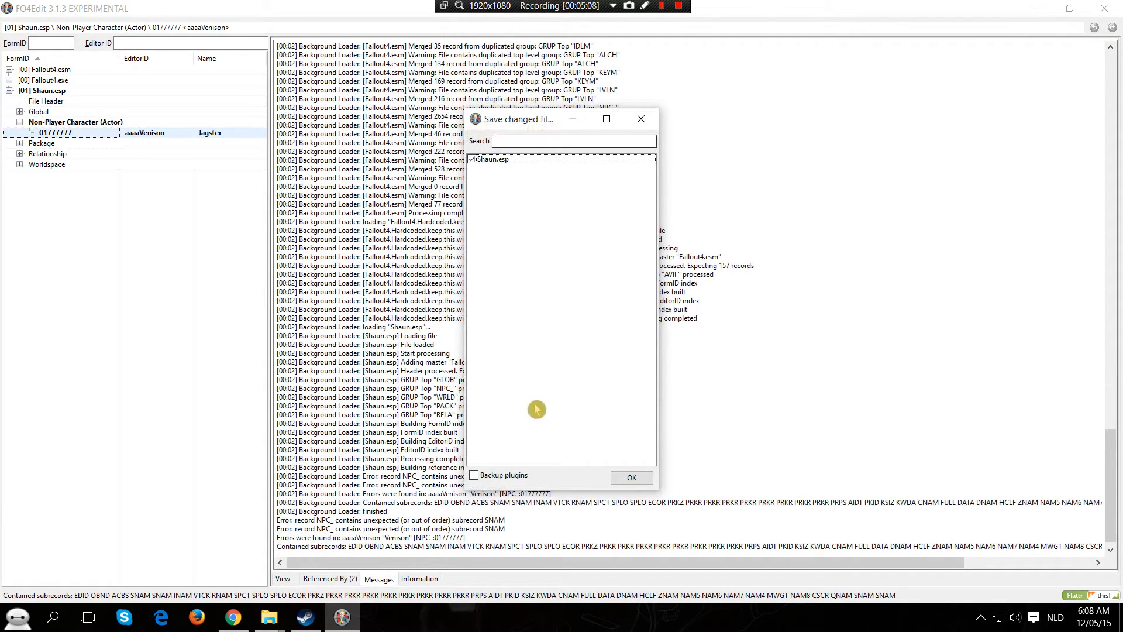
pyautogui.moveTo(514, 258)
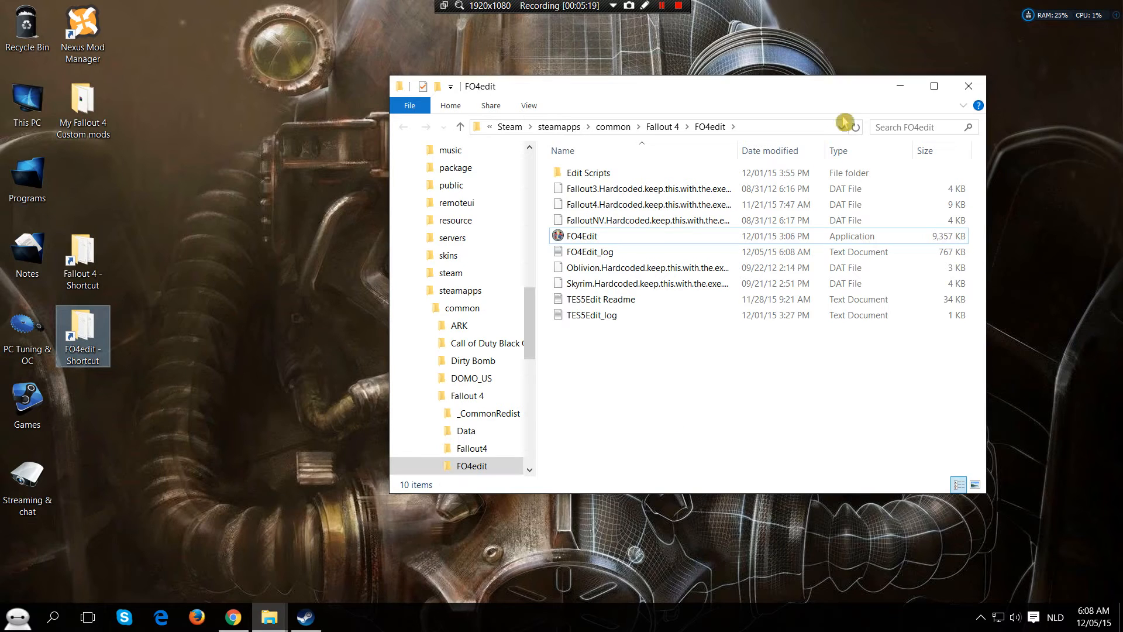
# Launch Nexus Mod Manager with Shaun.esp enabled and dismiss the leftover edit warning.
pyautogui.doubleClick(582, 236)
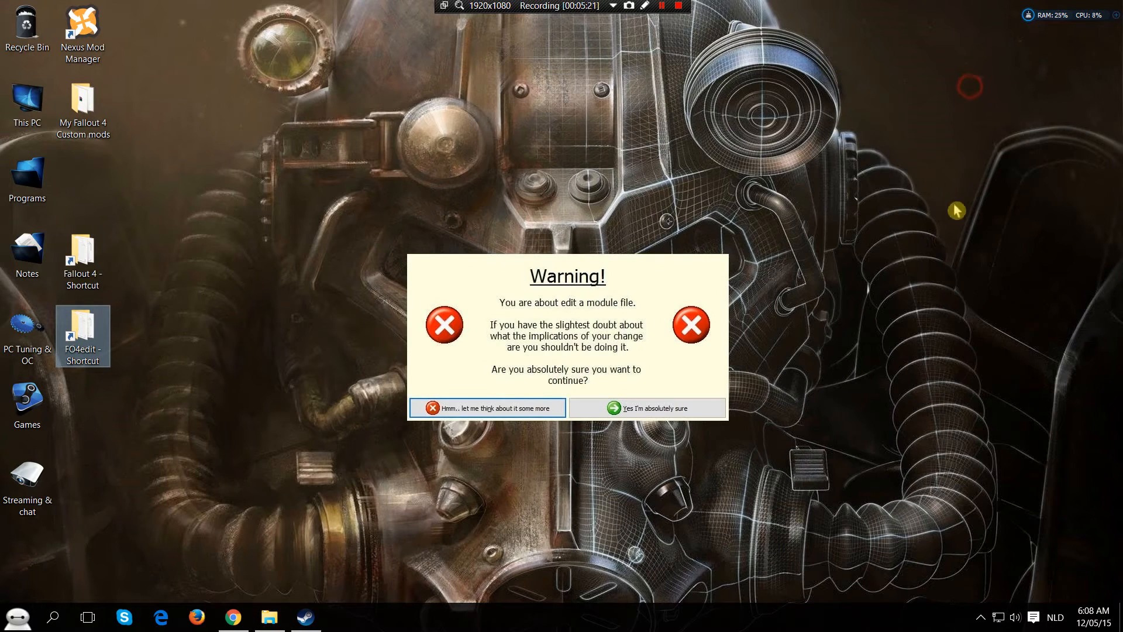
pyautogui.moveTo(375, 227)
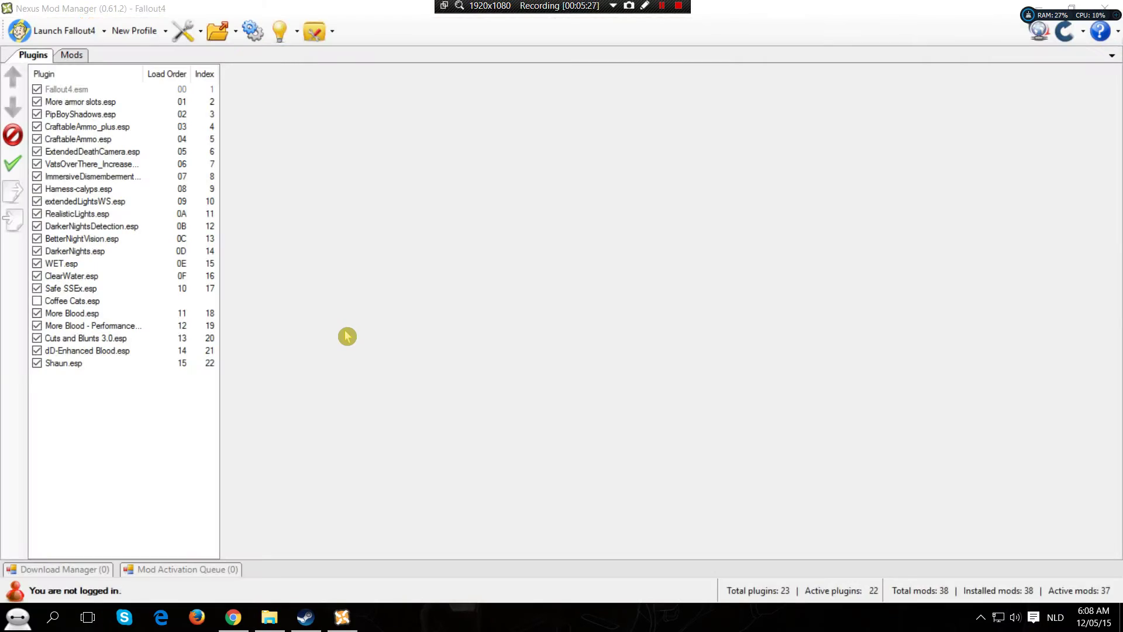
pyautogui.moveTo(76, 369)
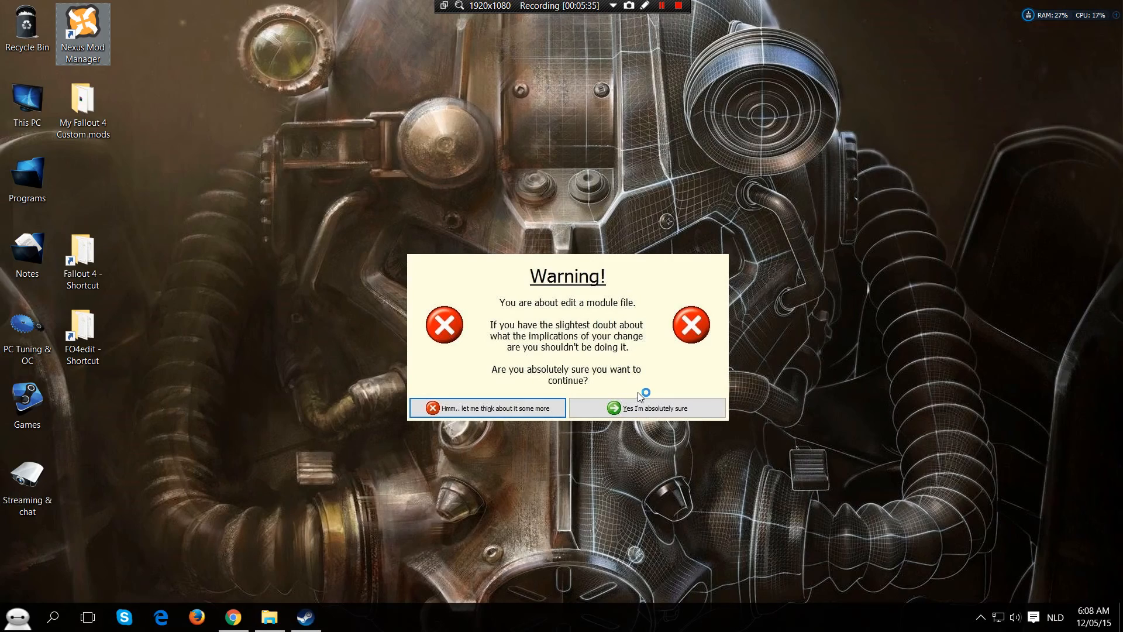
pyautogui.click(655, 407)
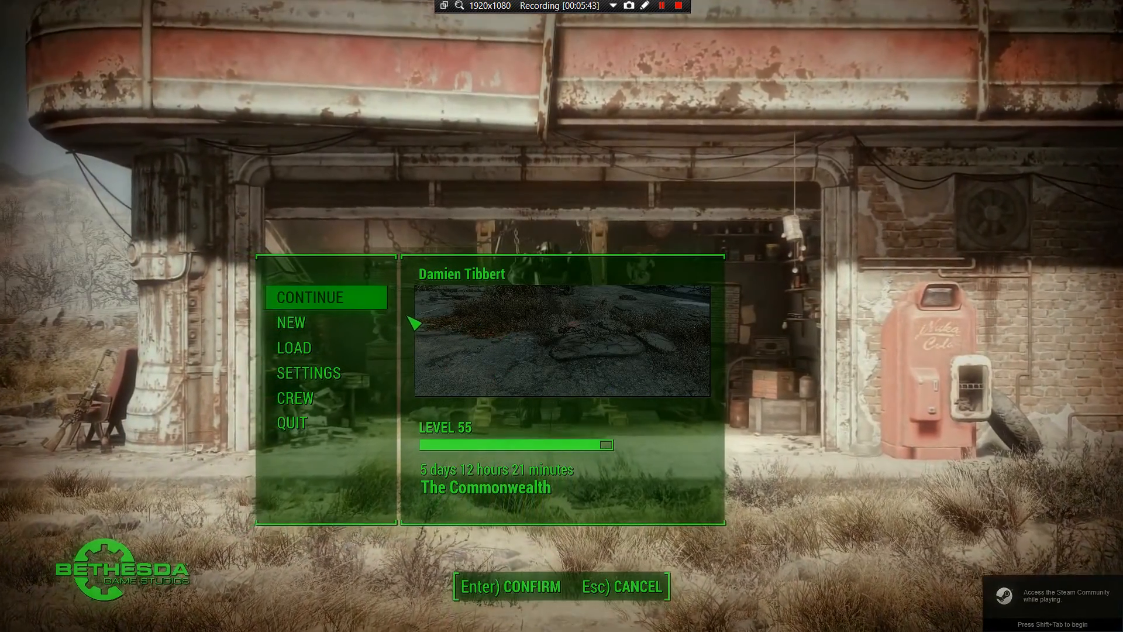
# Continue the saved game and run 'bat shauncustomcat' in the console to spawn the companion.
pyautogui.click(296, 346)
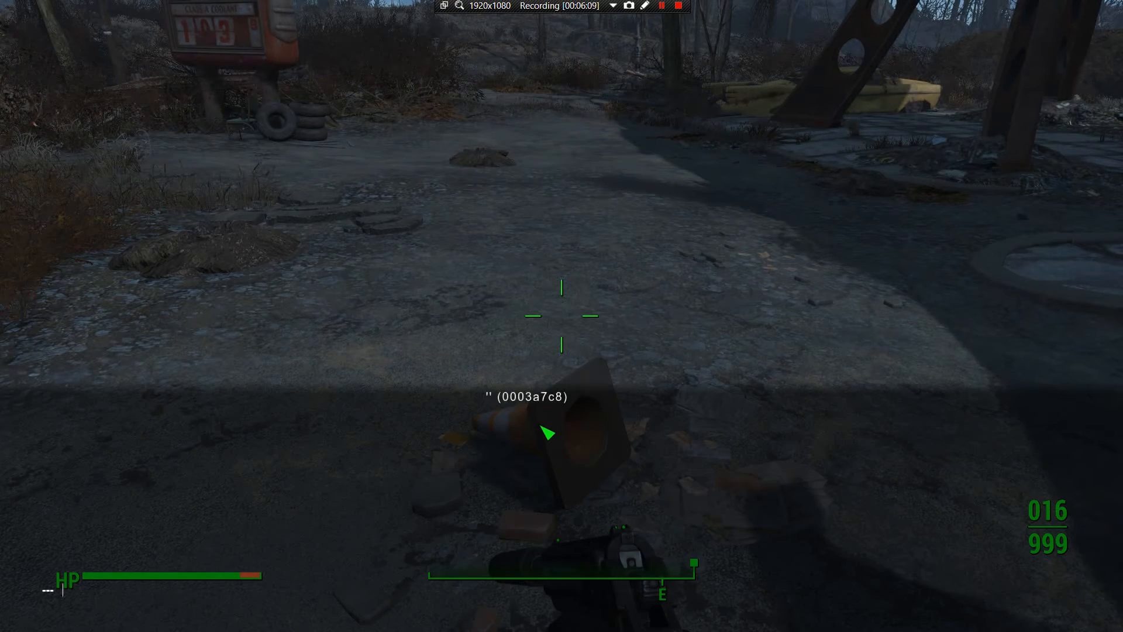
pyautogui.write('bat')
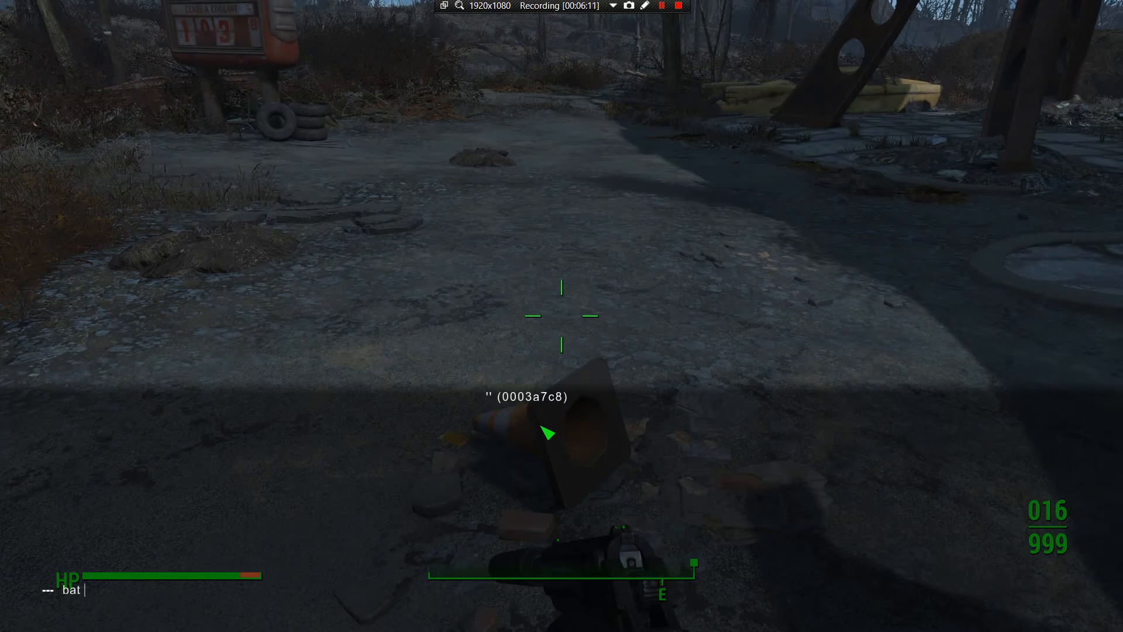
pyautogui.write('shaun')
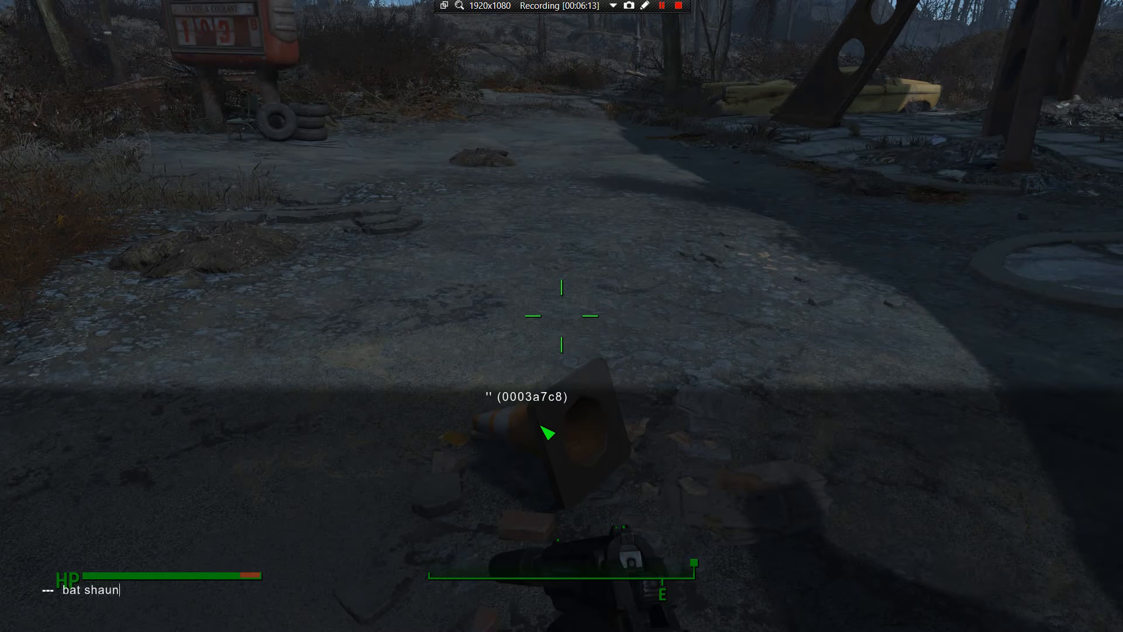
pyautogui.write('customc')
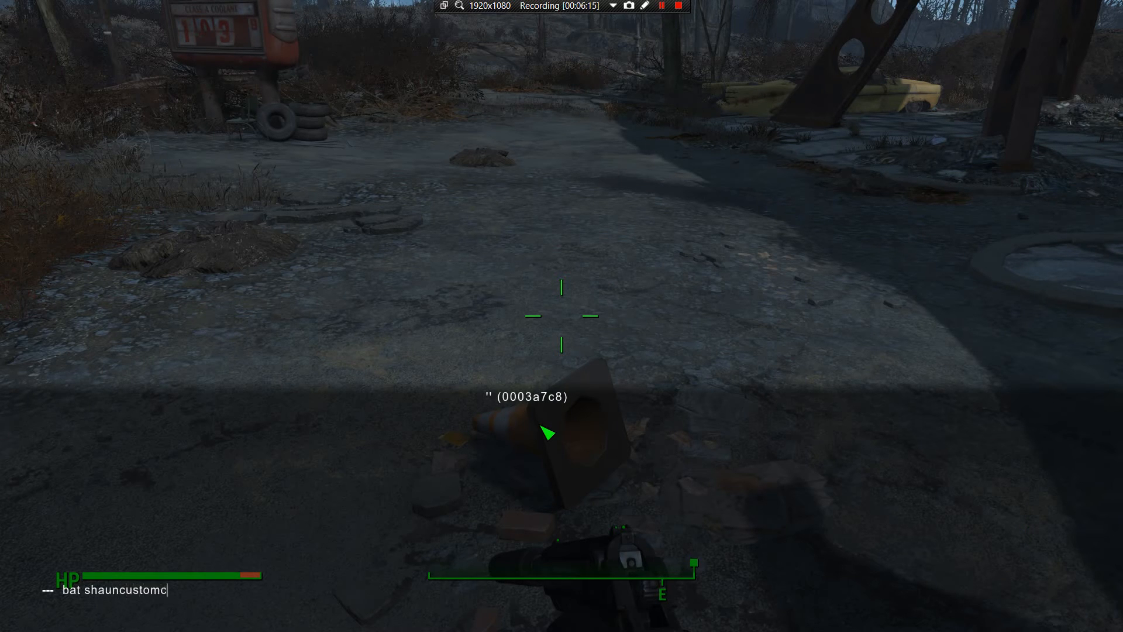
pyautogui.write('at')
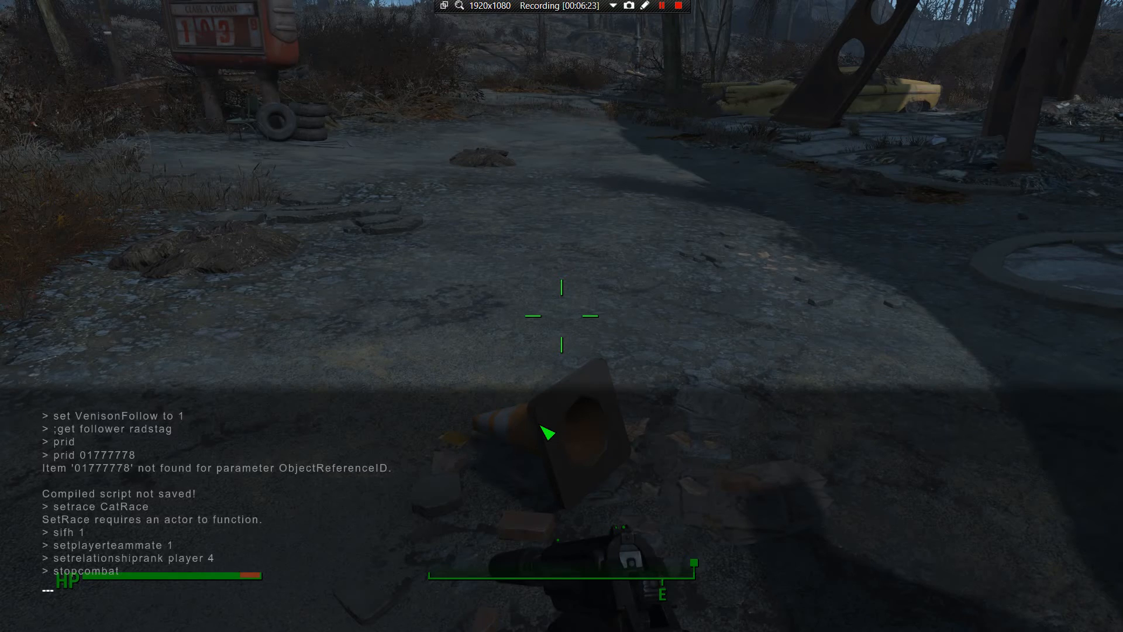
pyautogui.press('Tab')
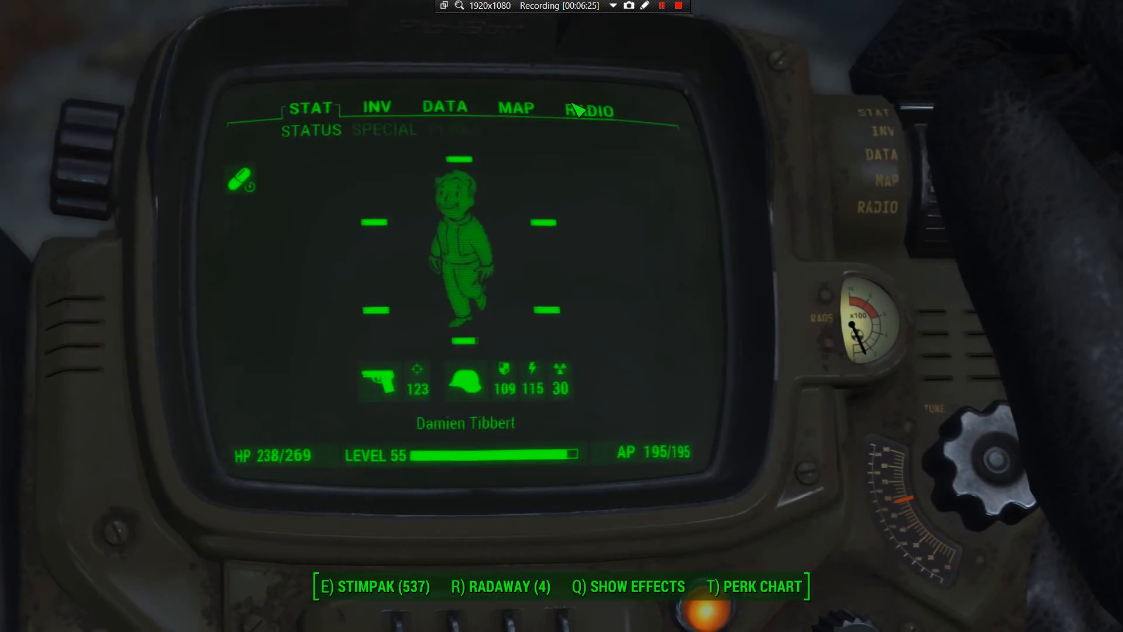
pyautogui.click(516, 107)
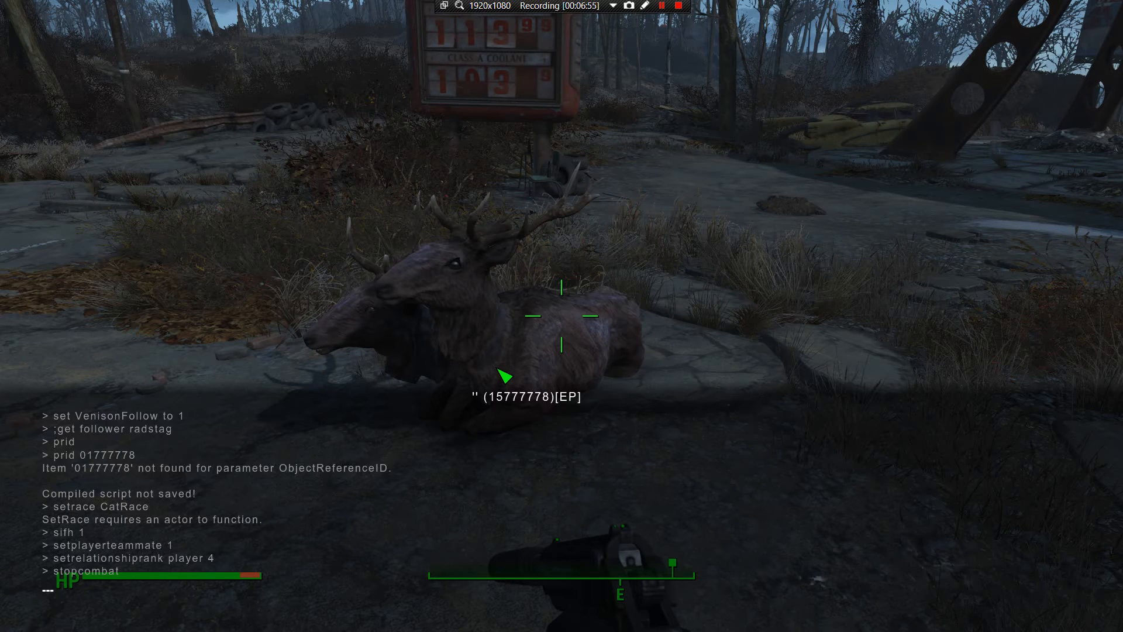
pyautogui.write('bat shauncustomcat')
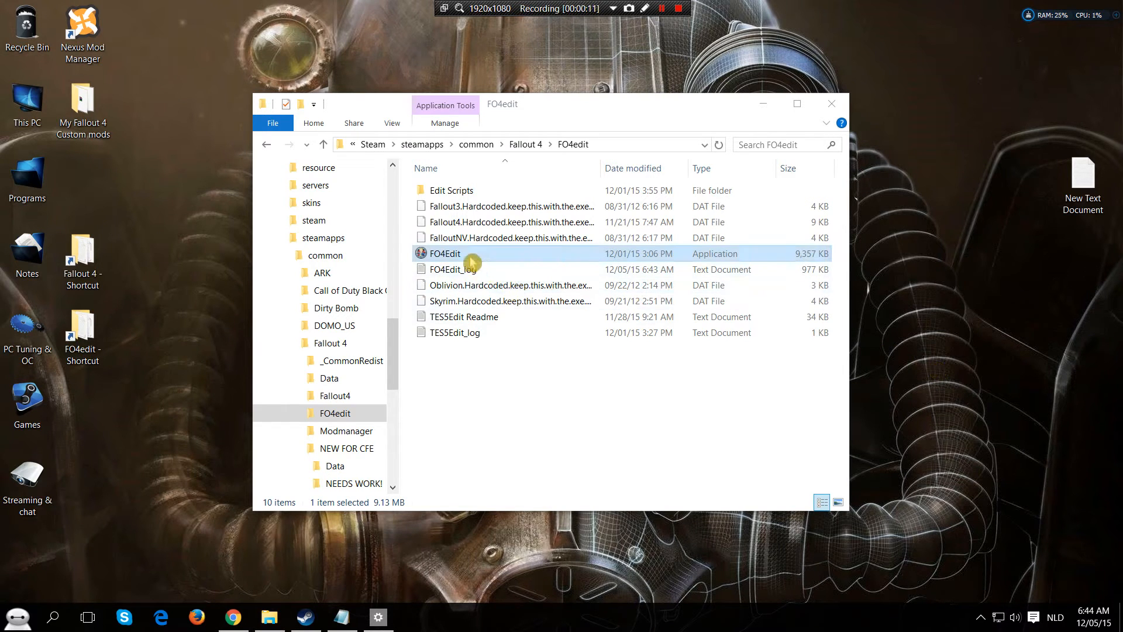
# Relaunch FO4Edit with only Shaun.esp checked and glance at the file-tree actions.
pyautogui.doubleClick(446, 252)
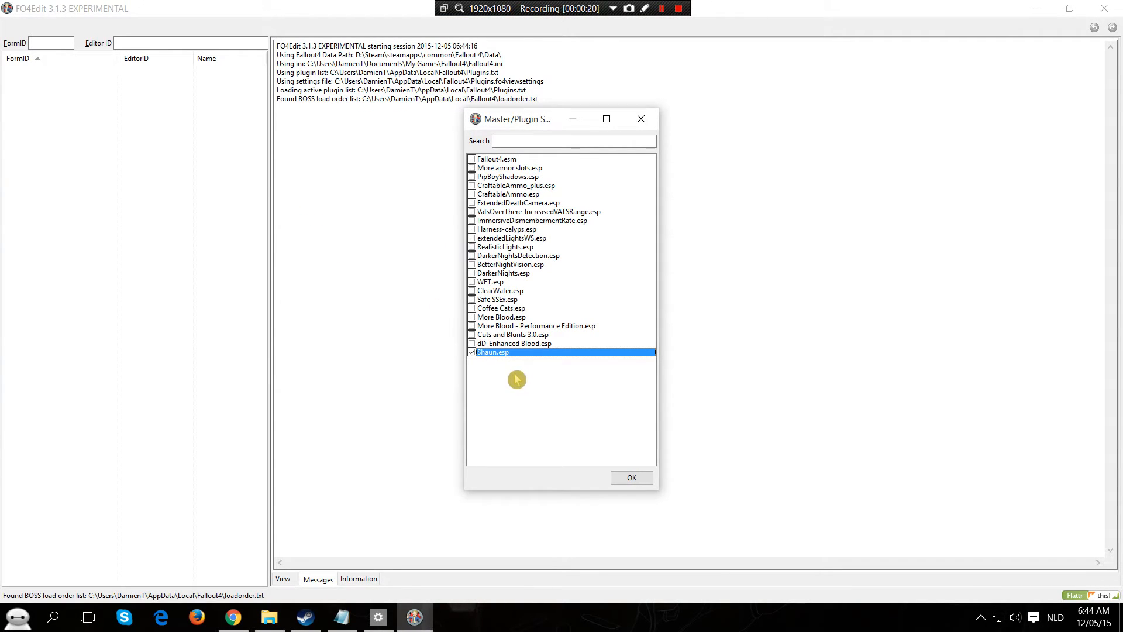
pyautogui.moveTo(587, 474)
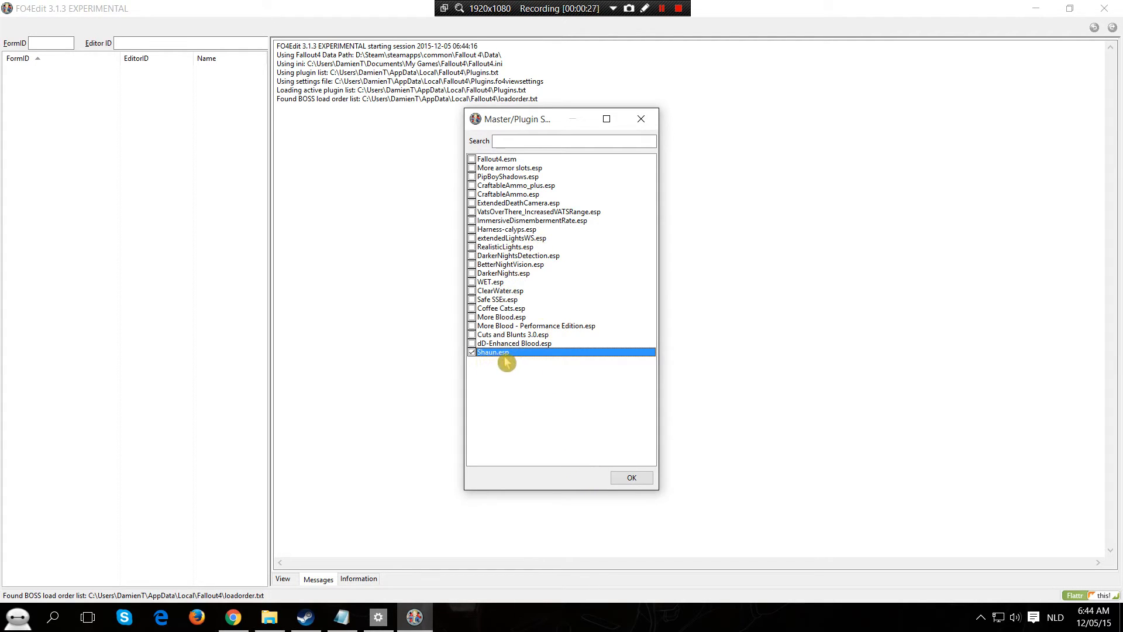
pyautogui.click(631, 478)
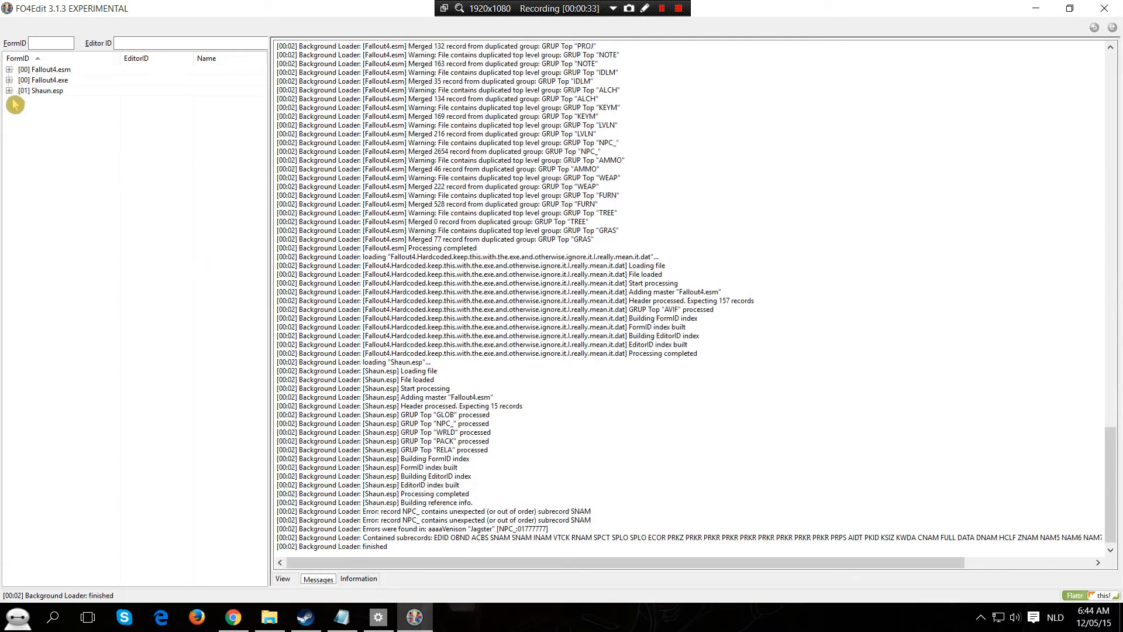
pyautogui.rightClick(35, 90)
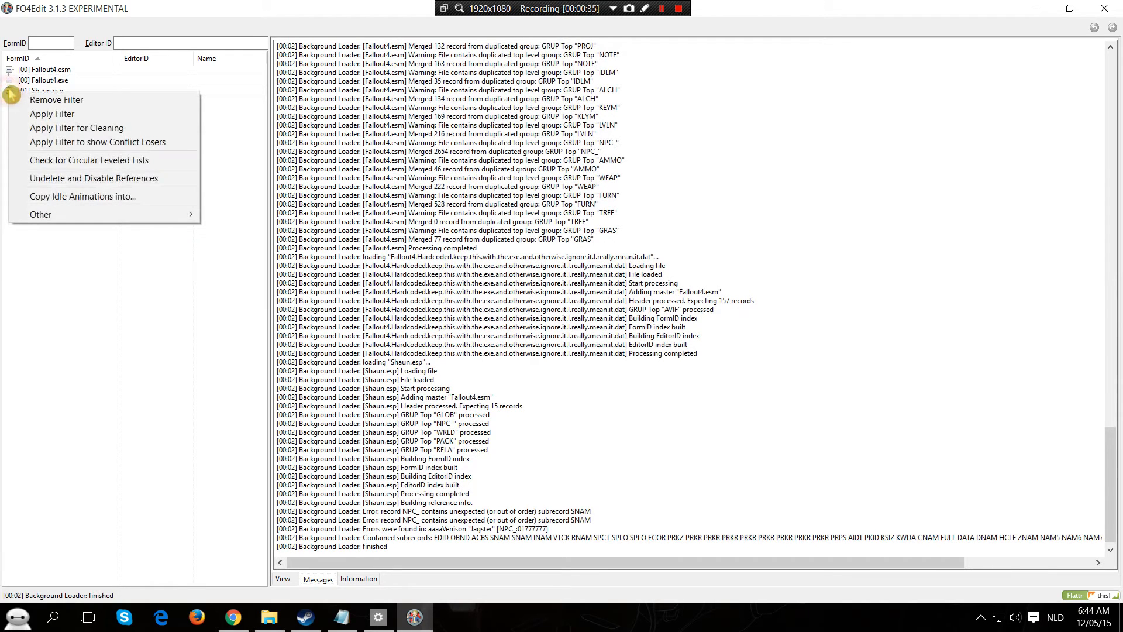
pyautogui.click(17, 89)
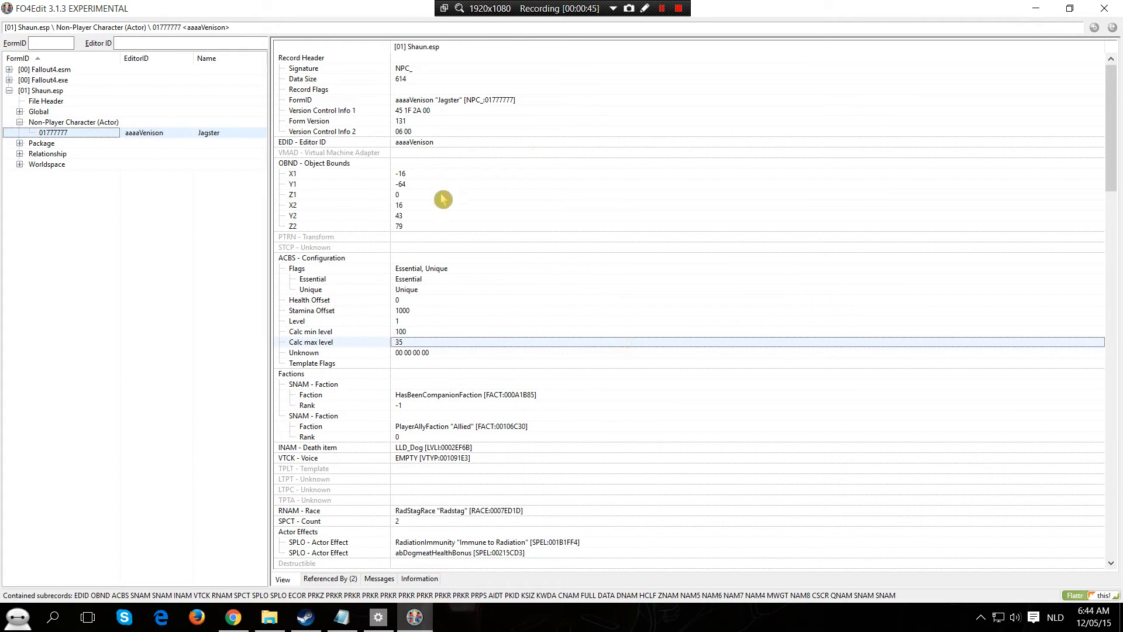
pyautogui.moveTo(286, 157)
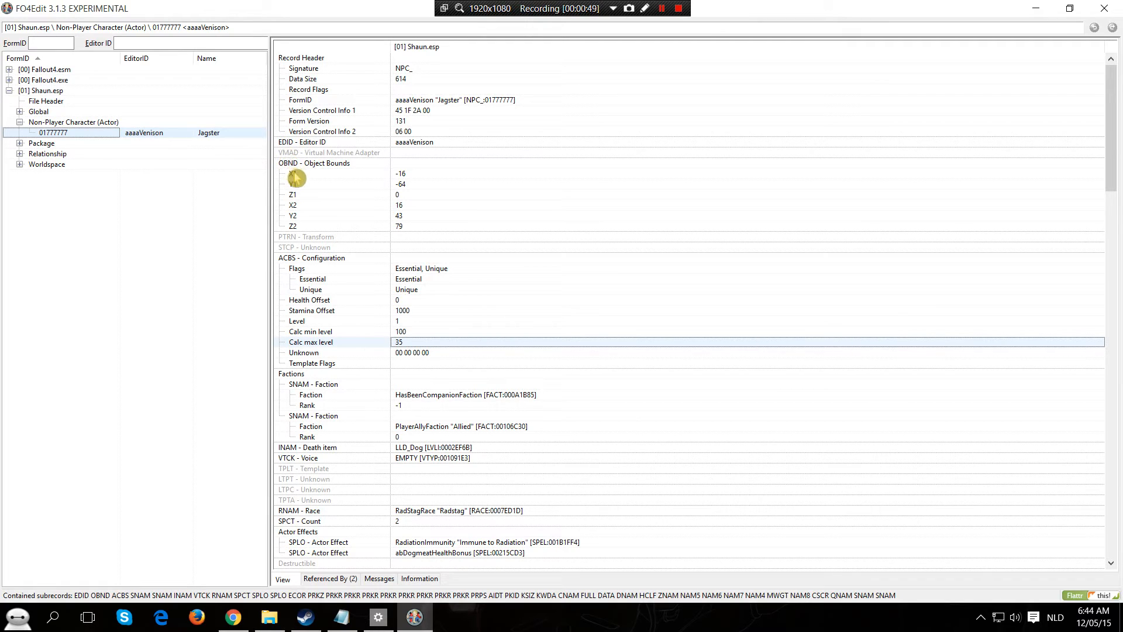
# Scroll down Jagster's aaaaVenison actor record to view its fields.
pyautogui.scroll(-3)
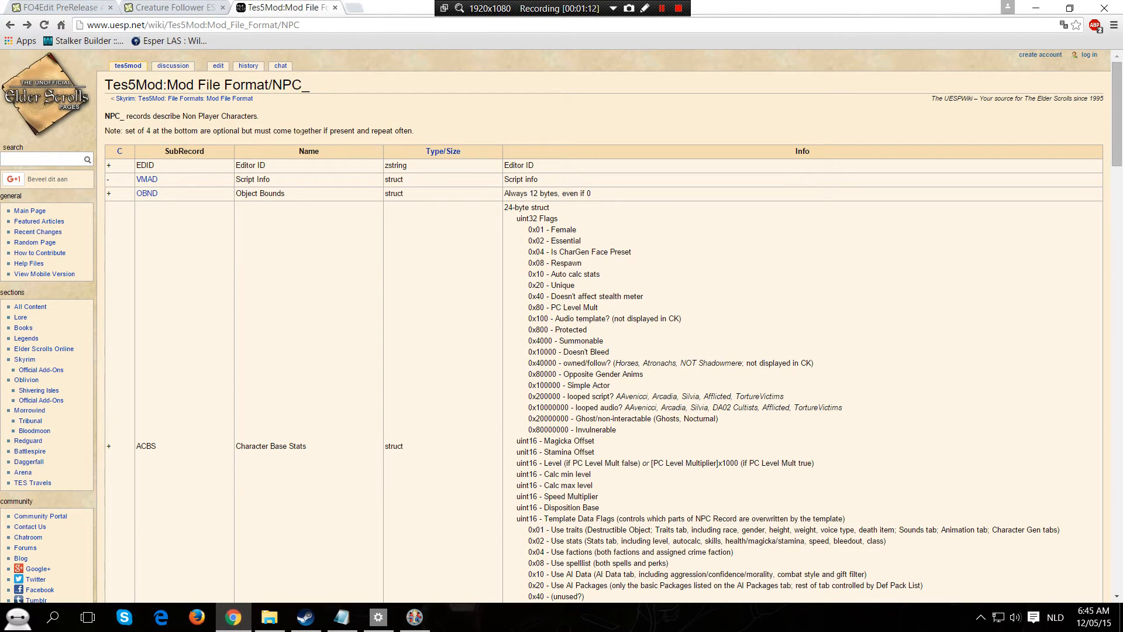
# Scroll the UESP NPC_ format page down to the ATKR Attack Race row.
pyautogui.scroll(-3)
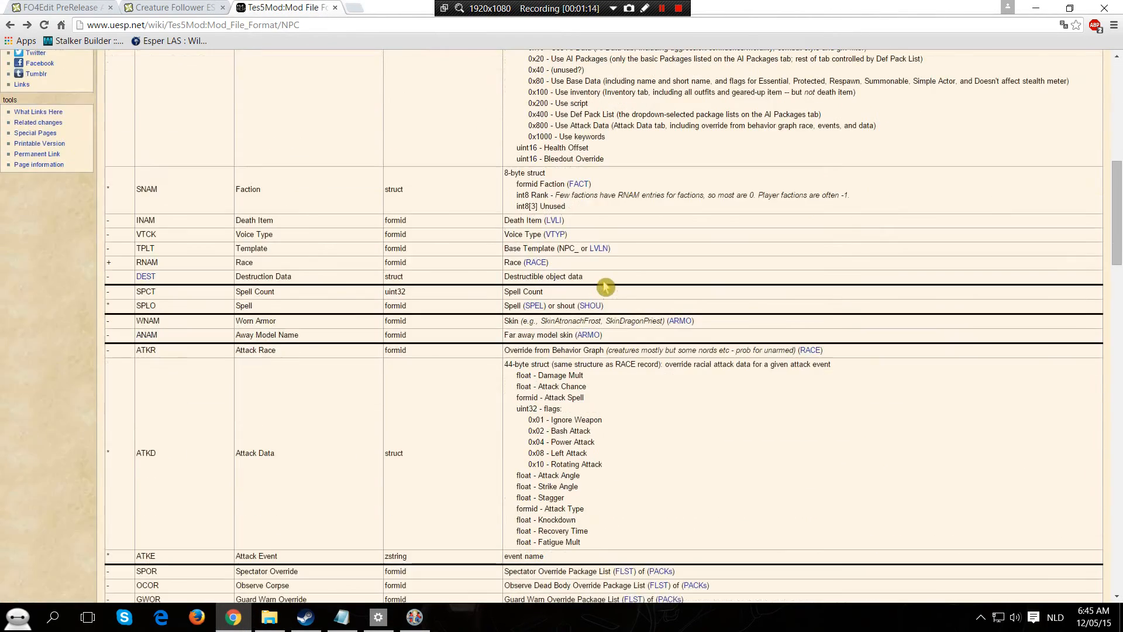
pyautogui.scroll(-3)
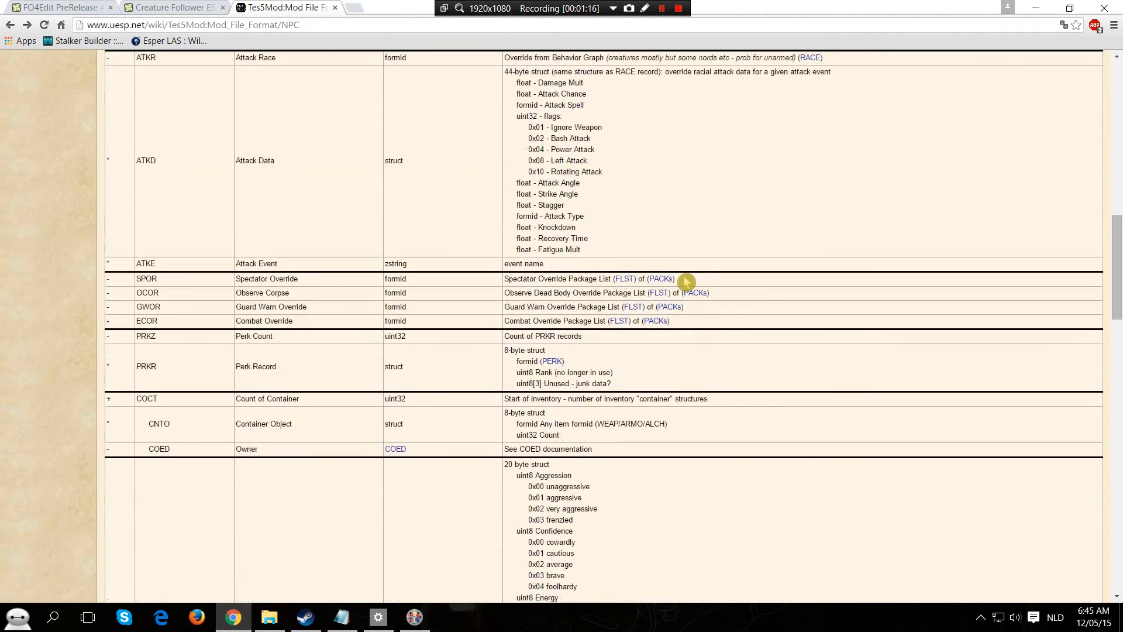
pyautogui.moveTo(886, 121)
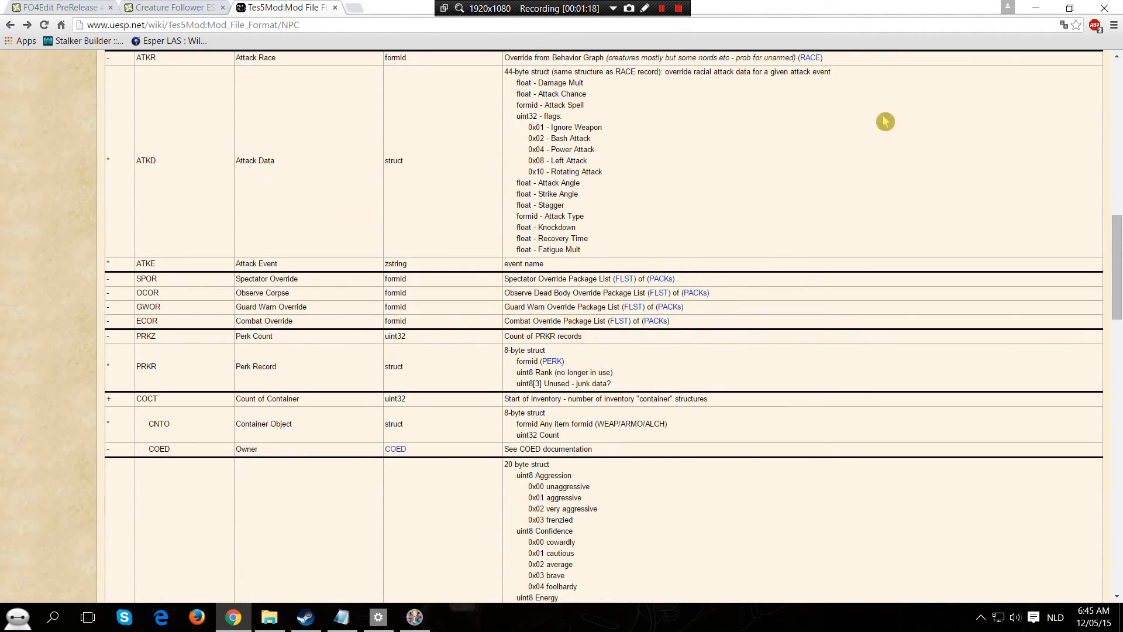
pyautogui.moveTo(1042, 9)
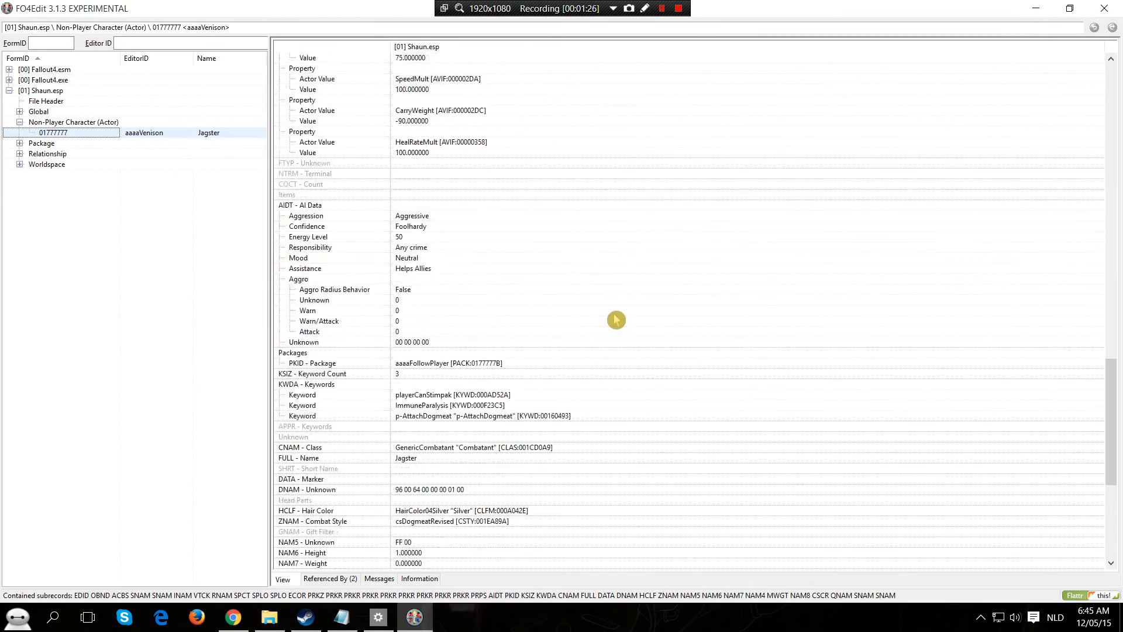
# Change CSCR Inherits Sounds From to DmndHouseCat, accepting the module-editing warning.
pyautogui.scroll(-3)
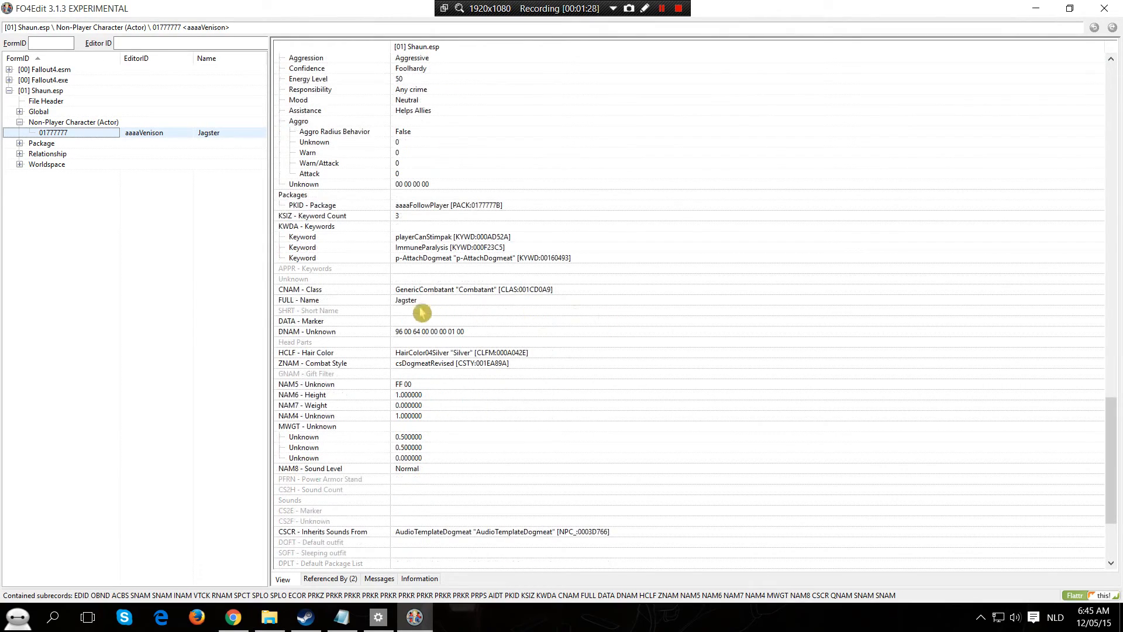
pyautogui.scroll(-3)
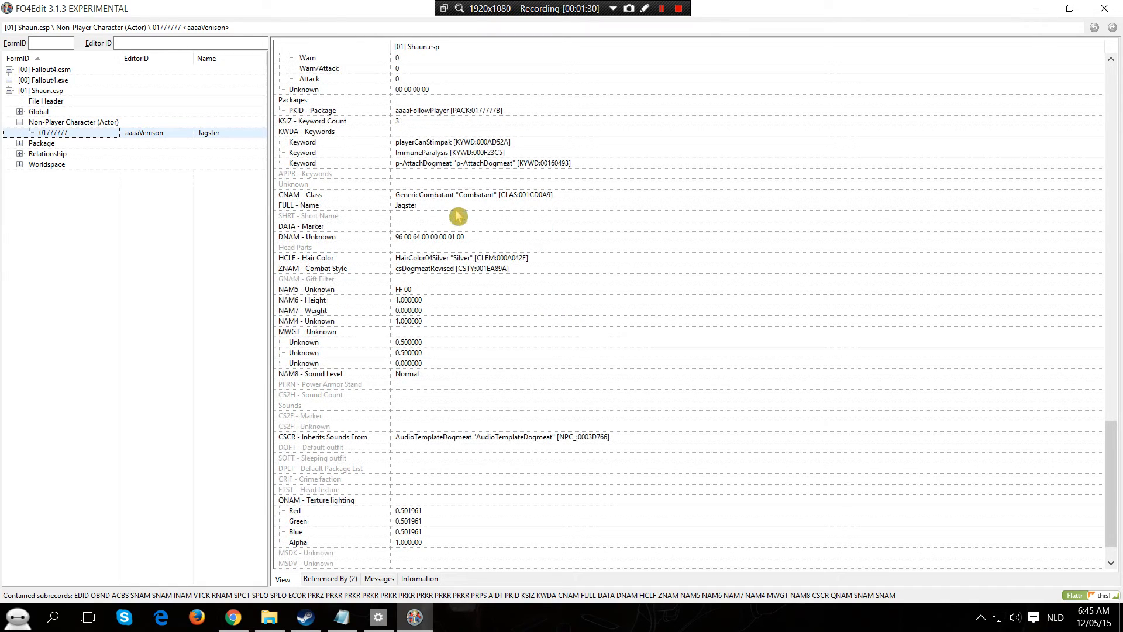
pyautogui.moveTo(431, 445)
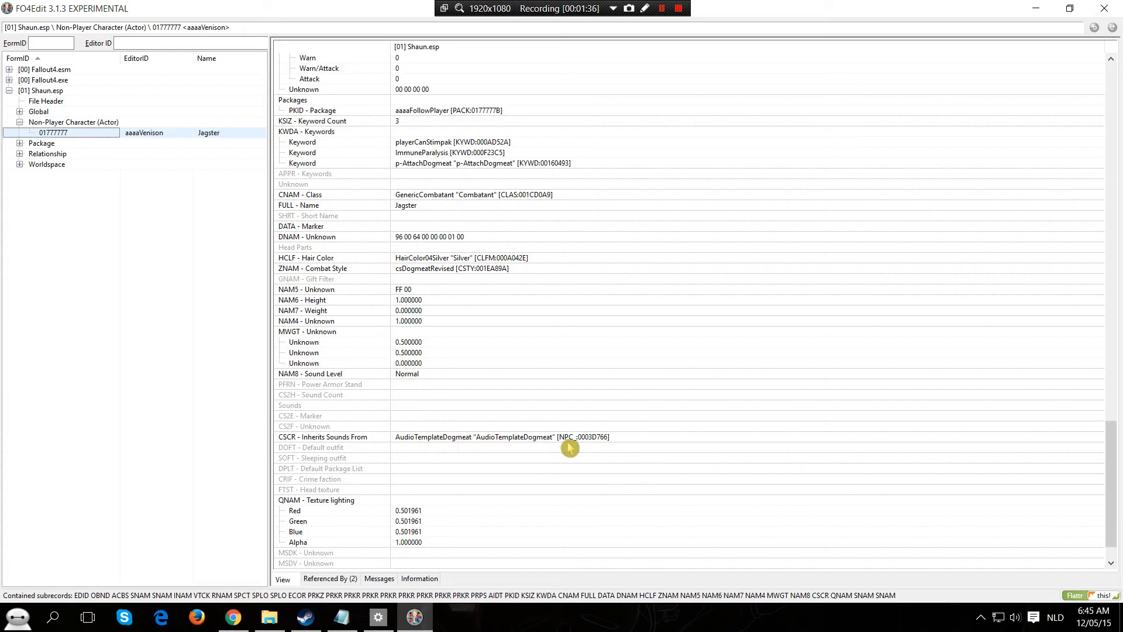
pyautogui.moveTo(651, 443)
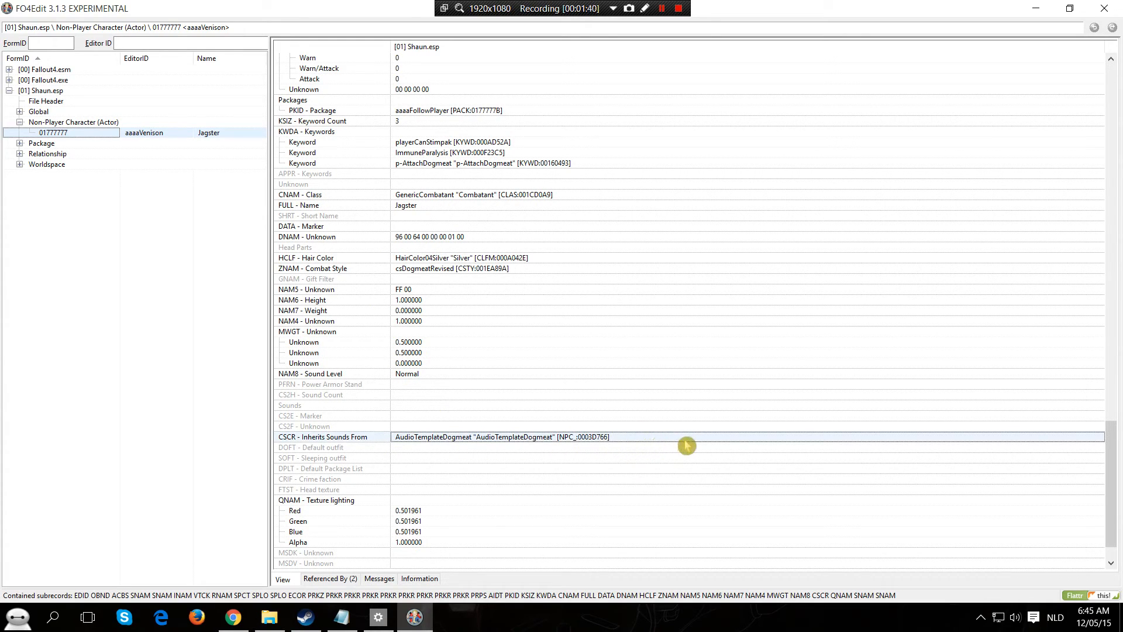
pyautogui.doubleClick(522, 436)
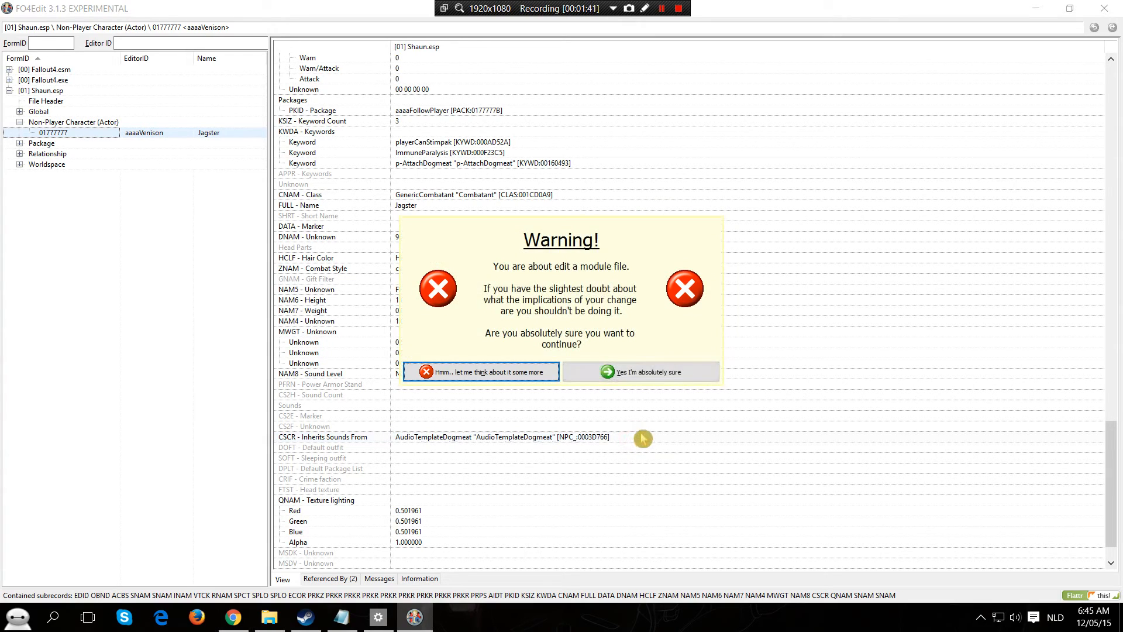
pyautogui.moveTo(634, 382)
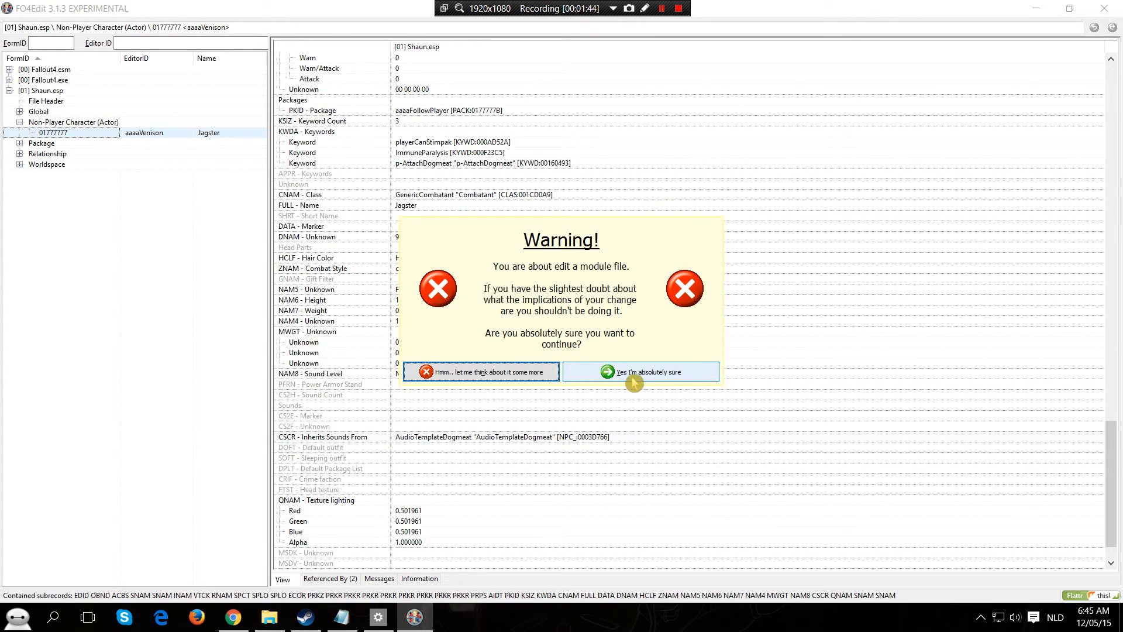
pyautogui.click(641, 372)
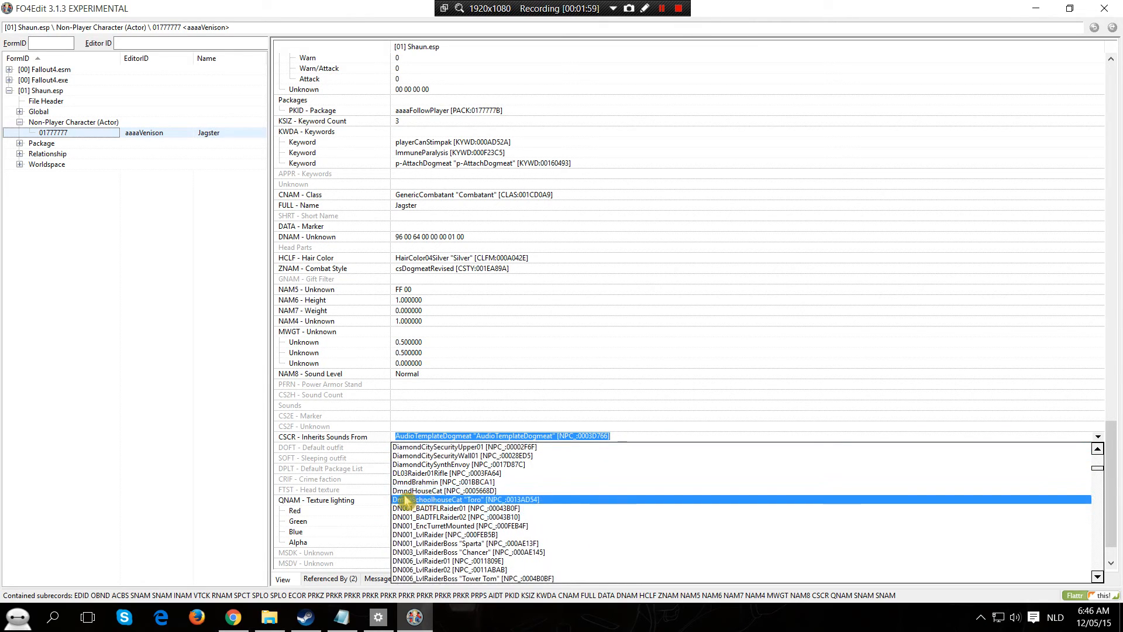
pyautogui.click(445, 490)
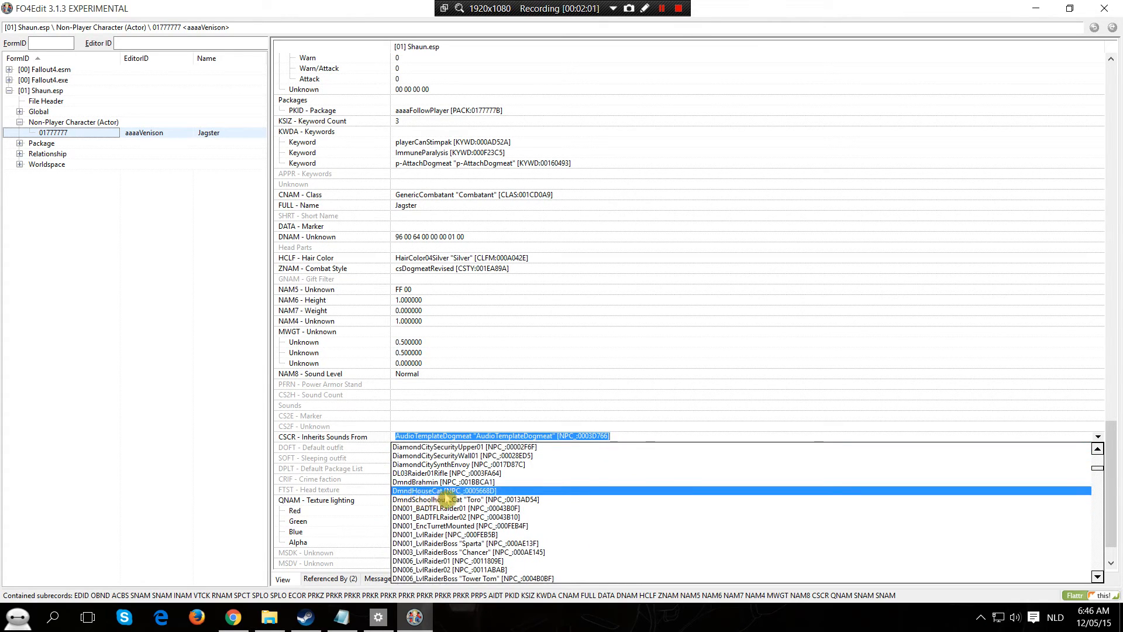
pyautogui.click(445, 490)
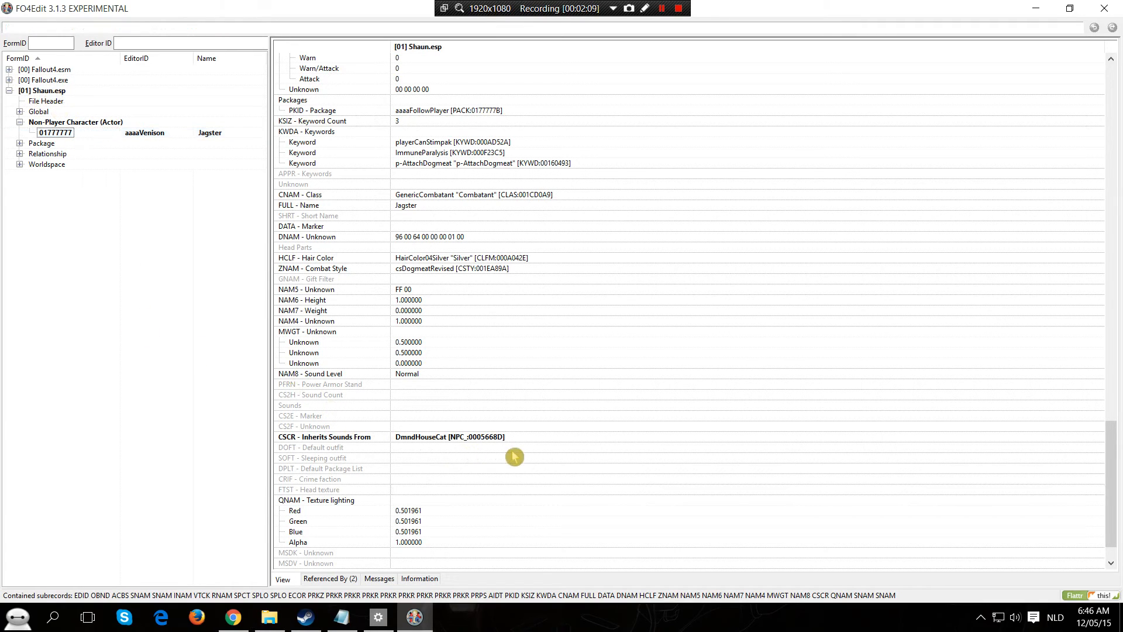
pyautogui.moveTo(331, 447)
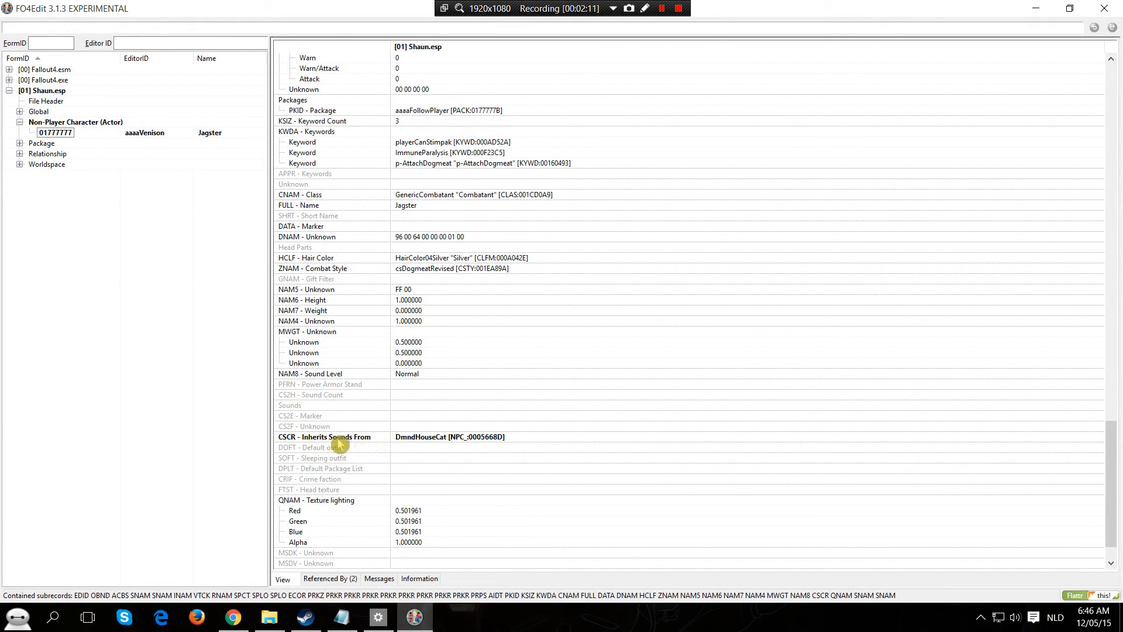
pyautogui.moveTo(490, 444)
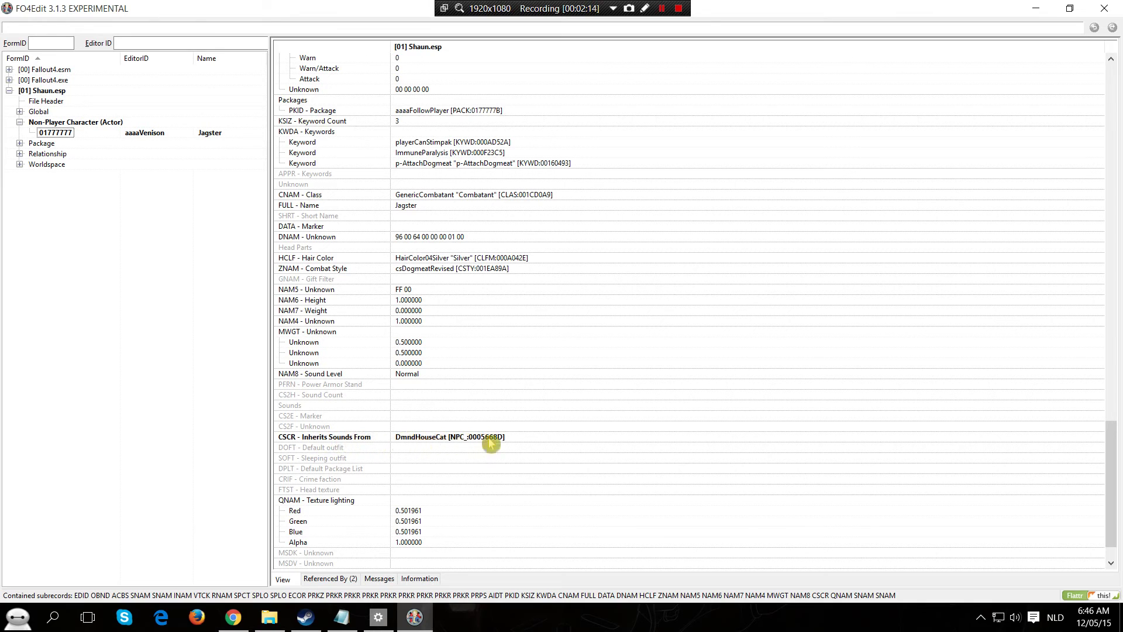
pyautogui.moveTo(655, 454)
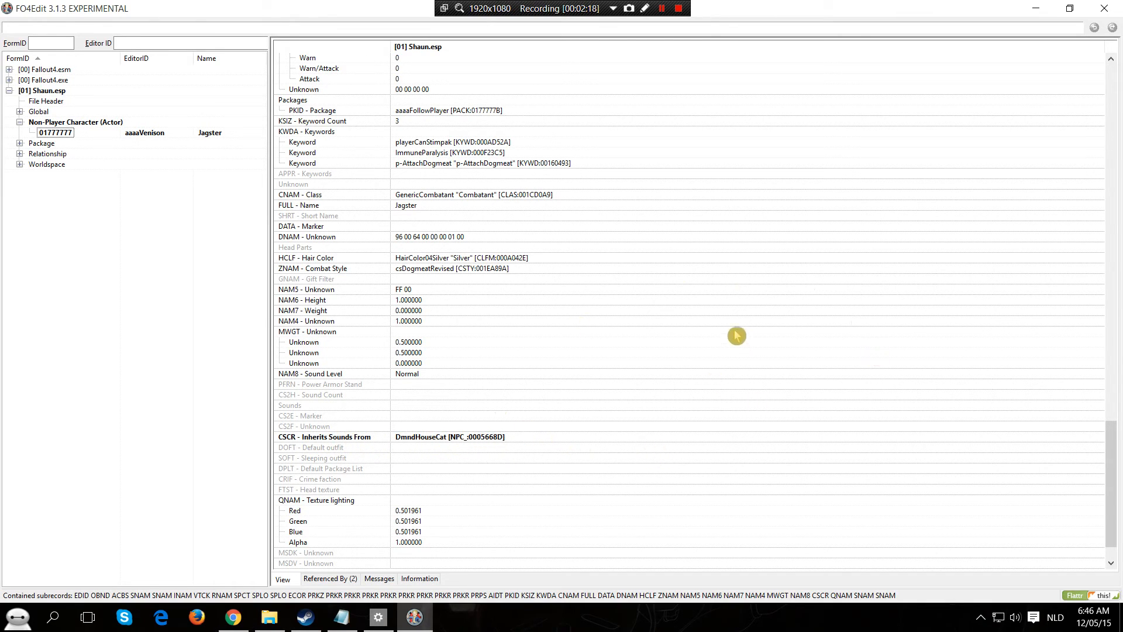
pyautogui.moveTo(654, 341)
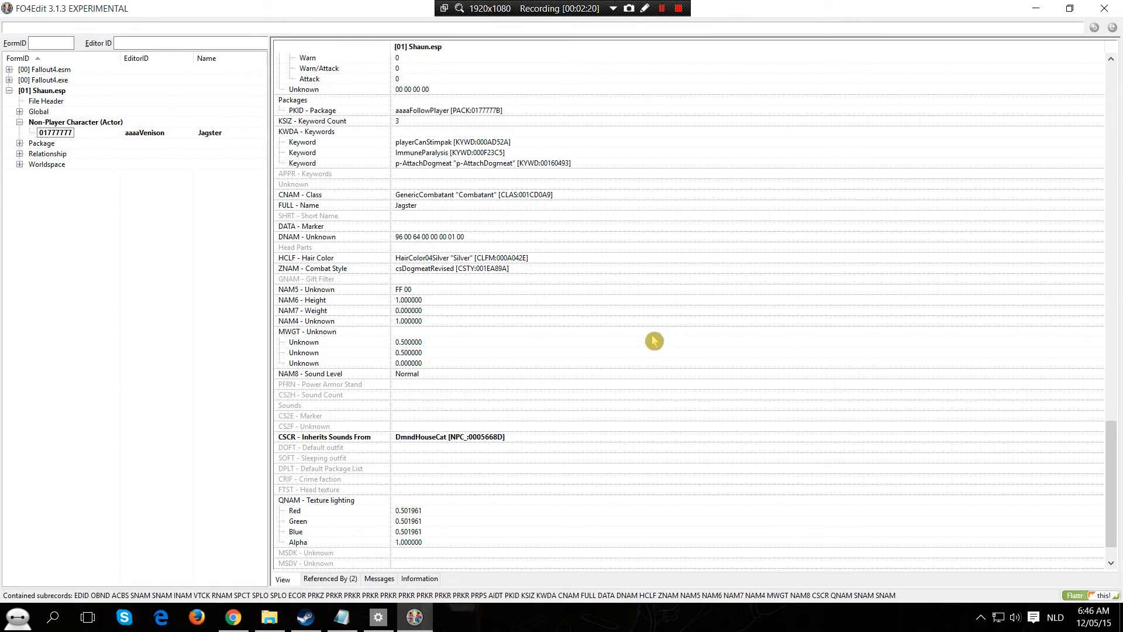
pyautogui.moveTo(638, 358)
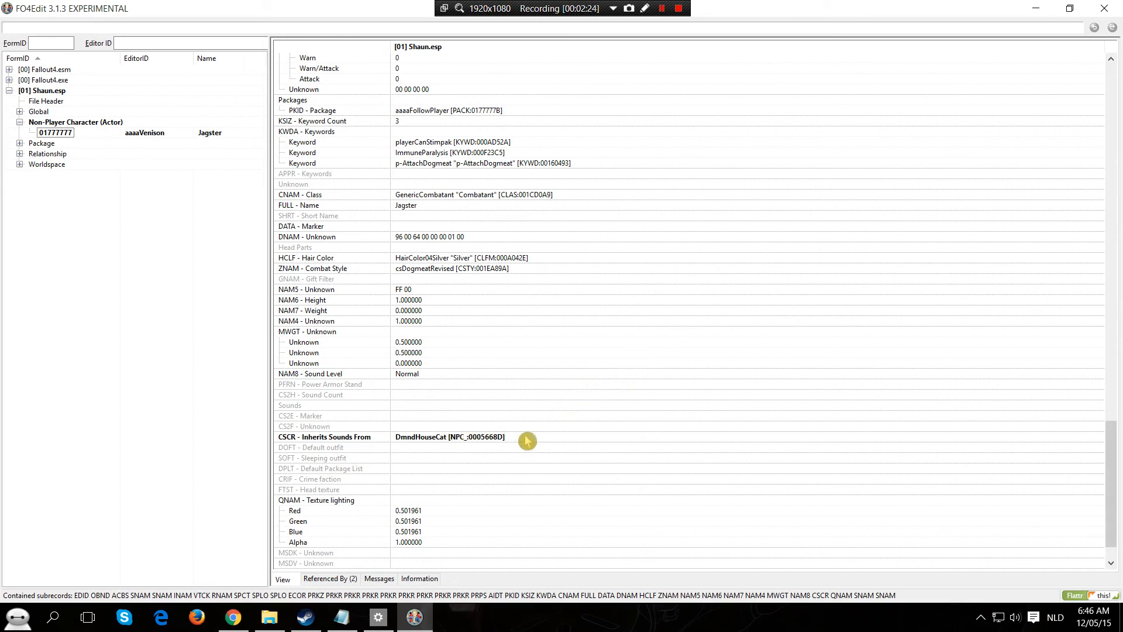
pyautogui.moveTo(576, 440)
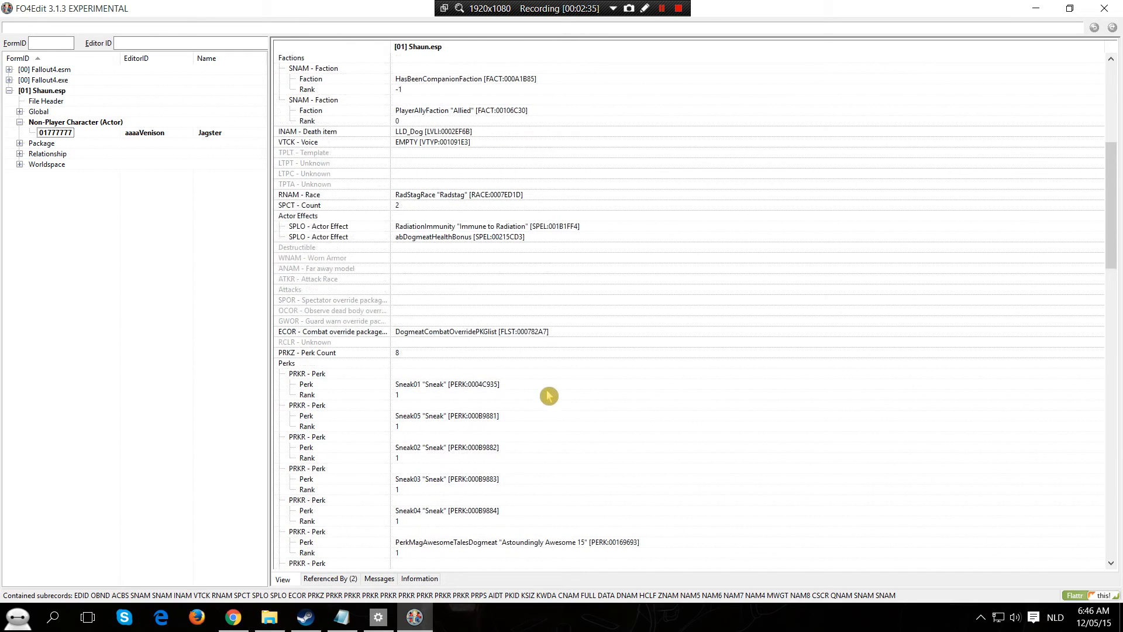
pyautogui.moveTo(505, 374)
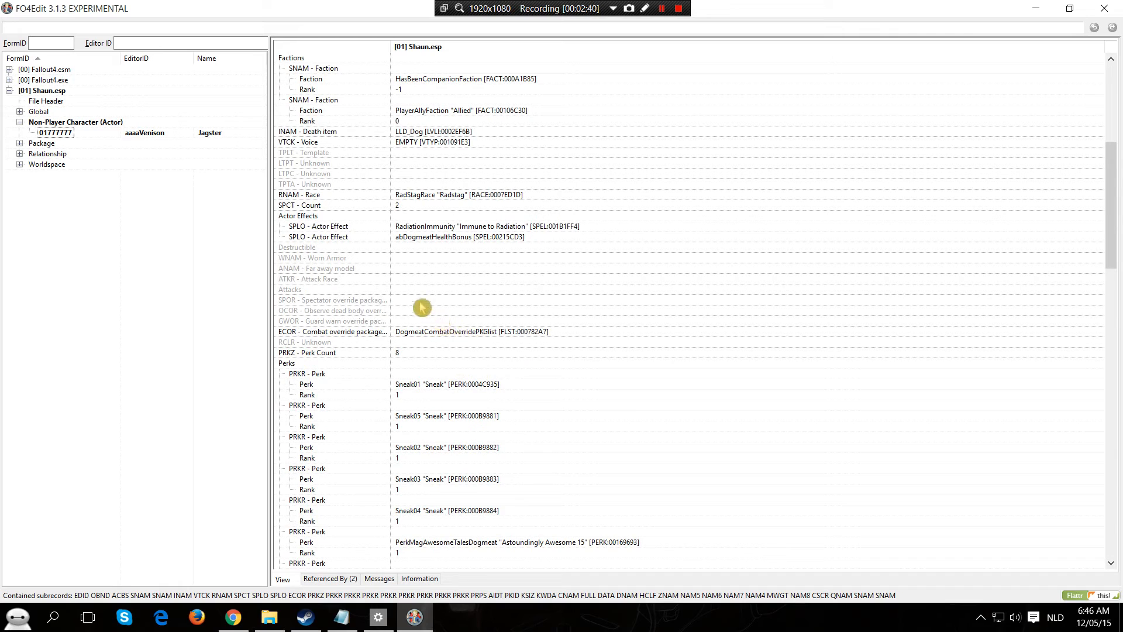
pyautogui.moveTo(443, 288)
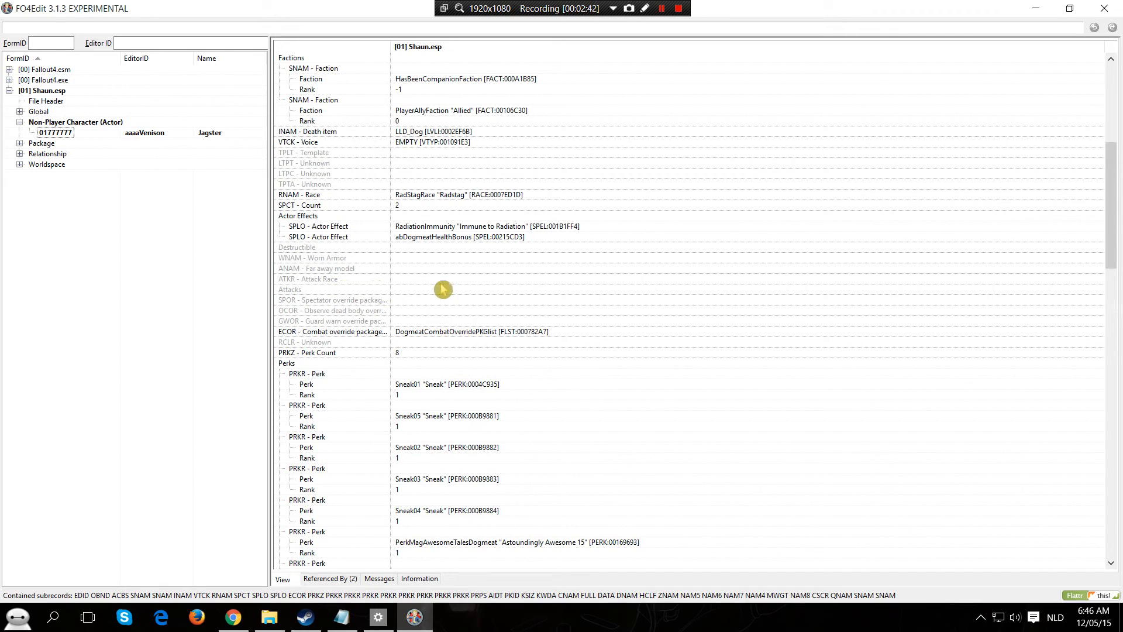
pyautogui.moveTo(388, 282)
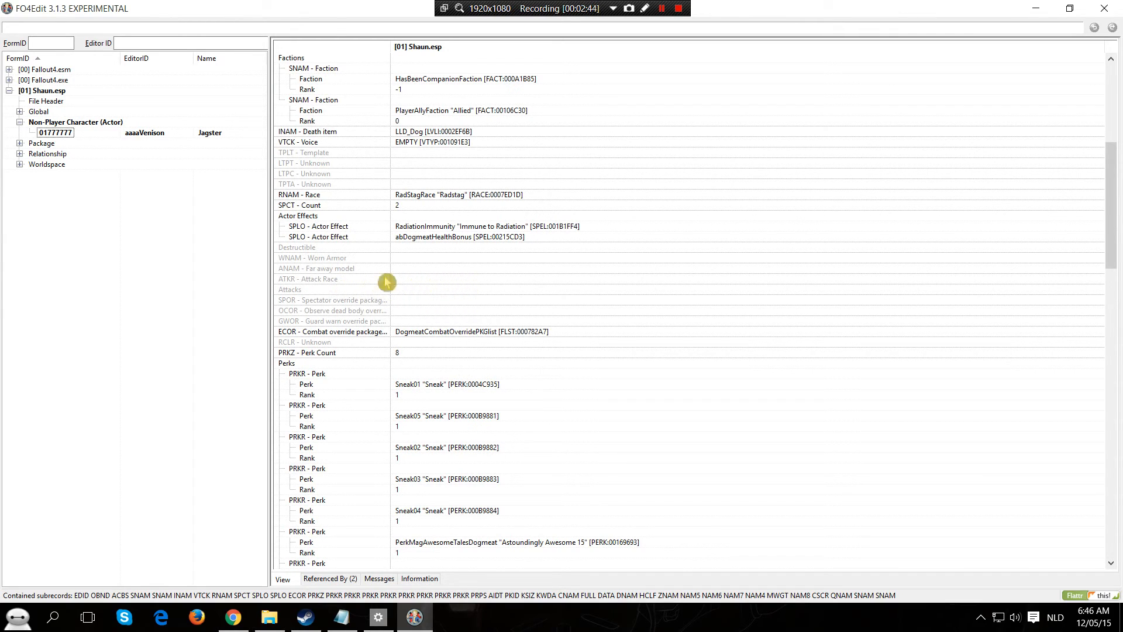
pyautogui.moveTo(403, 286)
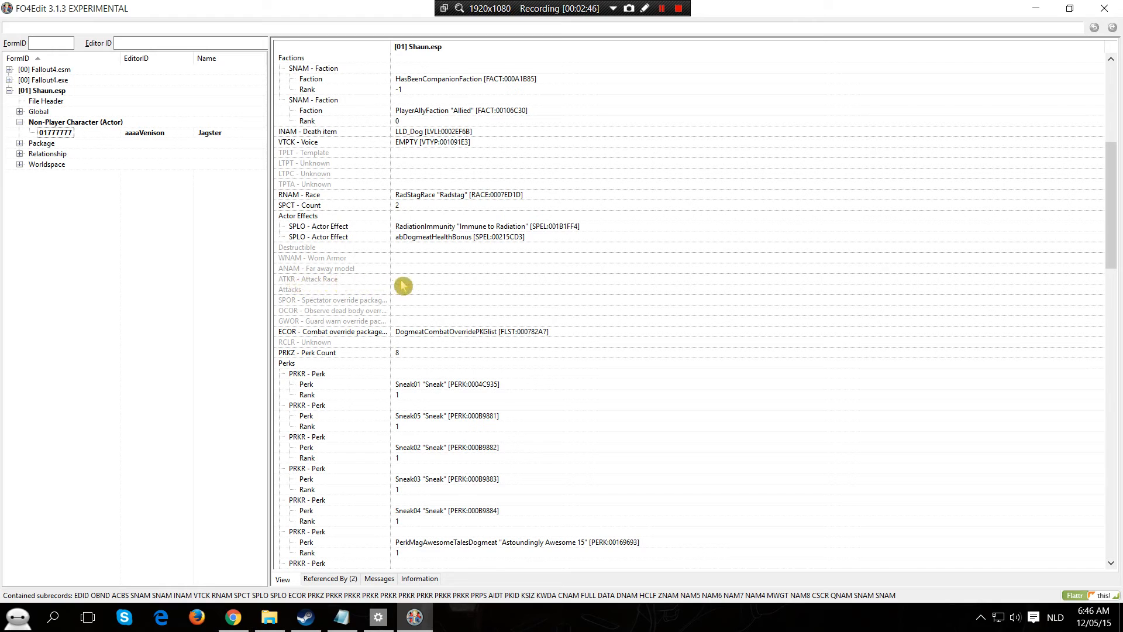
# Add a NULL ATKR Attack Race entry via the value cell's Add option.
pyautogui.rightClick(402, 285)
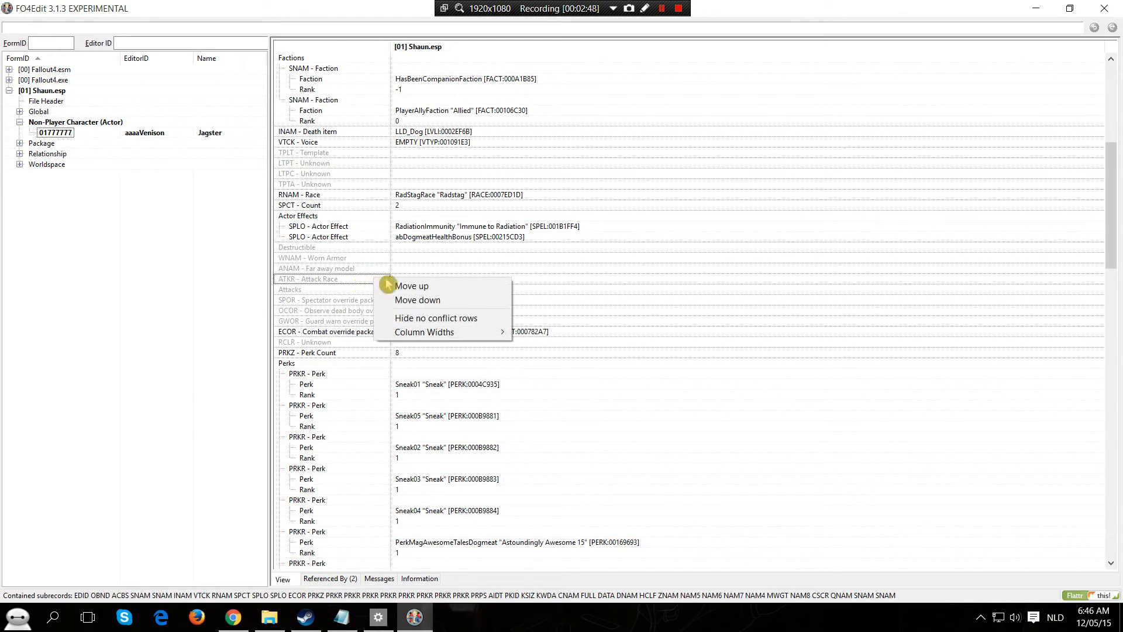
pyautogui.rightClick(496, 285)
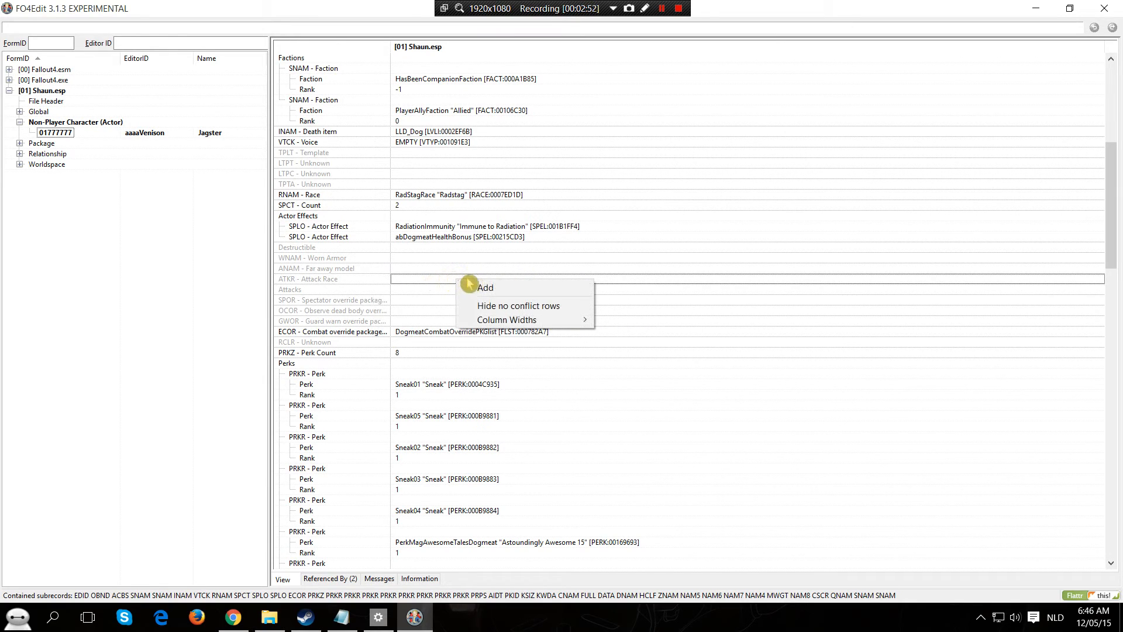
pyautogui.click(485, 288)
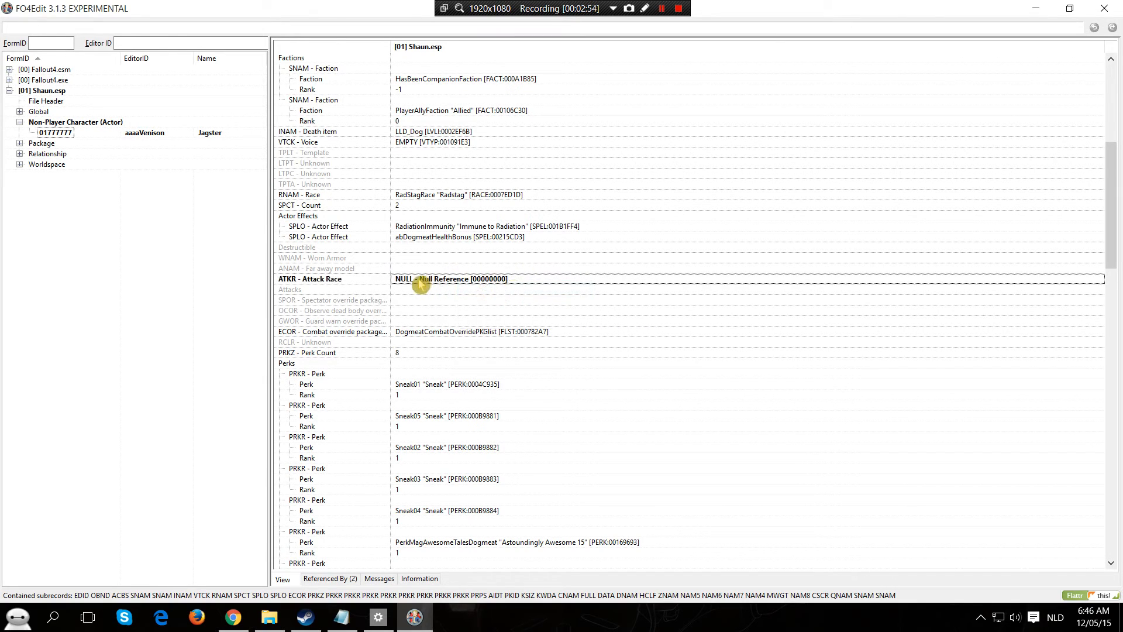
pyautogui.moveTo(461, 288)
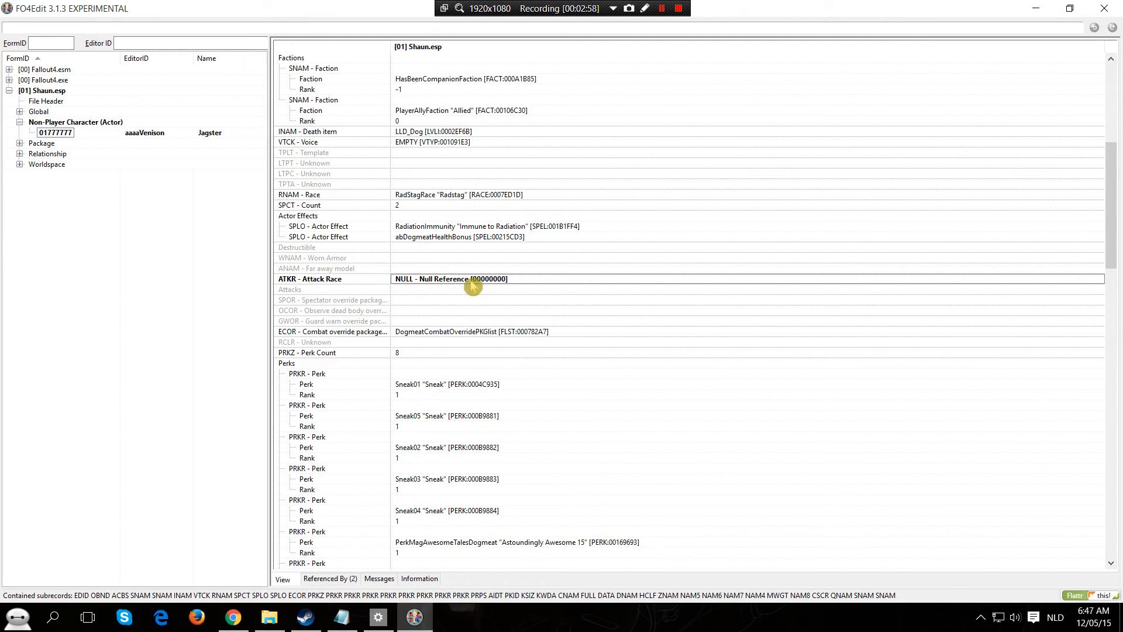
pyautogui.moveTo(1002, 281)
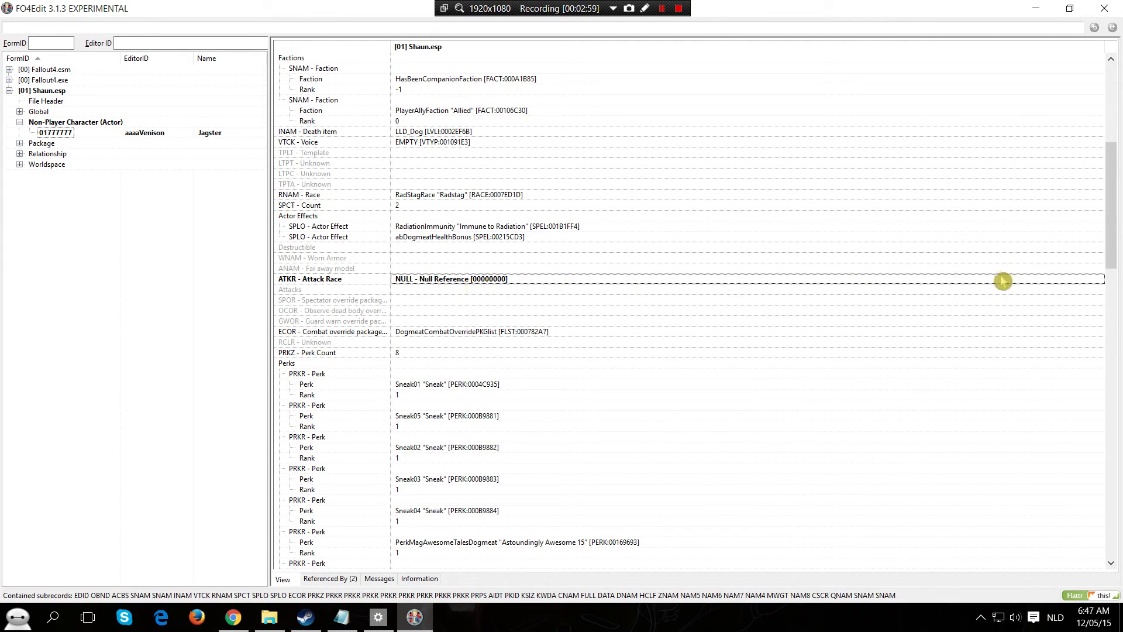
pyautogui.moveTo(515, 286)
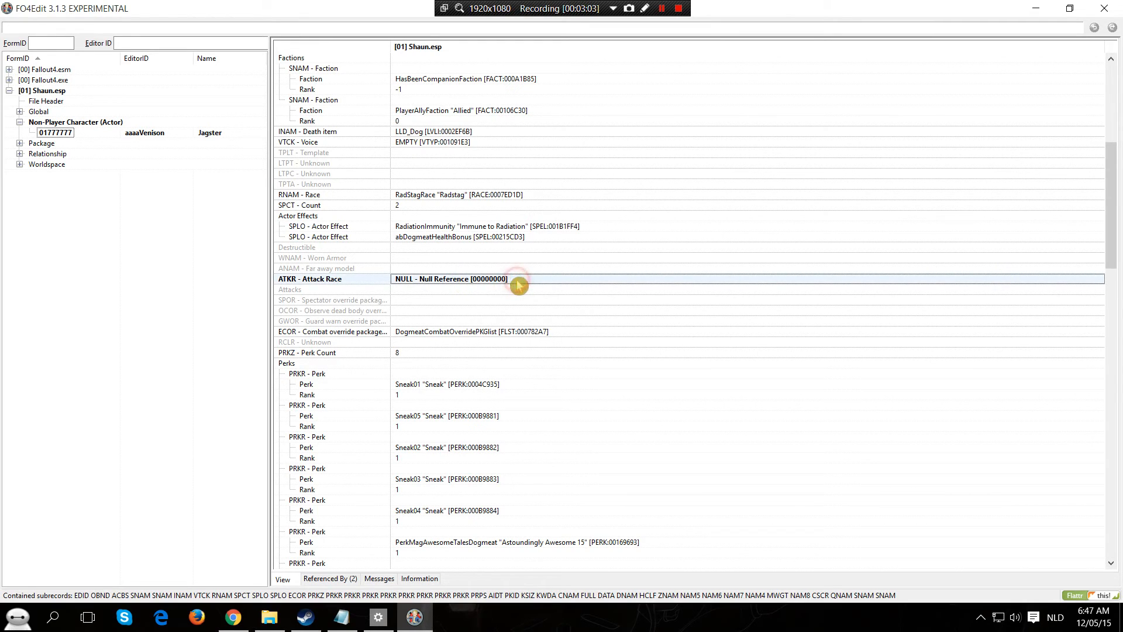
# Pick CatRace "Cat" [RACE:000C9ACF] as the attack race and recheck the choice.
pyautogui.click(451, 278)
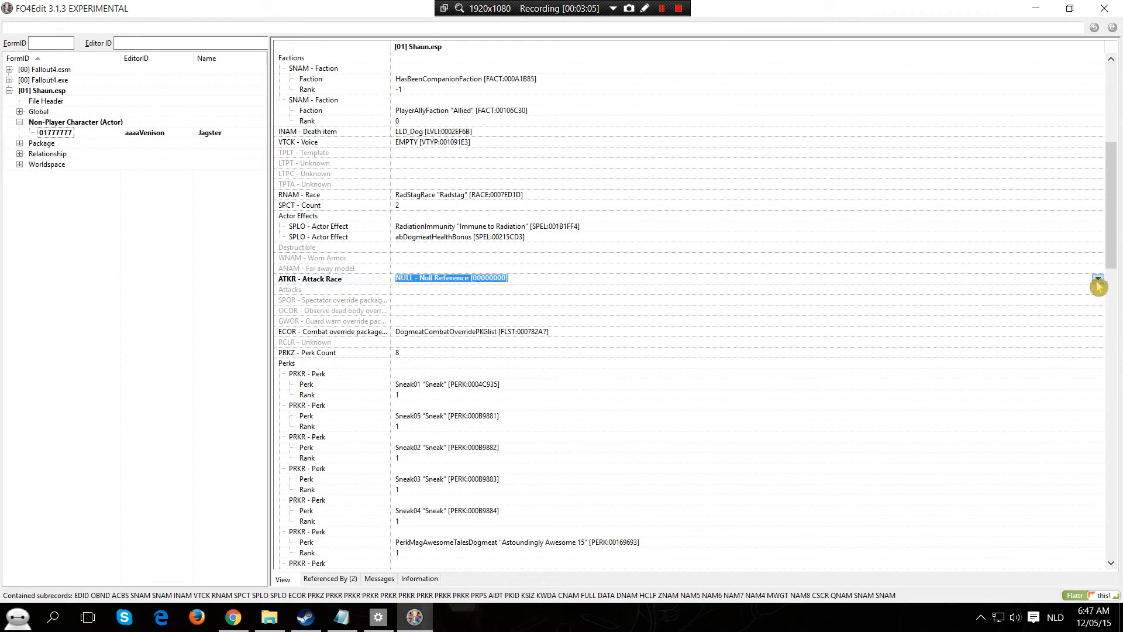
pyautogui.click(1098, 285)
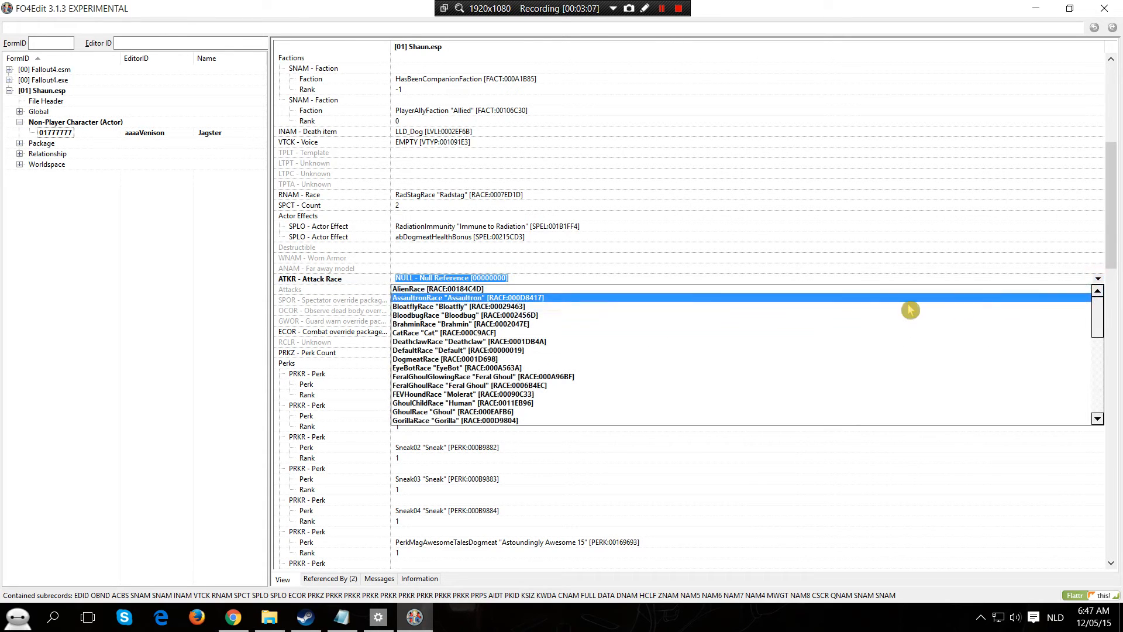
pyautogui.scroll(-3)
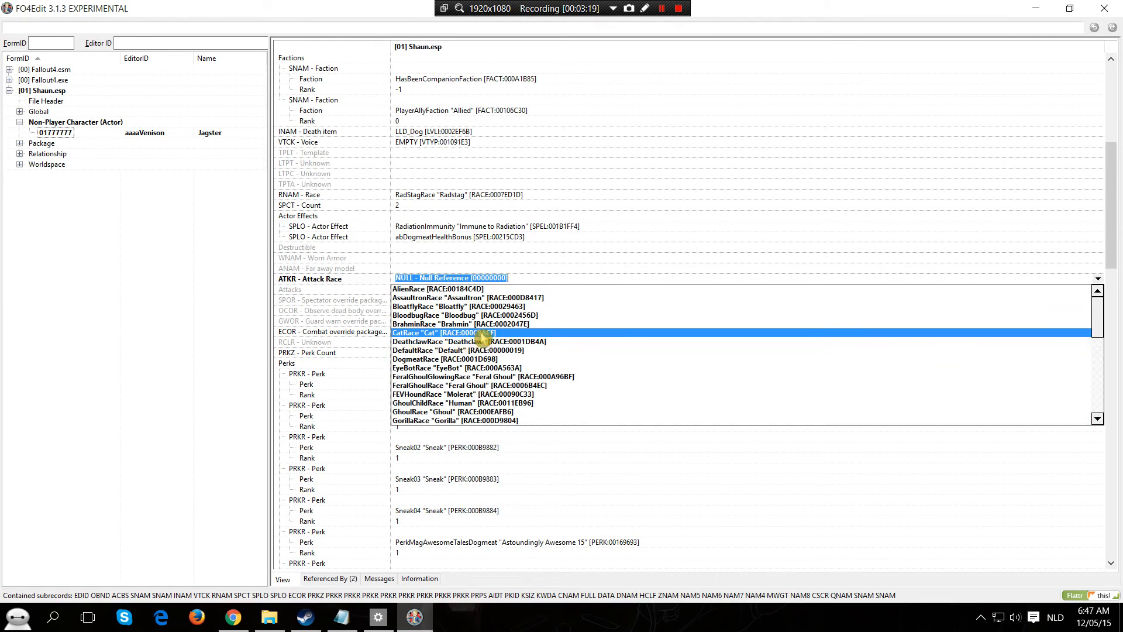
pyautogui.click(439, 333)
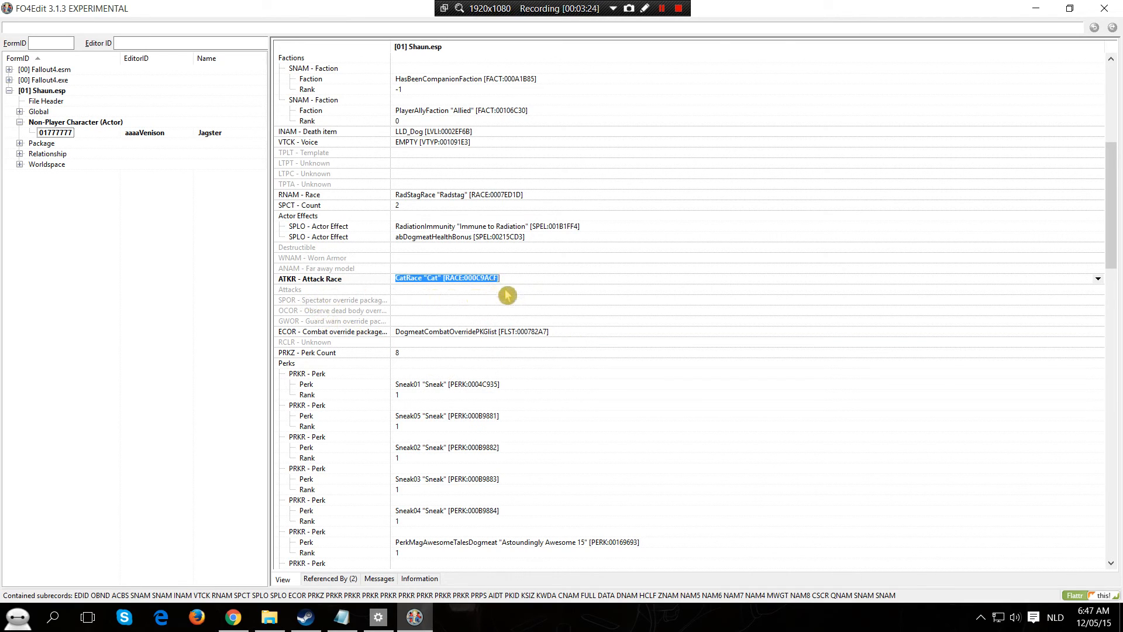
pyautogui.moveTo(528, 297)
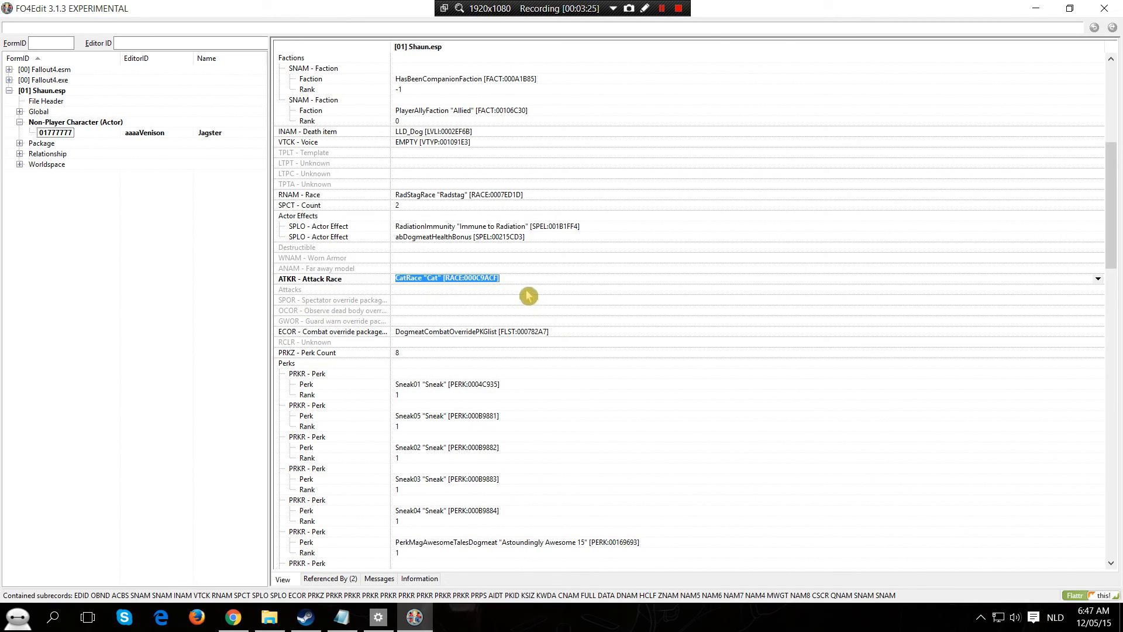
pyautogui.moveTo(522, 295)
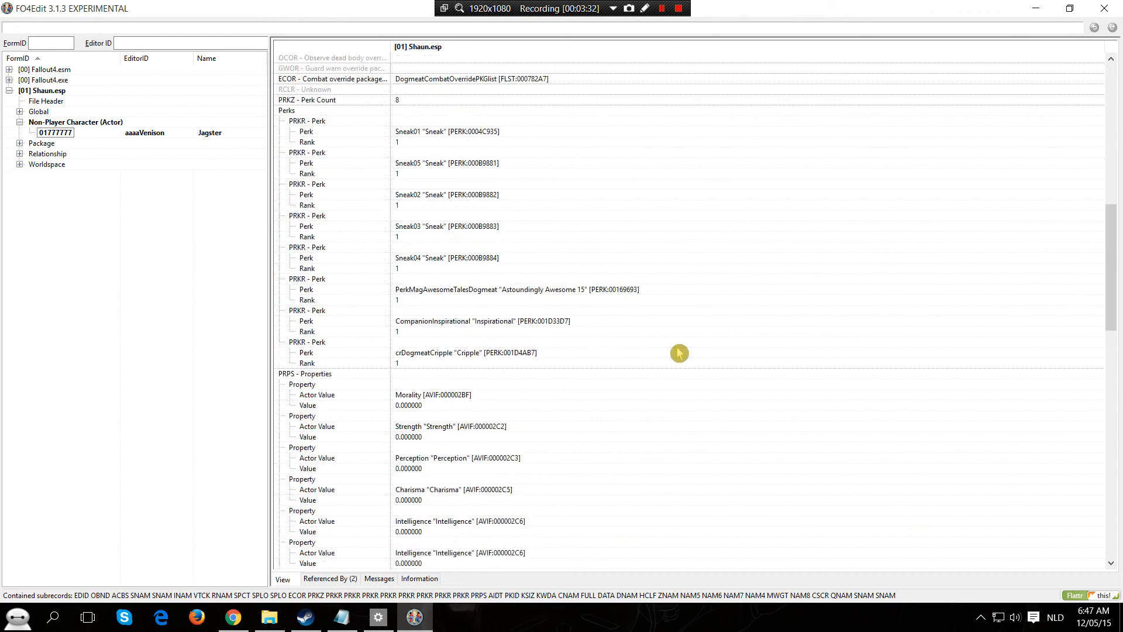
pyautogui.scroll(-3)
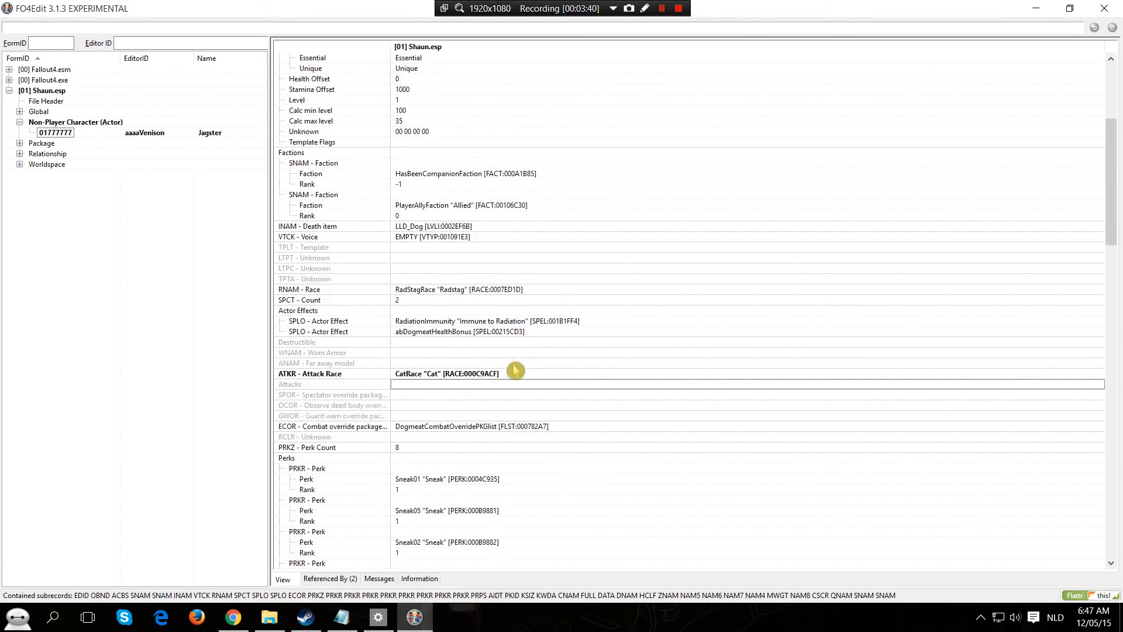
pyautogui.click(468, 373)
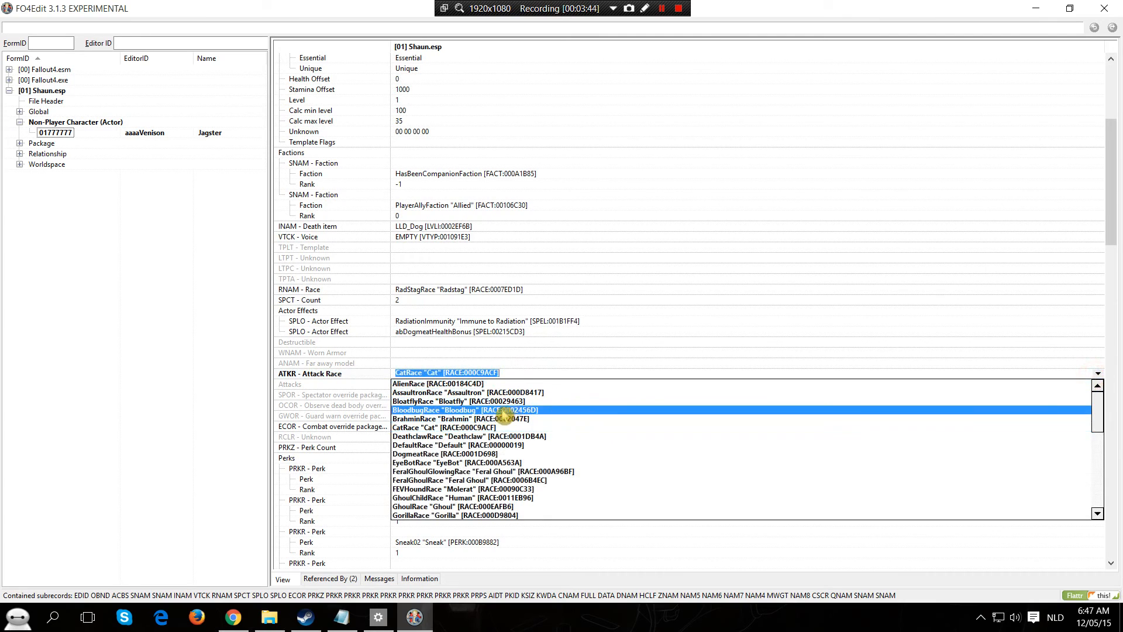
pyautogui.click(484, 480)
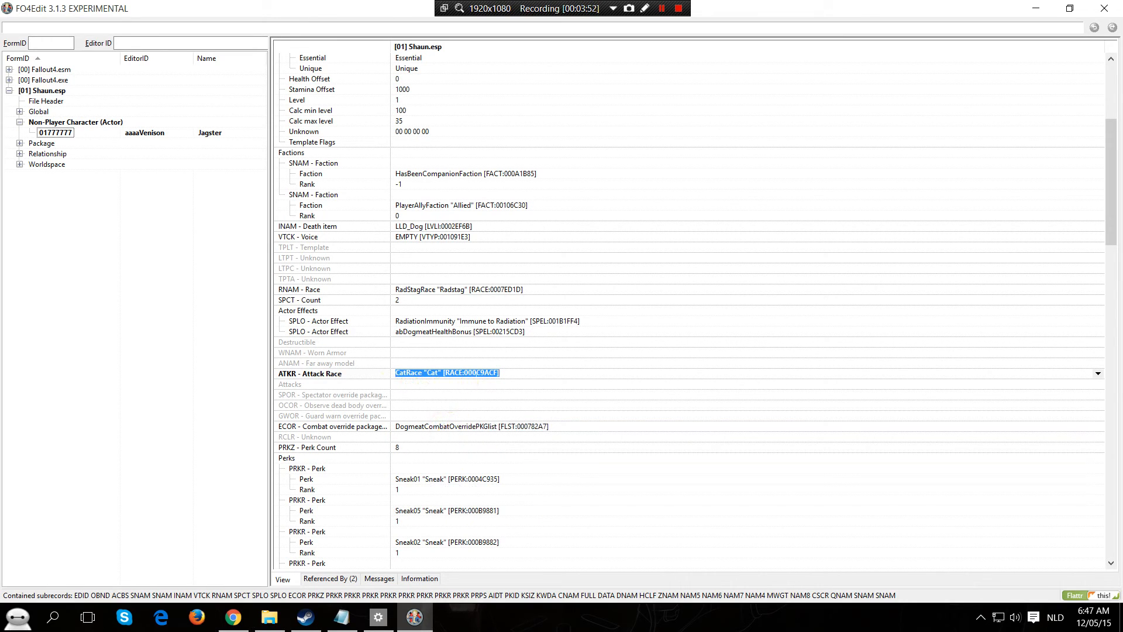
pyautogui.moveTo(508, 398)
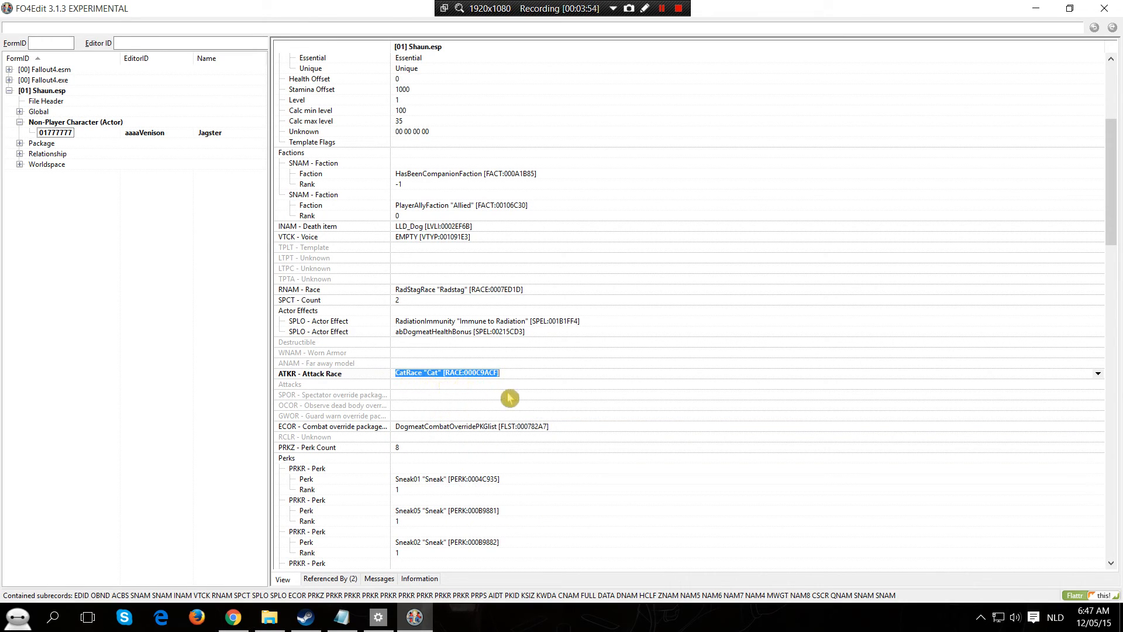
pyautogui.moveTo(492, 263)
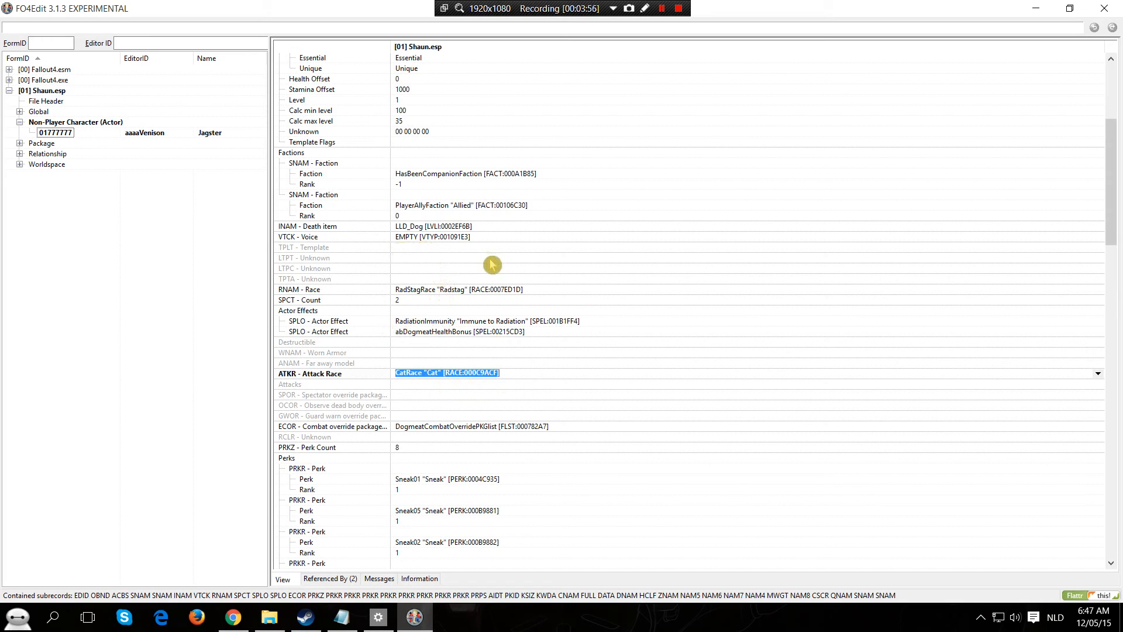
pyautogui.moveTo(435, 248)
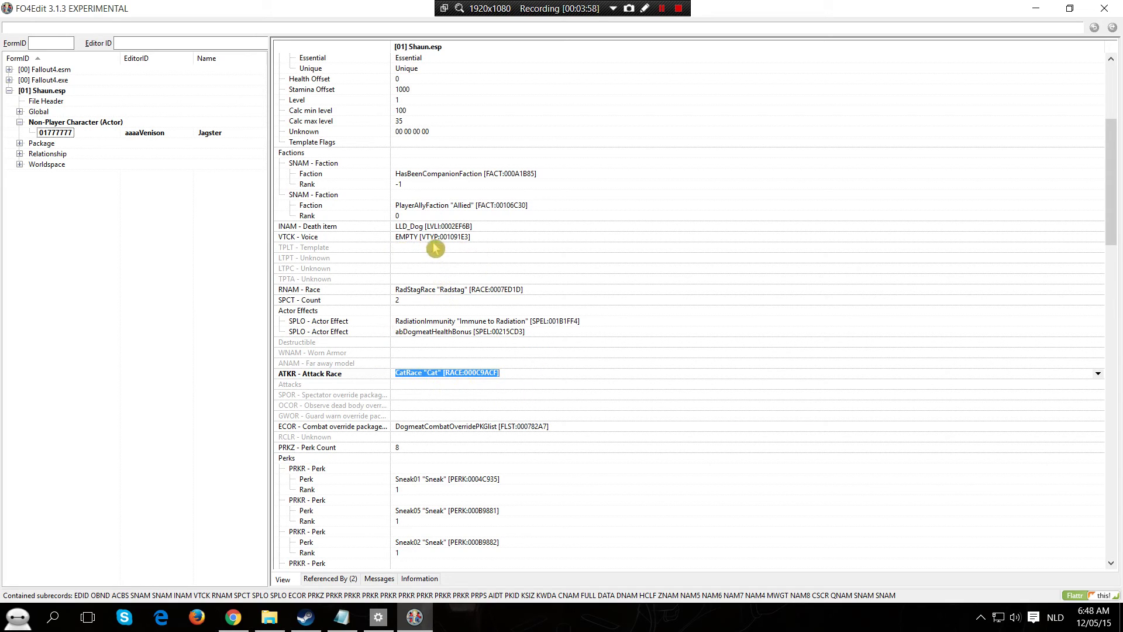
pyautogui.moveTo(449, 246)
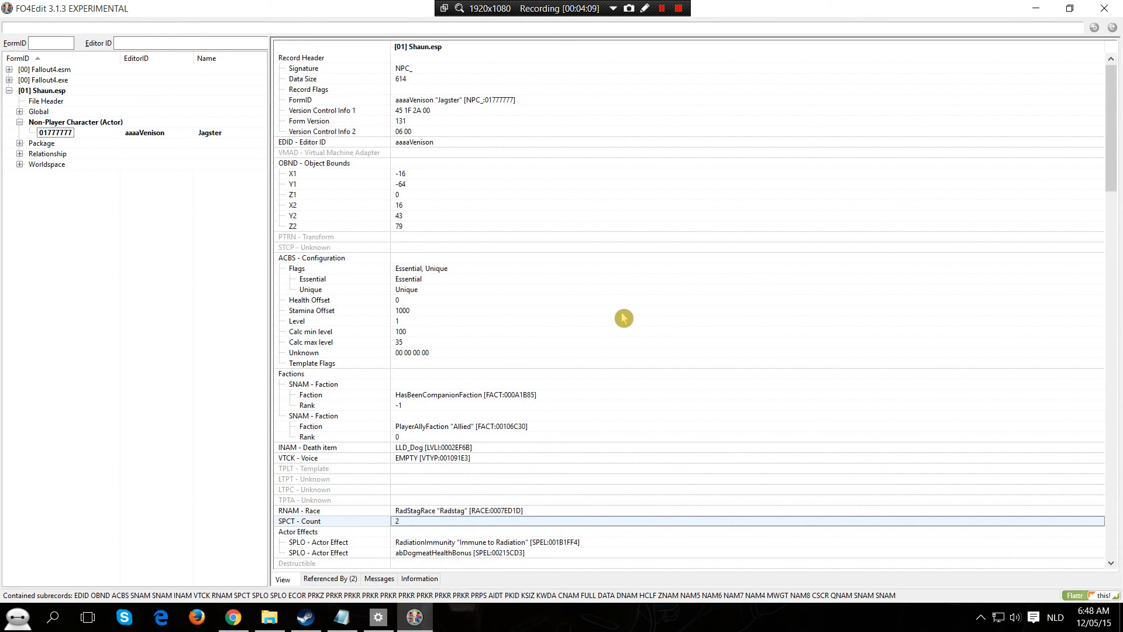
pyautogui.moveTo(575, 302)
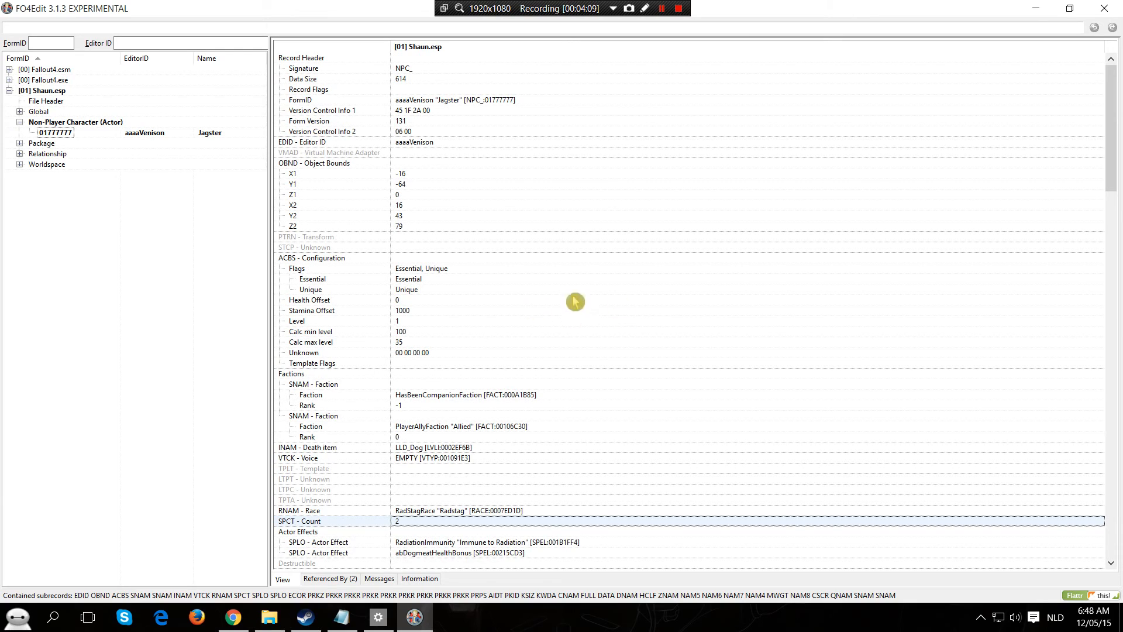
# Scroll through Jagster's record to confirm DmndHouseCat sounds and CatRace attack race.
pyautogui.scroll(-3)
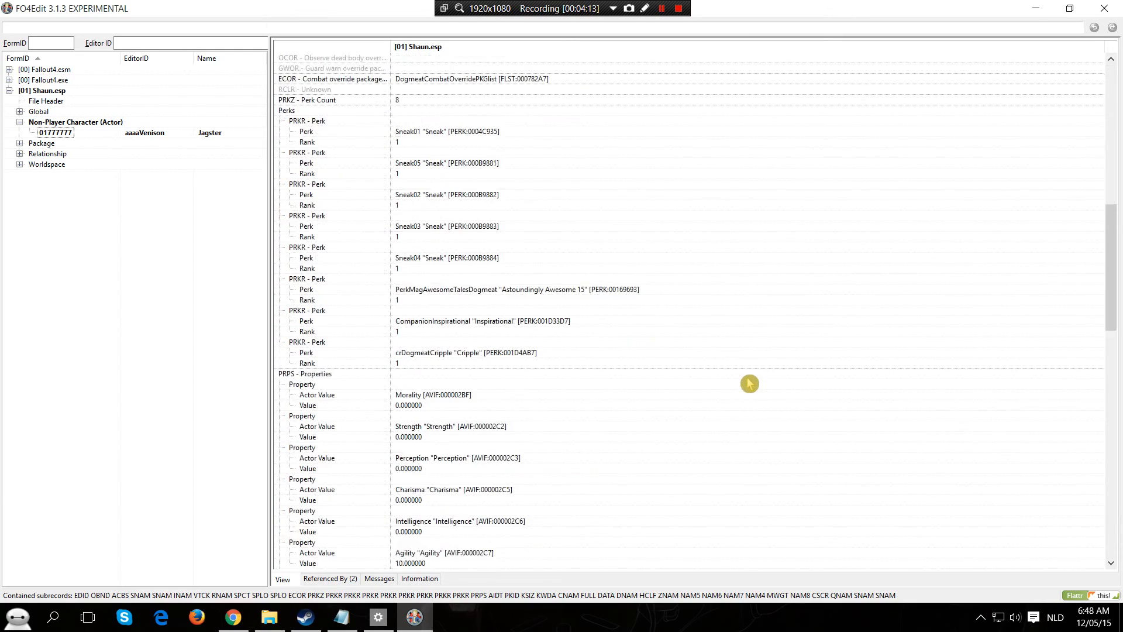
pyautogui.scroll(-3)
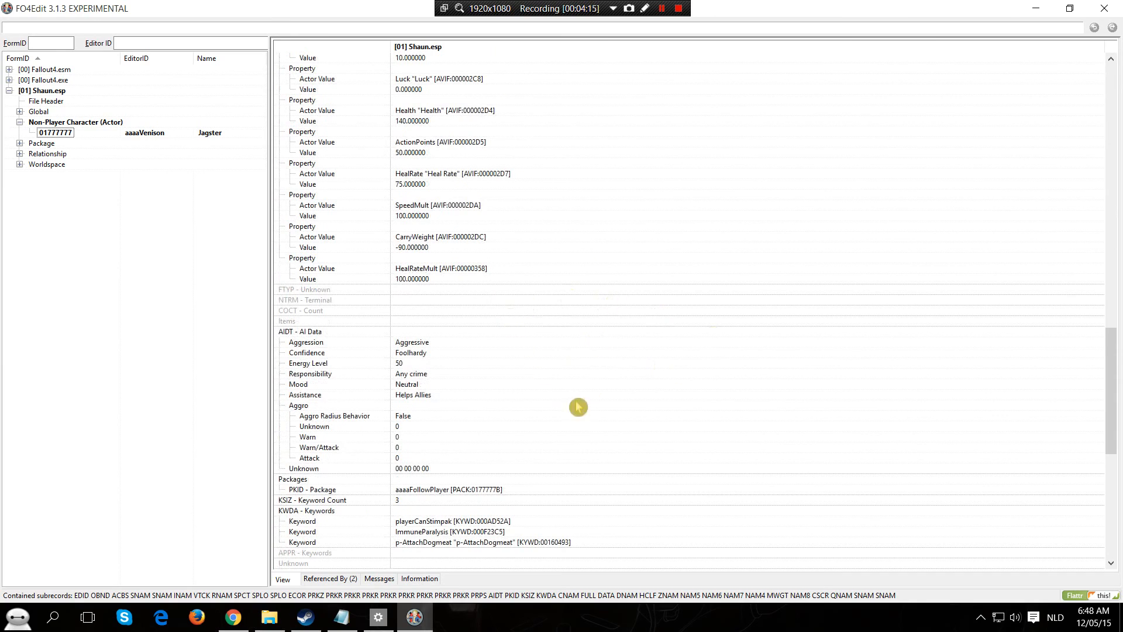
pyautogui.scroll(-3)
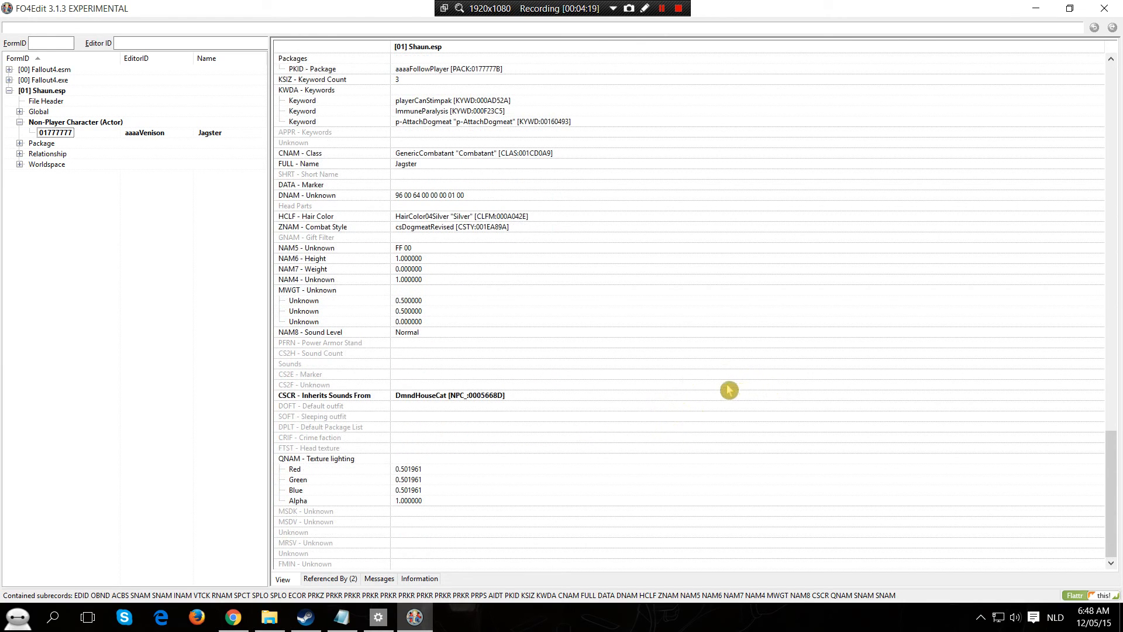
pyautogui.moveTo(363, 187)
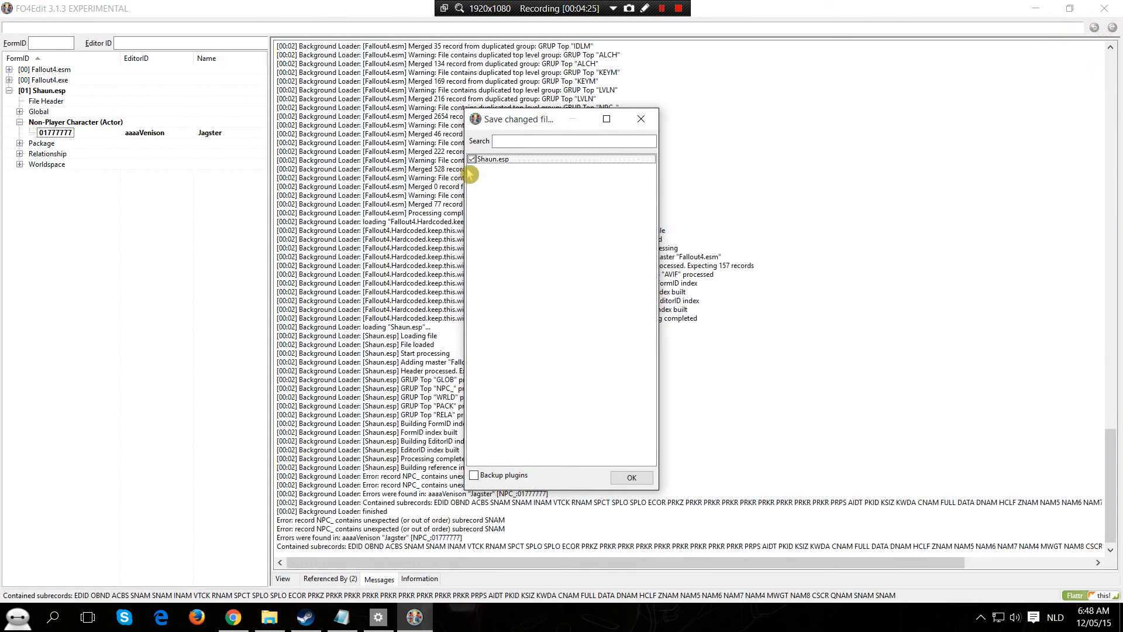
pyautogui.moveTo(482, 135)
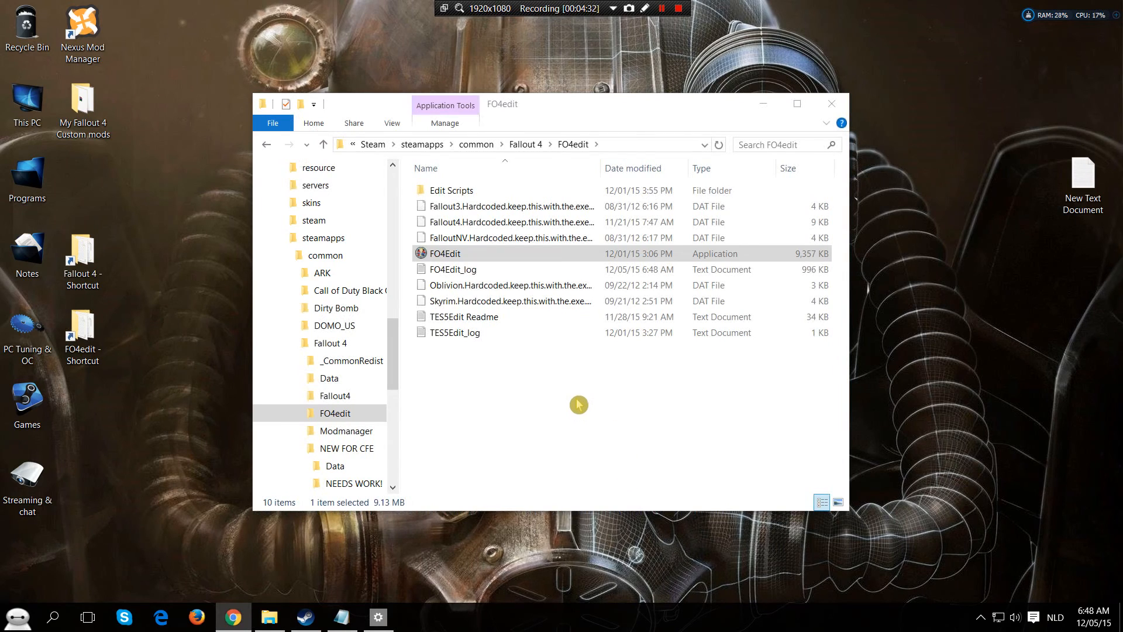
pyautogui.moveTo(510, 252)
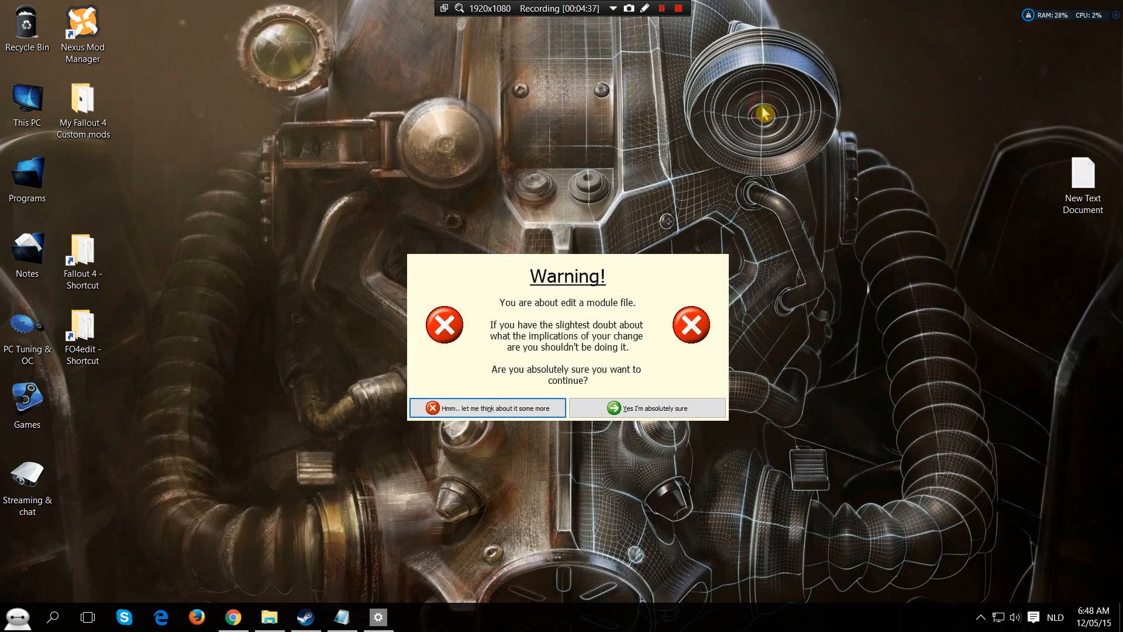
pyautogui.moveTo(366, 255)
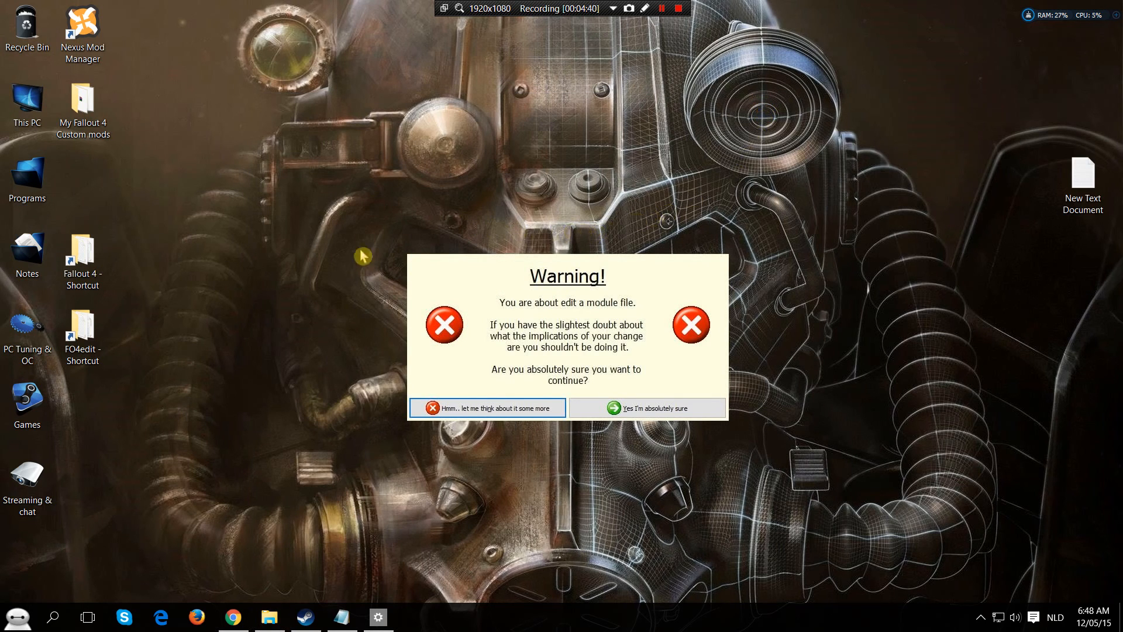
pyautogui.moveTo(409, 258)
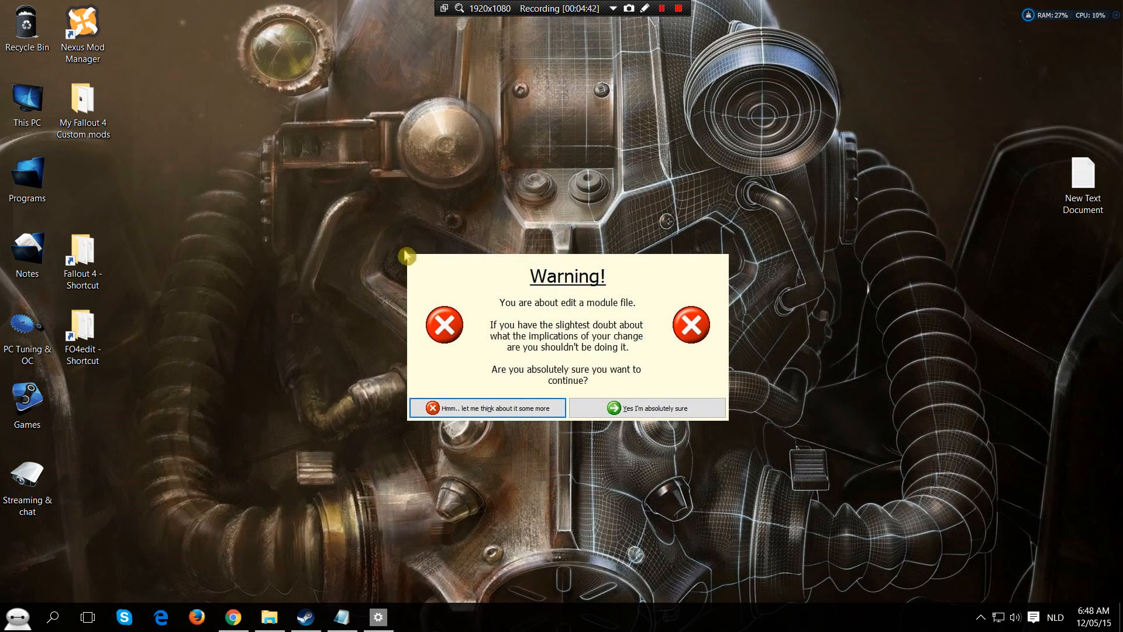